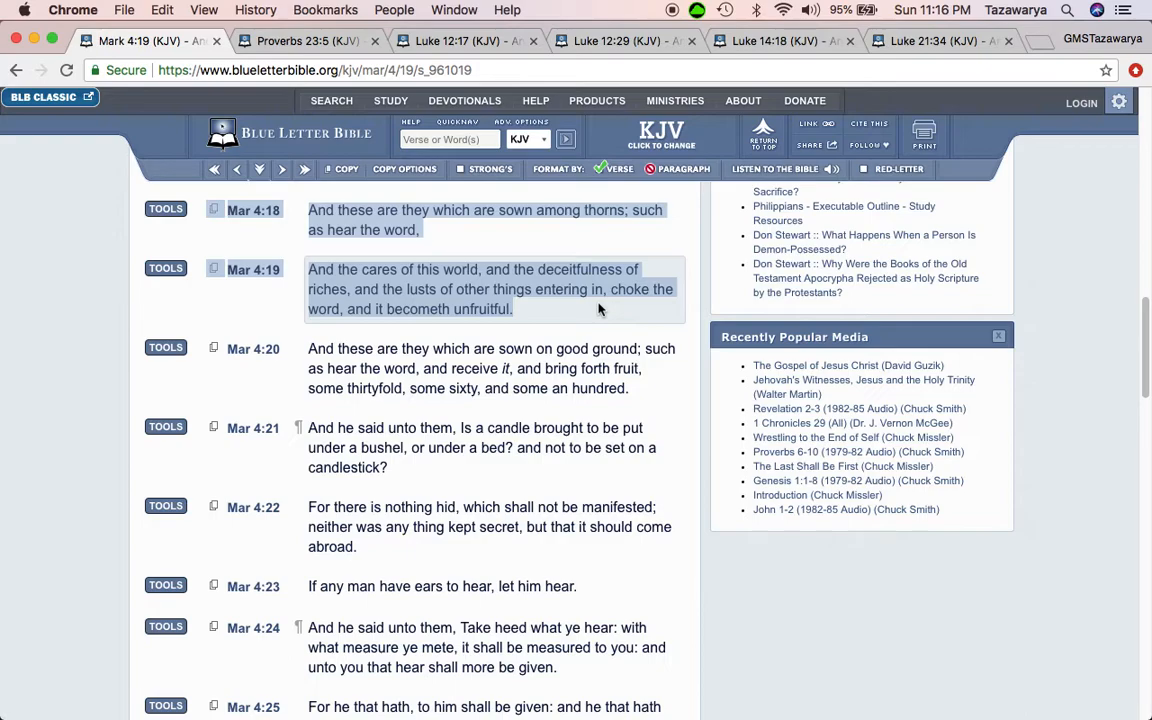
mouse_move(584, 324)
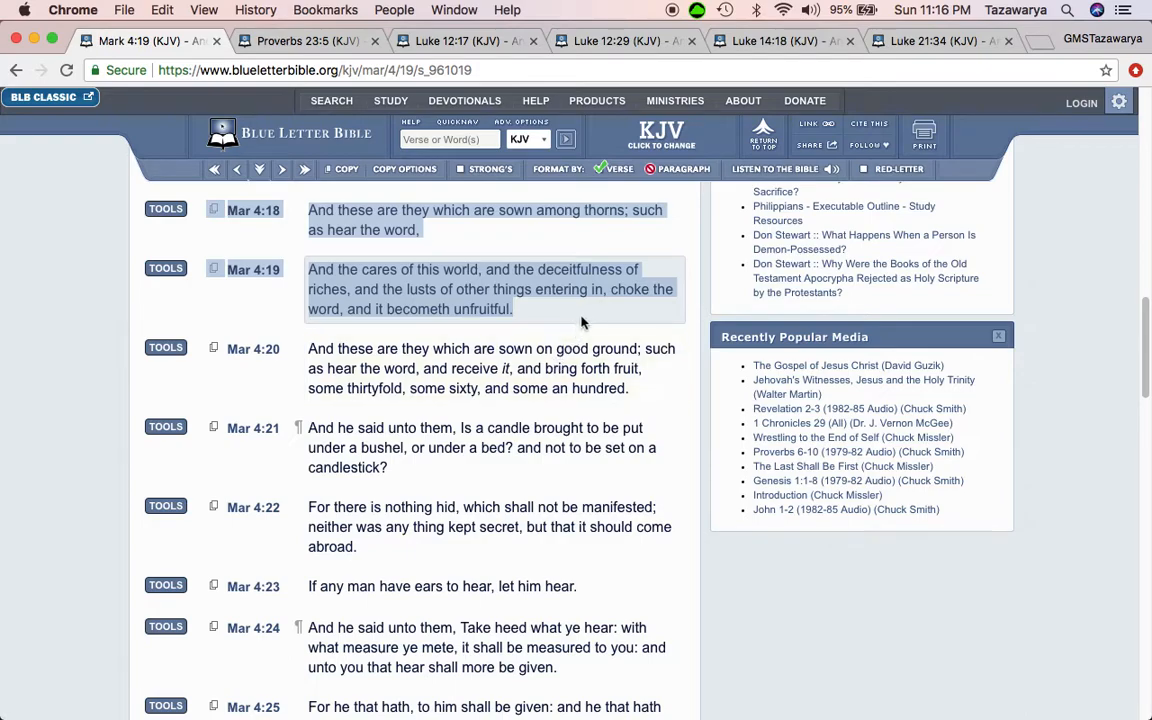
Read further down the current chapter, then switch to the Proverbs 23:5 tab on riches flying away.
scroll(down, 3)
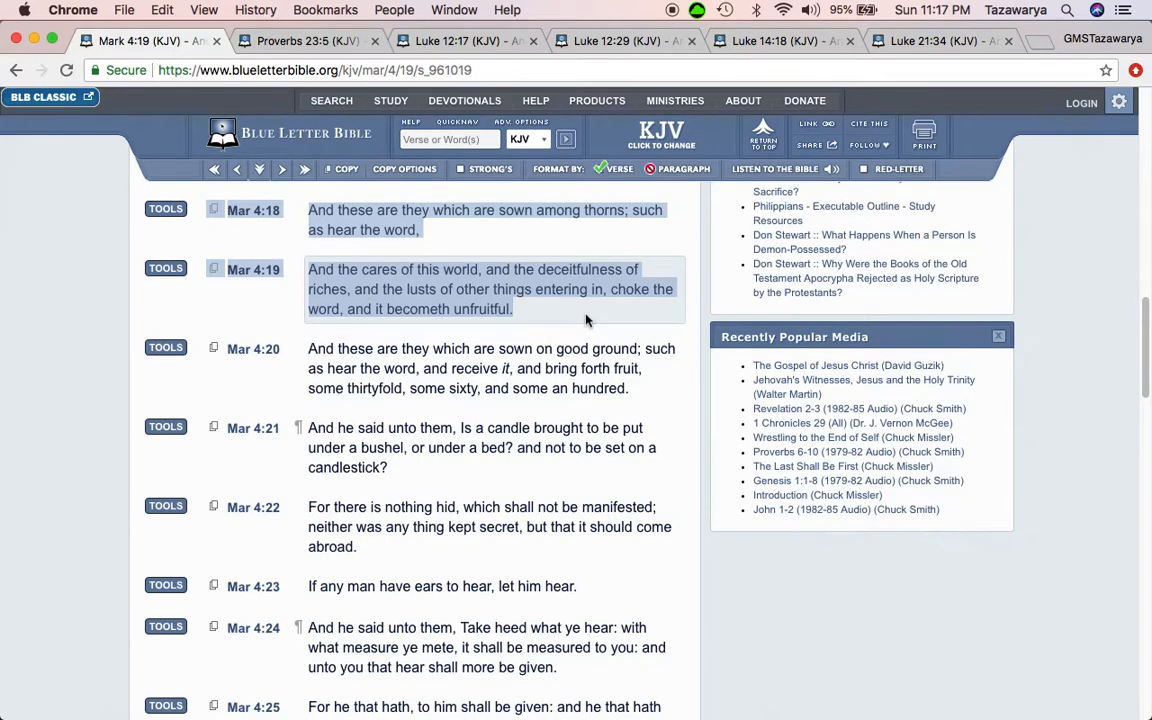
scroll(down, 3)
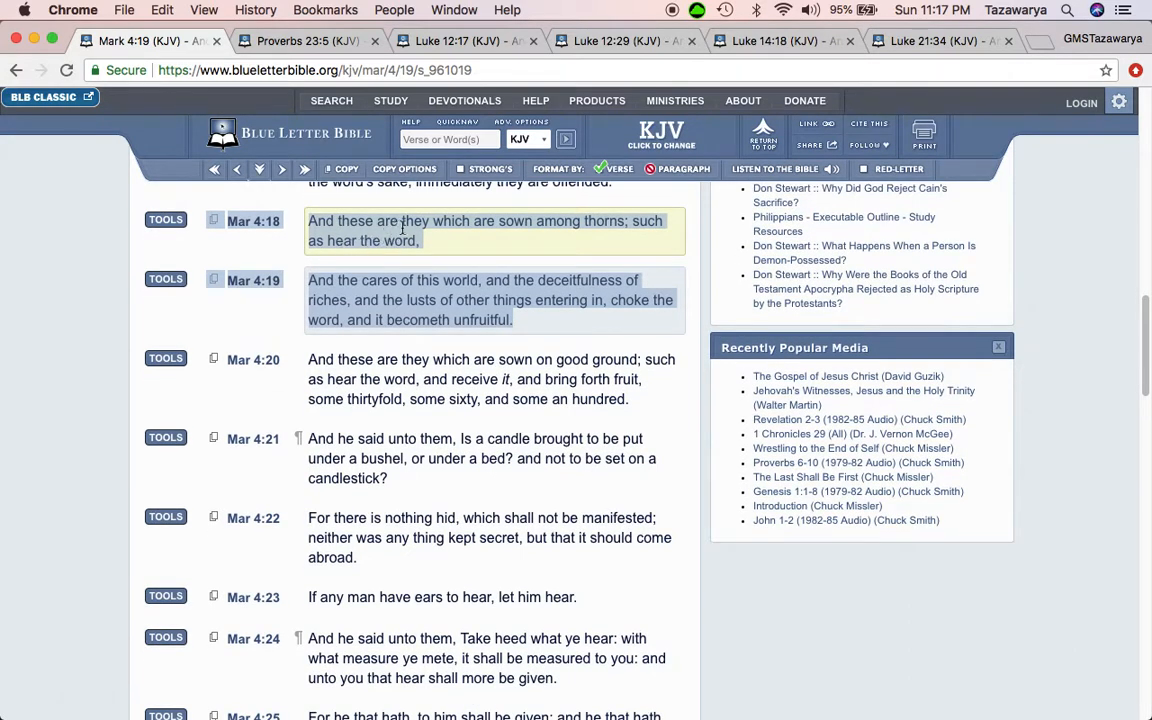
mouse_move(640, 220)
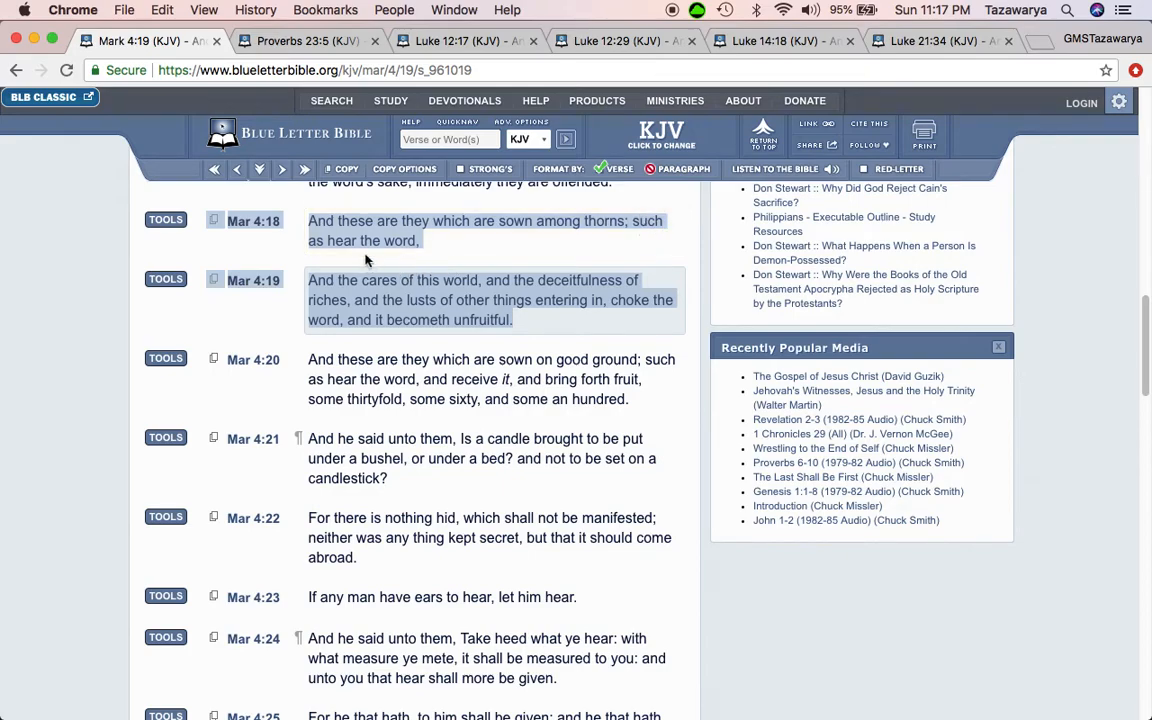
mouse_move(362, 288)
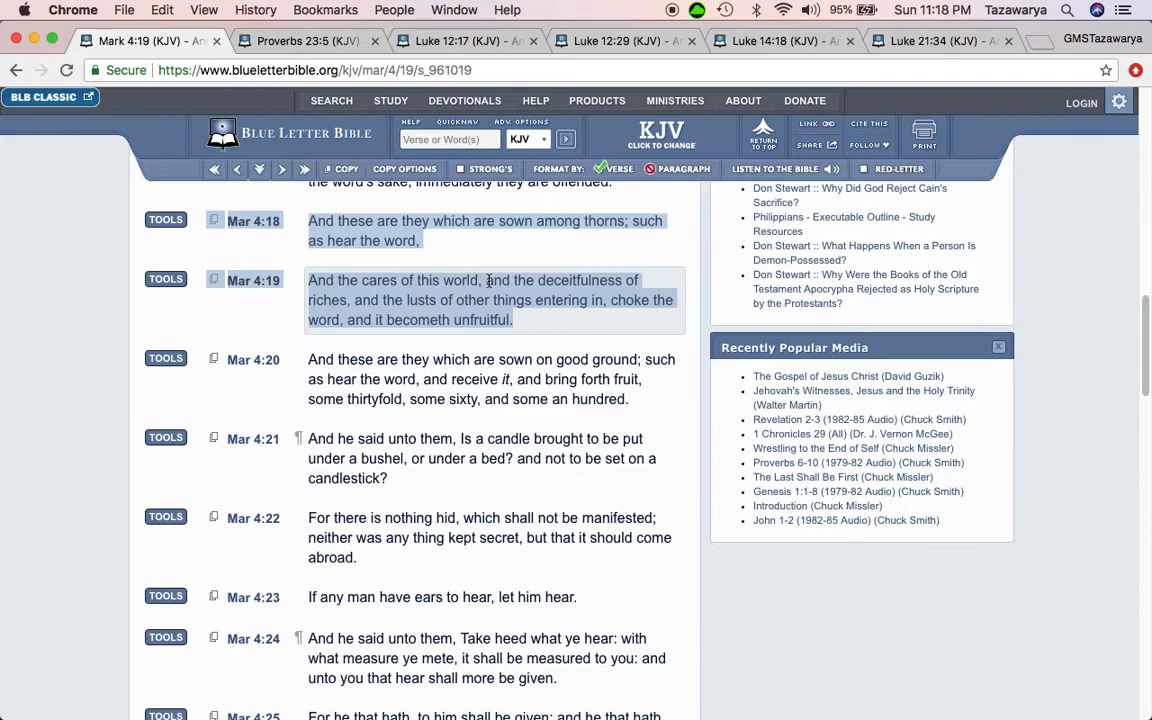
mouse_move(488, 280)
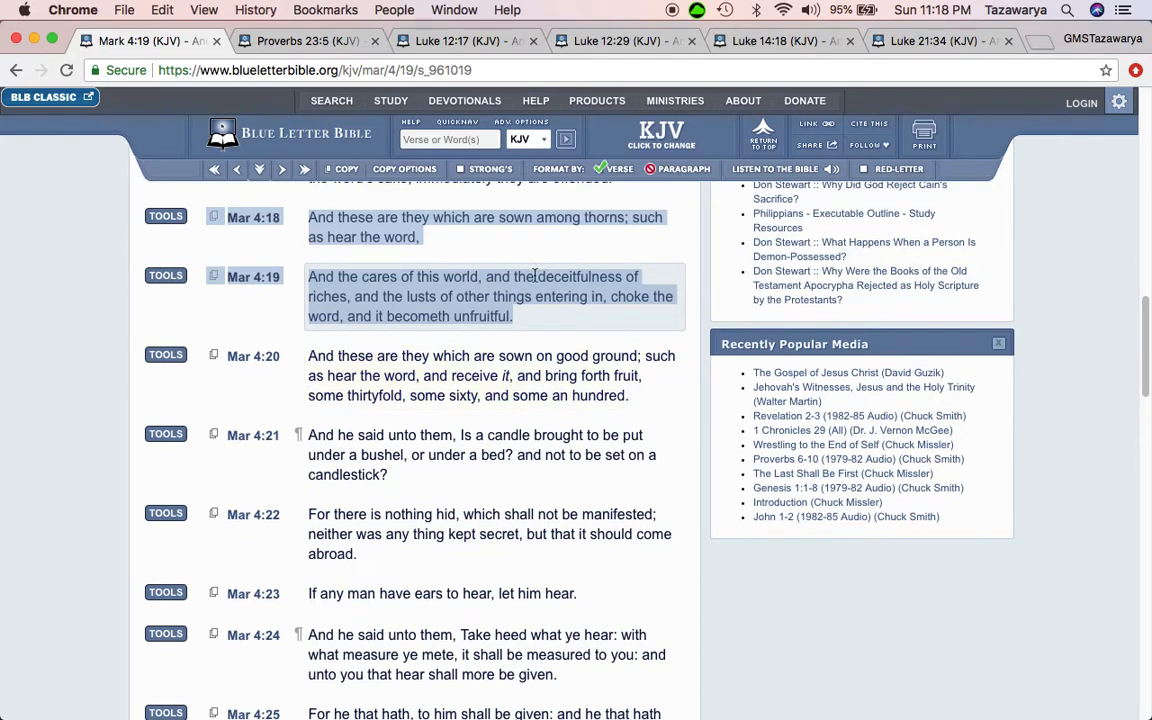
mouse_move(478, 278)
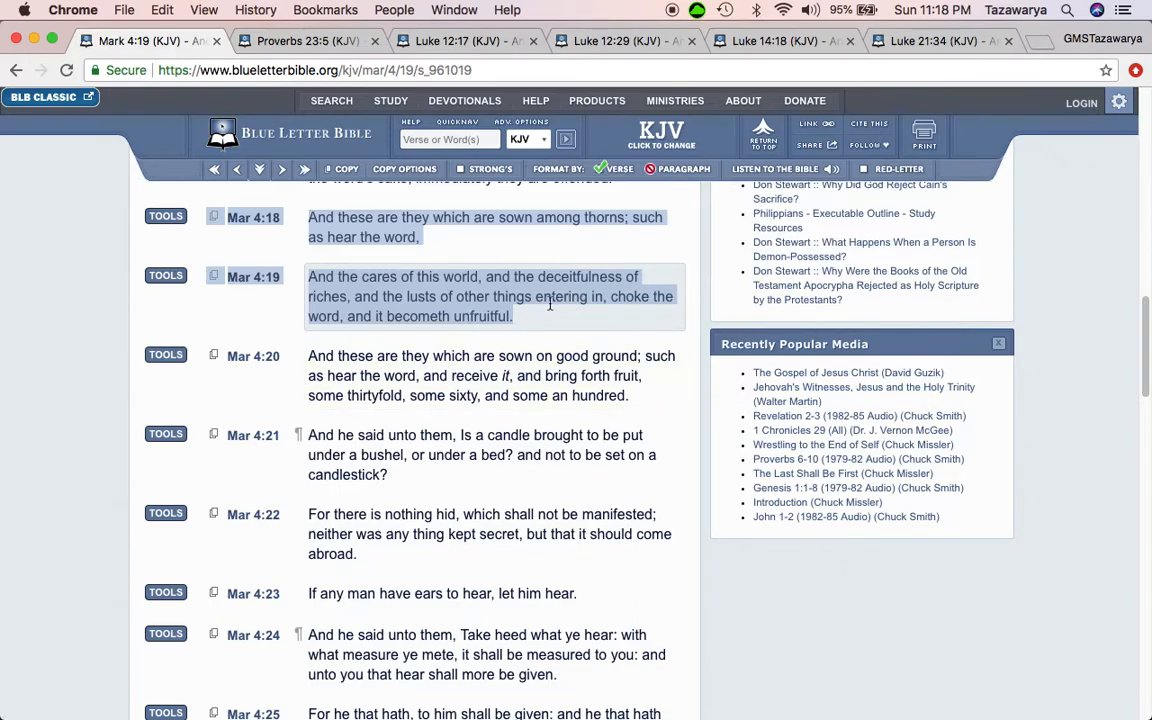
scroll(down, 3)
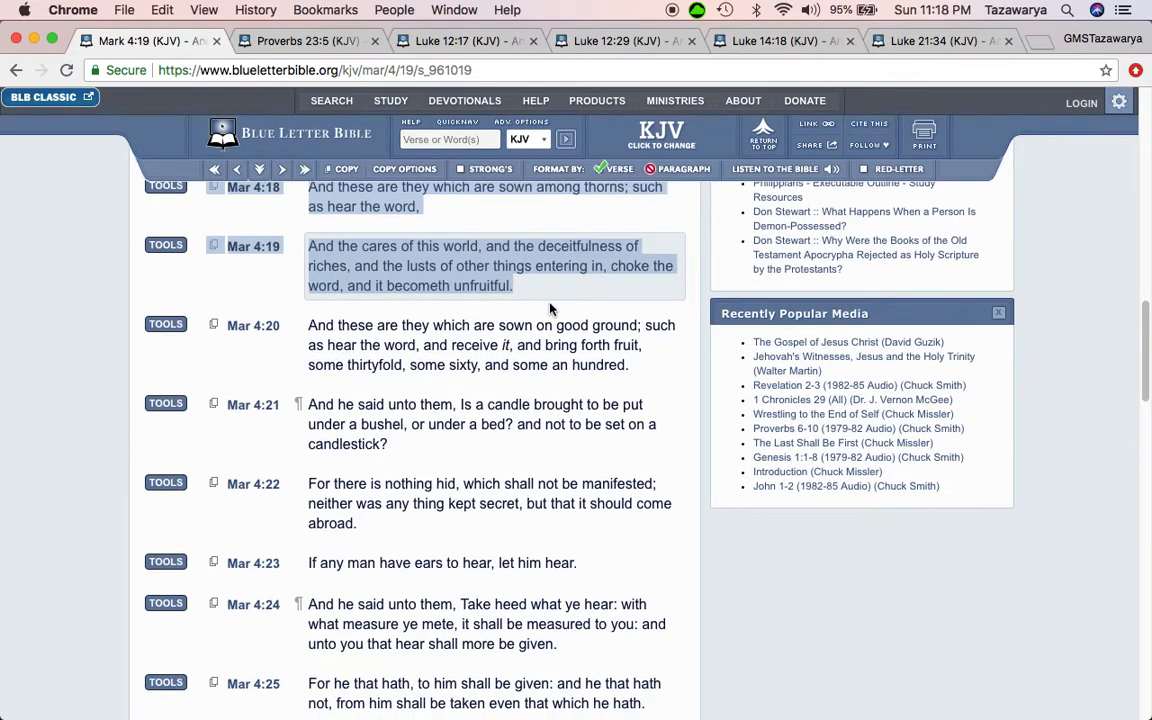
scroll(down, 3)
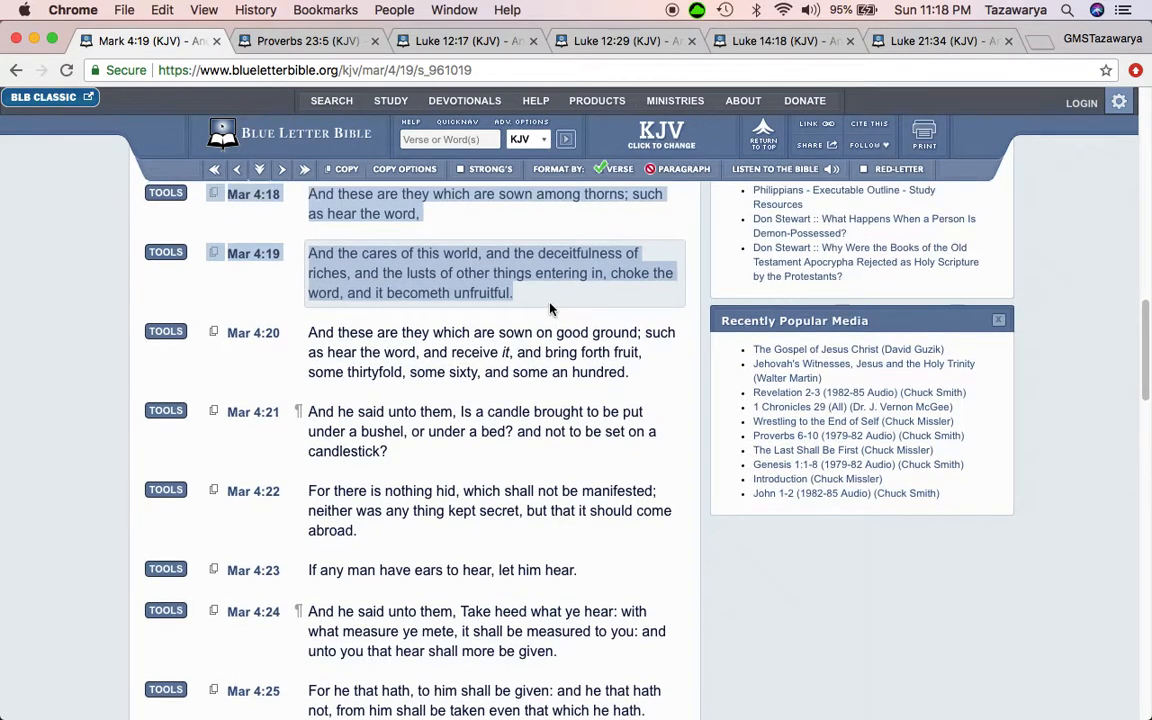
scroll(down, 3)
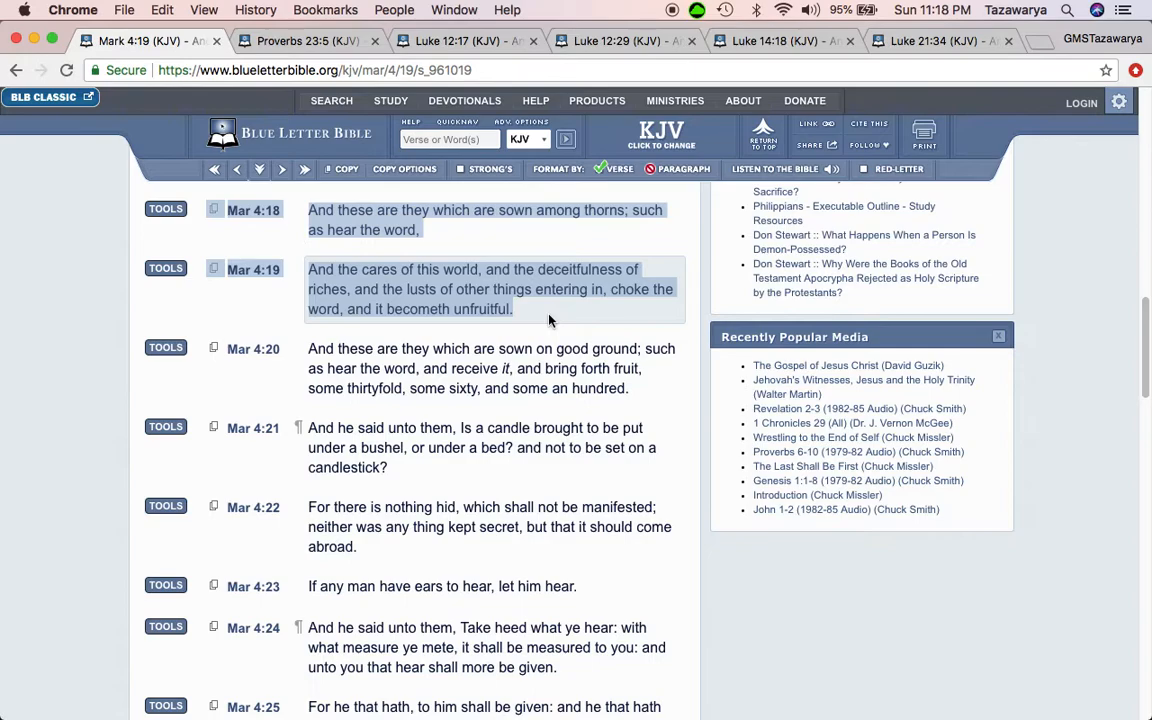
scroll(down, 3)
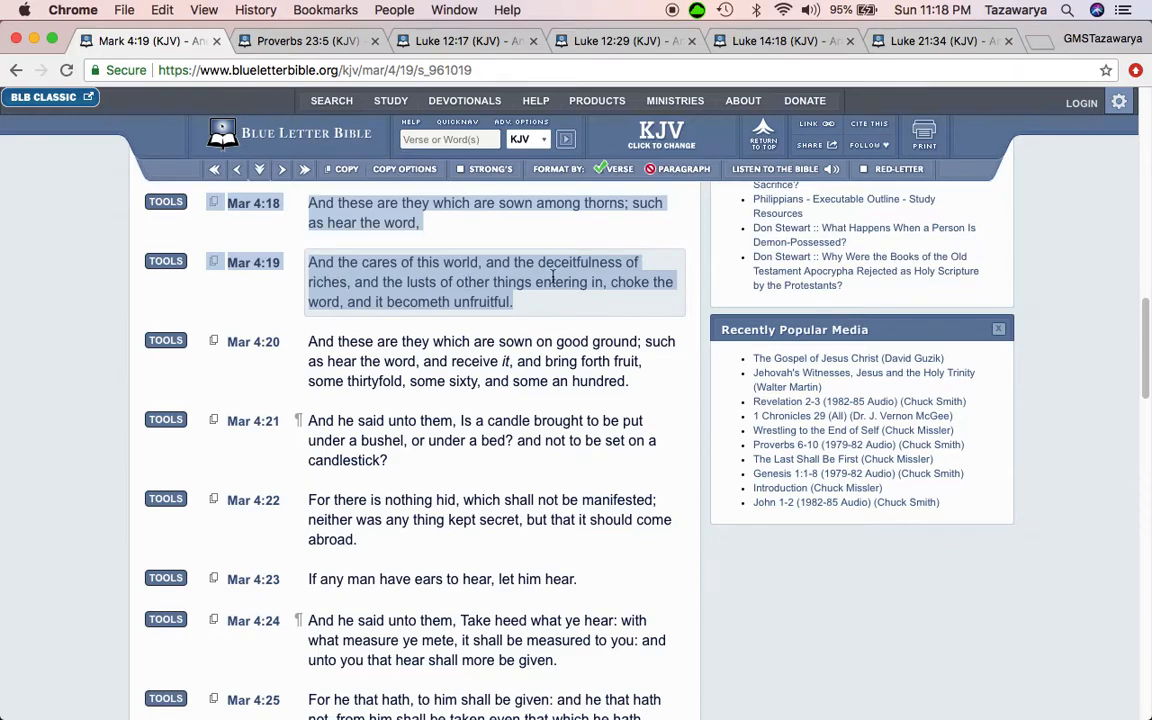
scroll(down, 3)
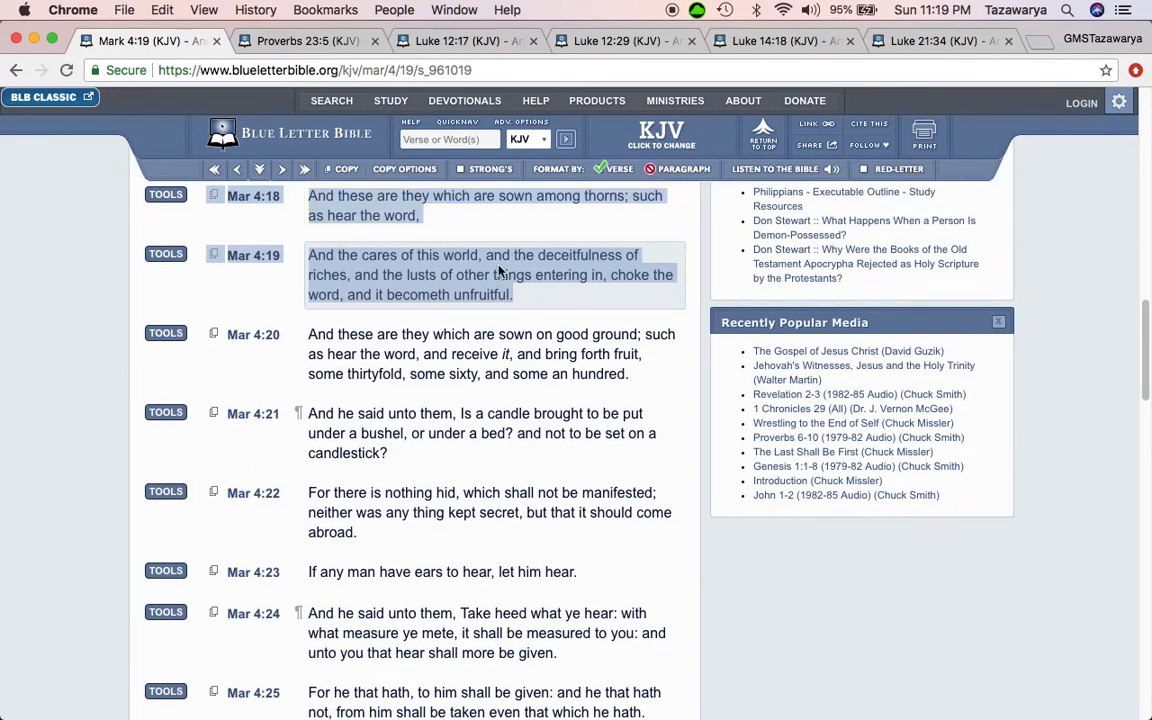
mouse_move(488, 270)
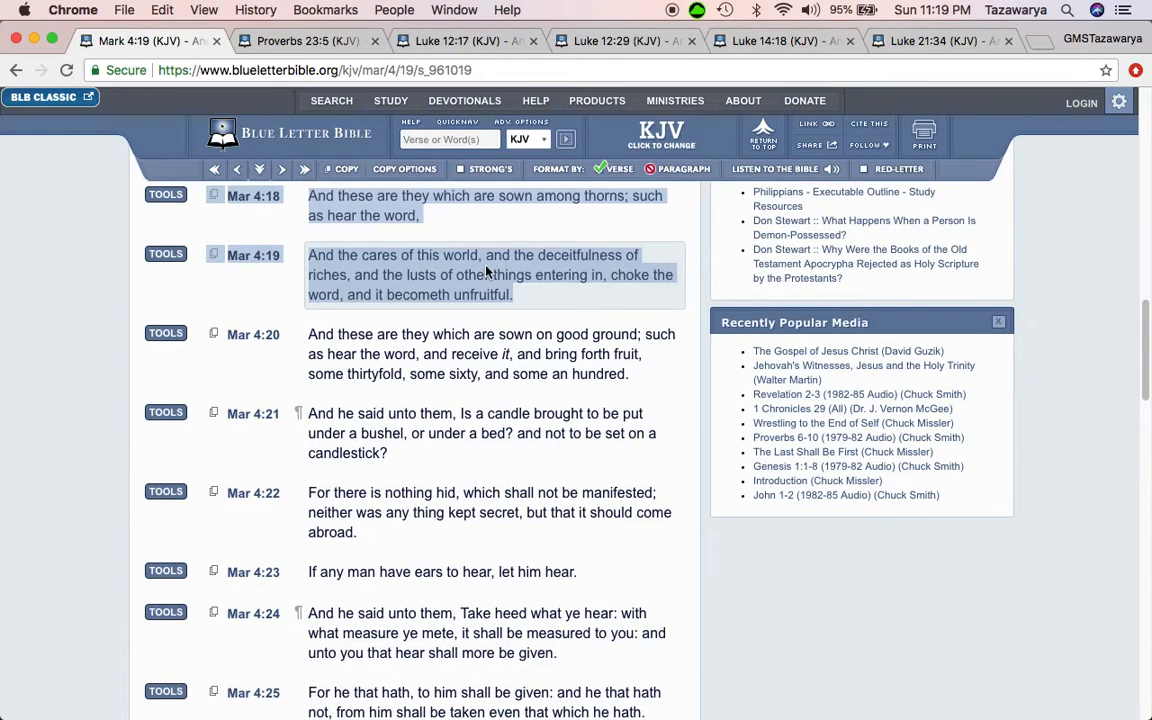
scroll(down, 3)
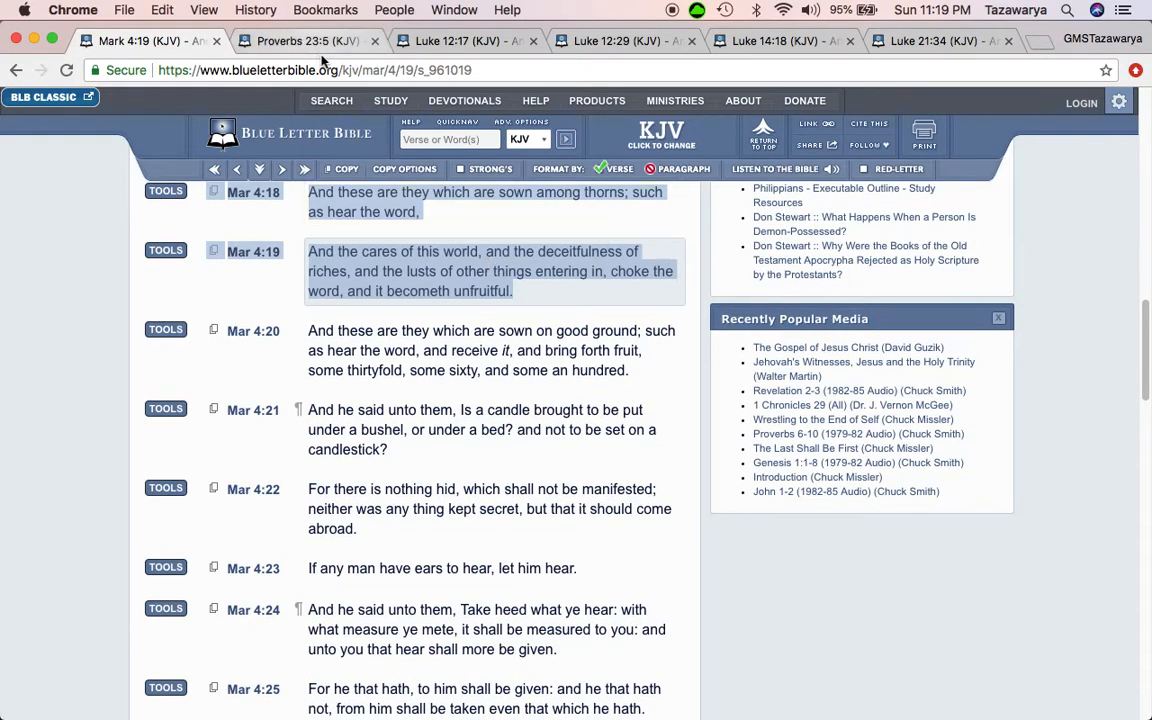
mouse_move(464, 288)
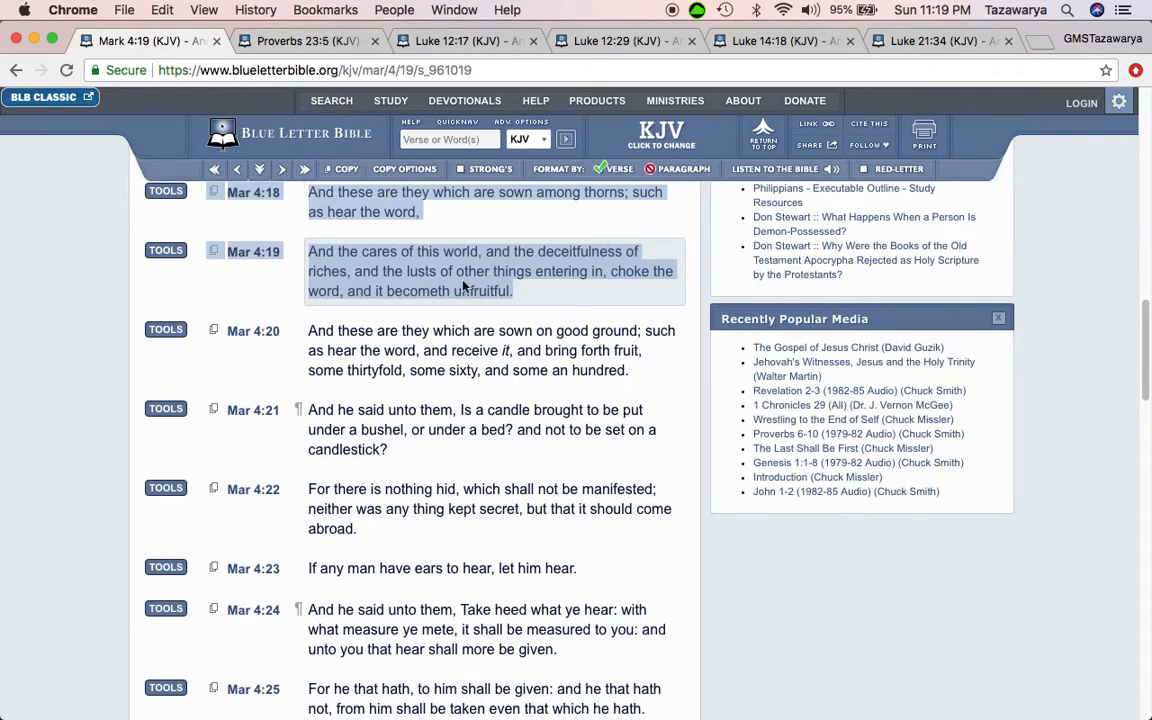
mouse_move(516, 272)
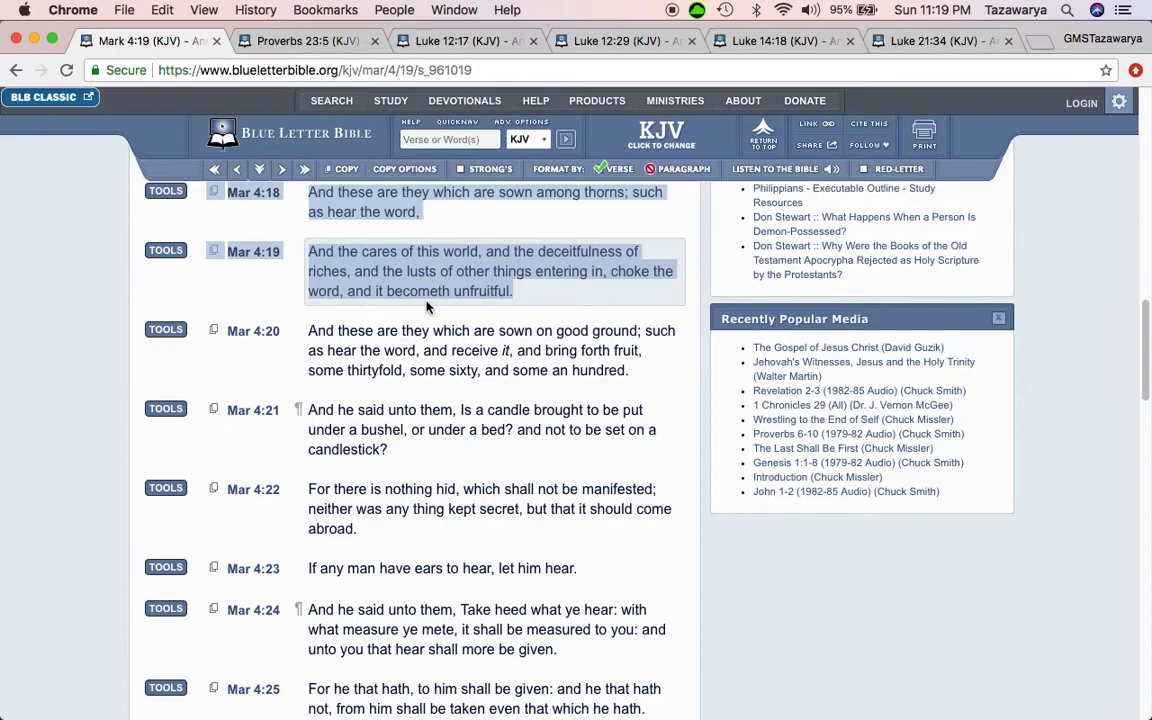
scroll(down, 3)
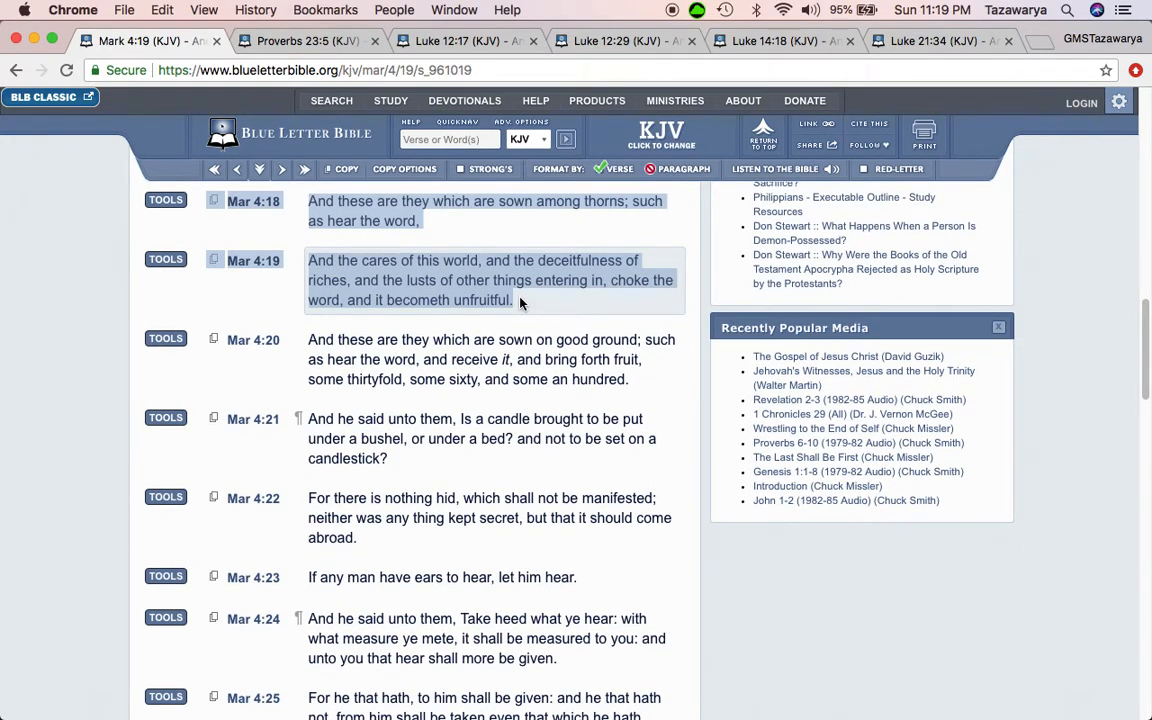
scroll(down, 3)
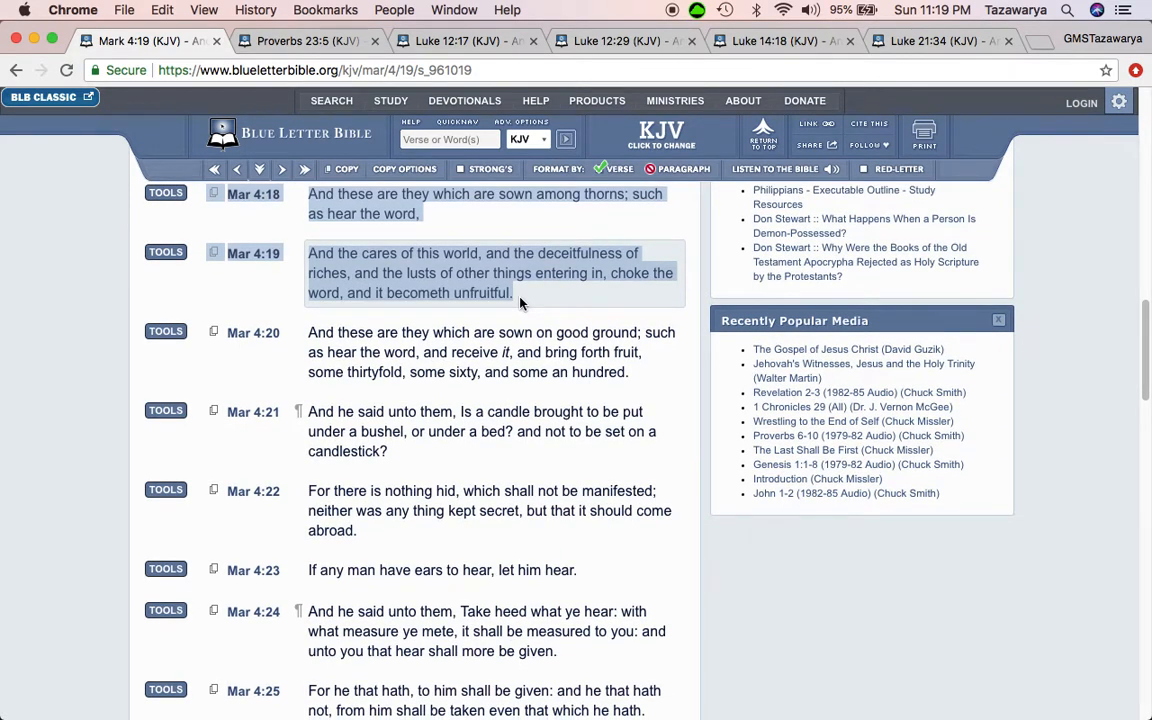
scroll(down, 3)
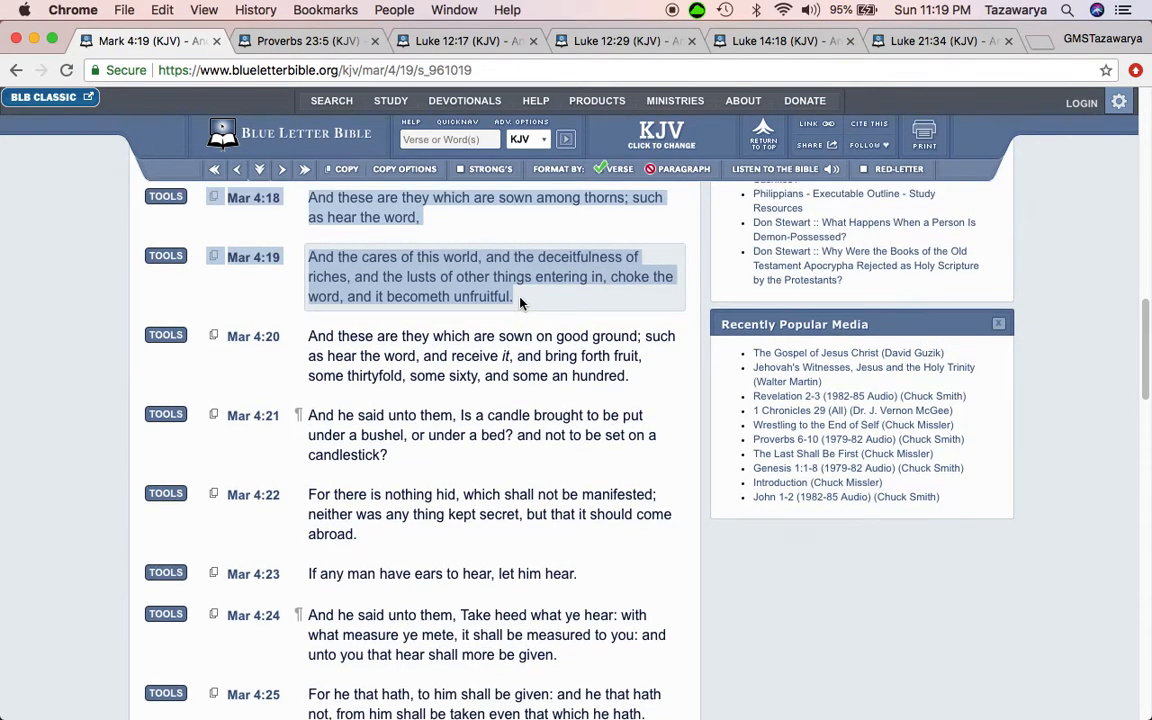
scroll(down, 3)
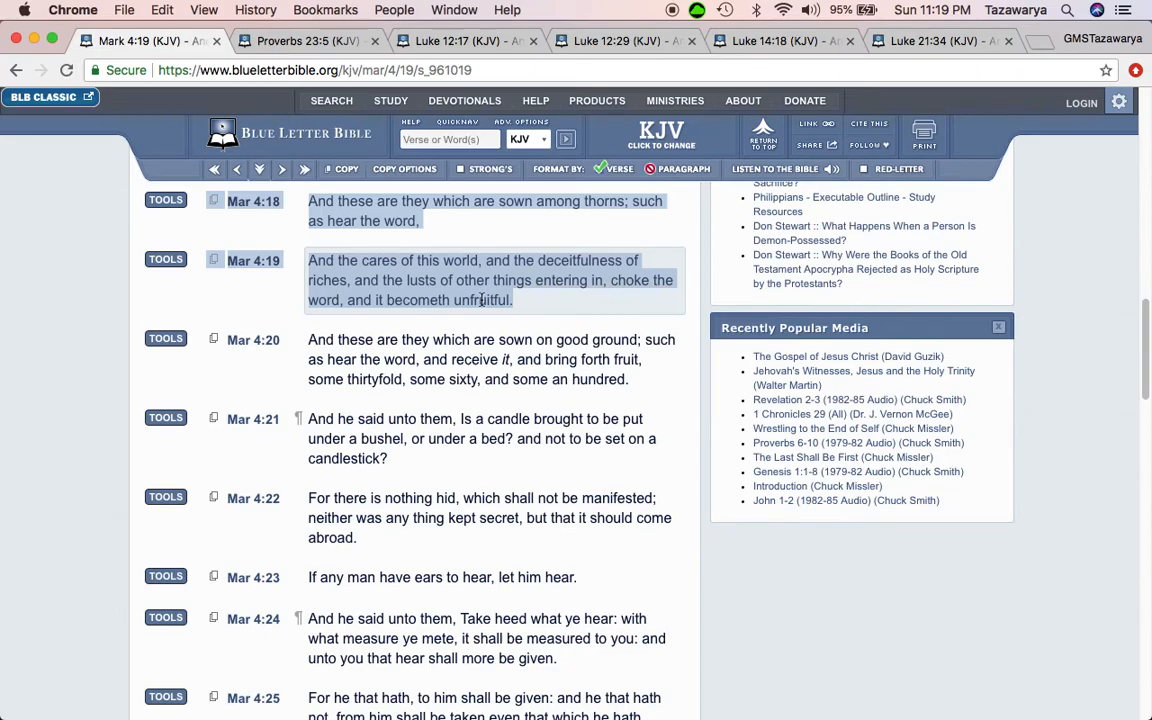
scroll(down, 3)
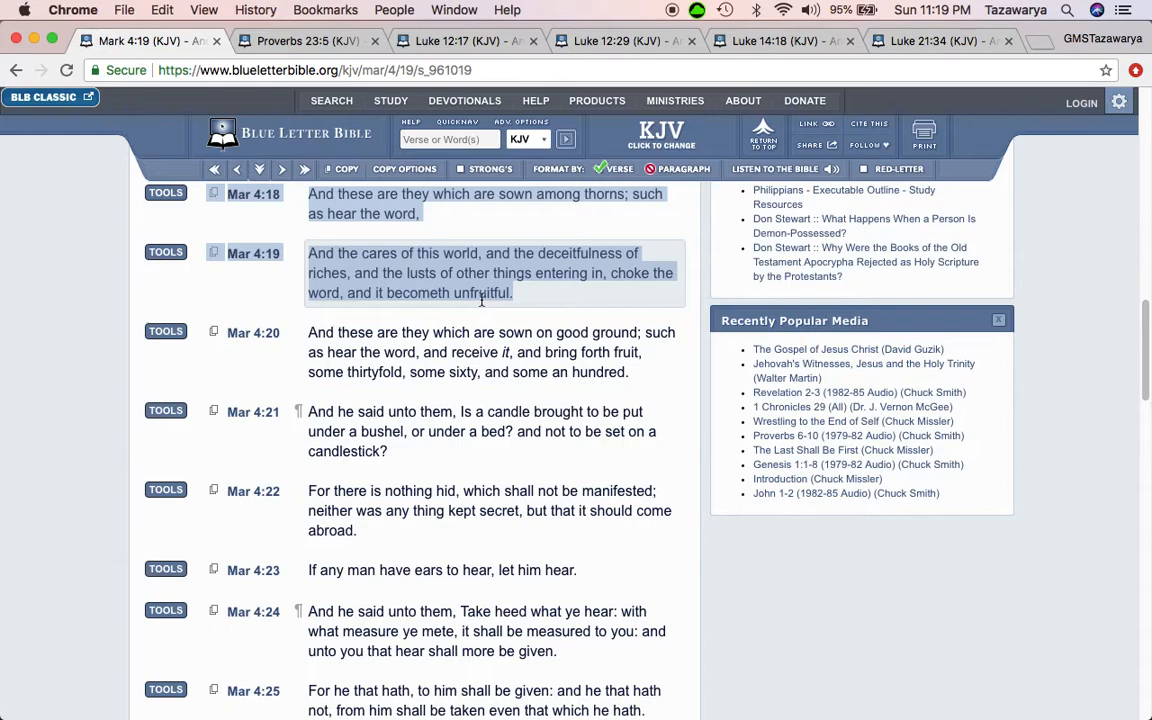
mouse_move(592, 306)
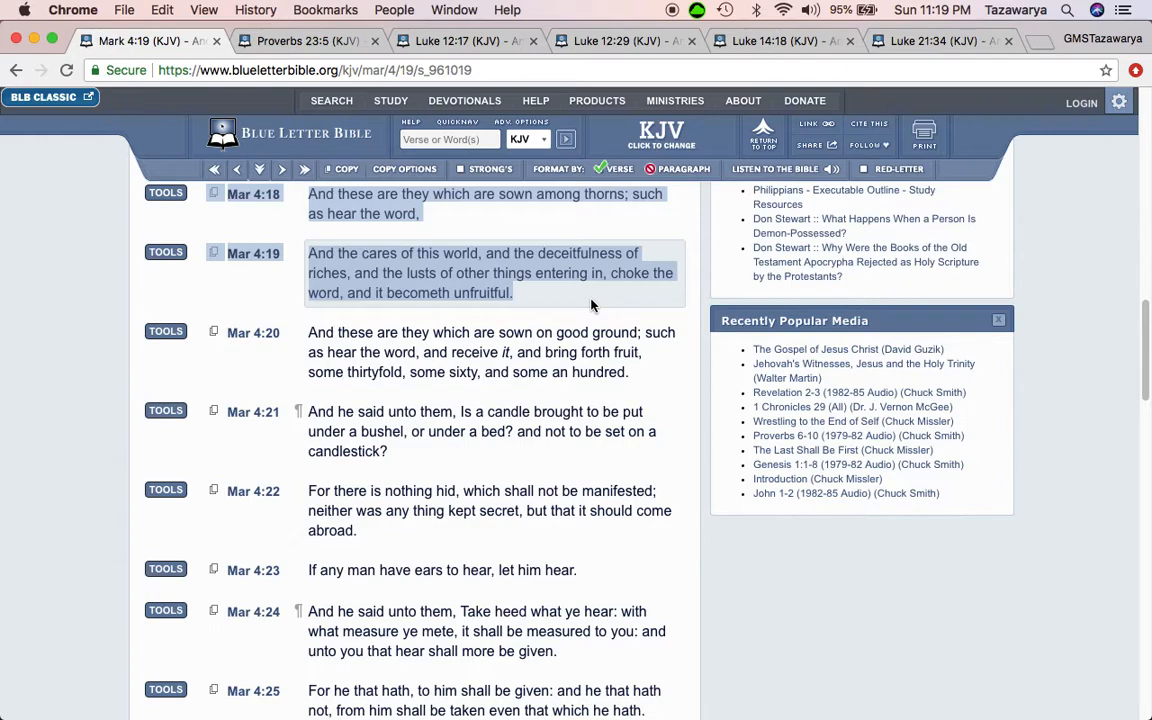
click(308, 40)
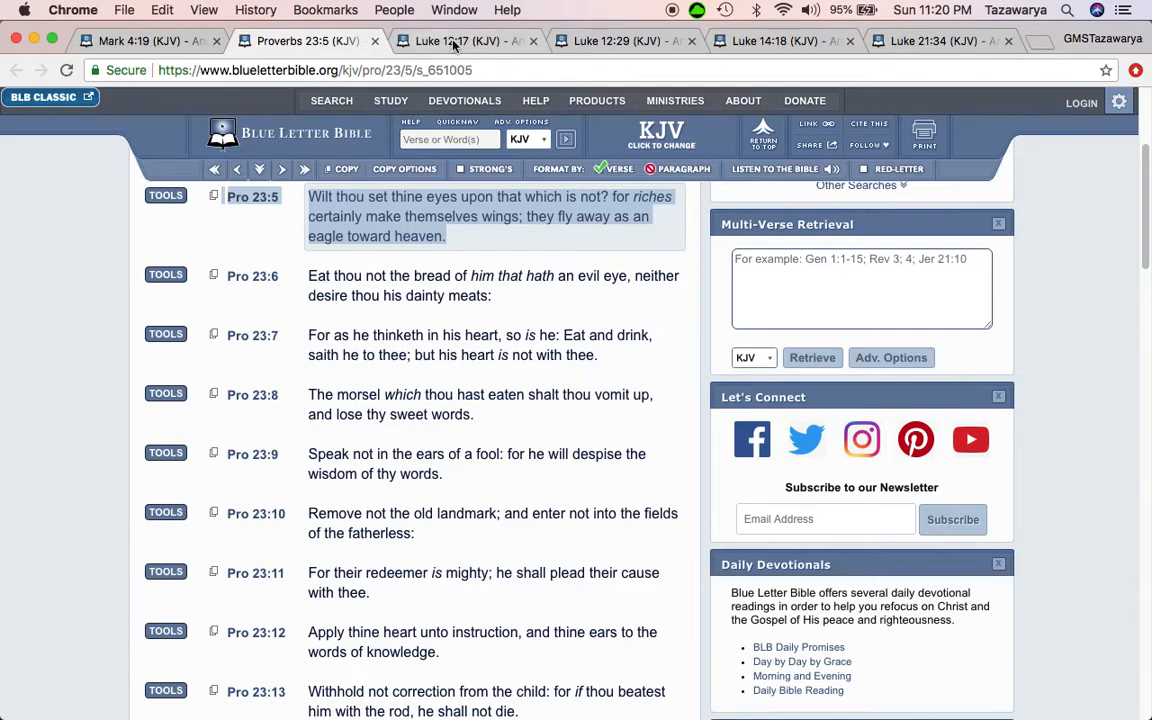
mouse_move(460, 40)
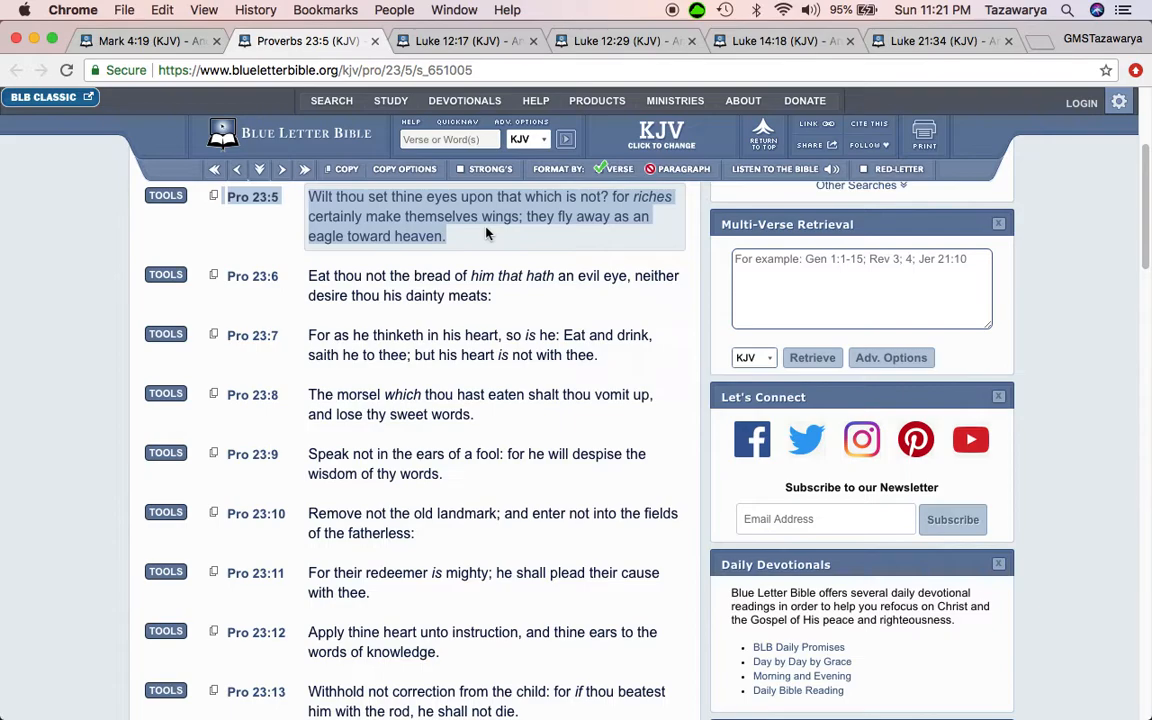
Switch to the Luke 12:29 tab showing verses 29–31 on seeking God's kingdom.
click(460, 40)
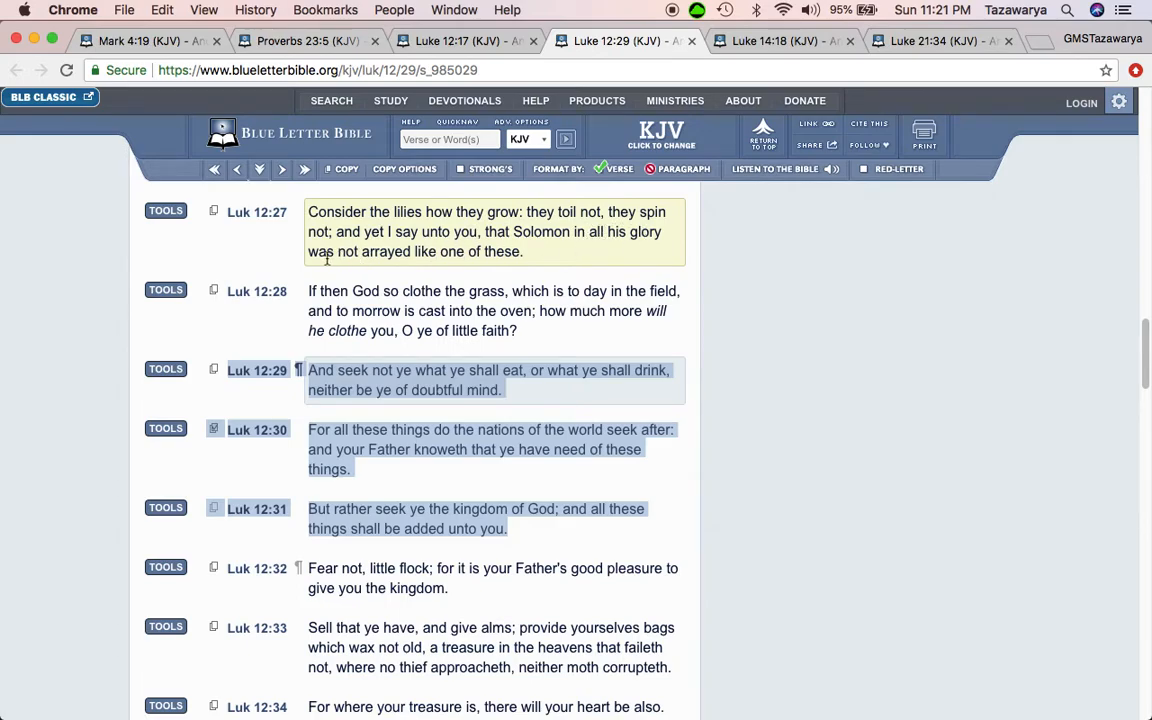
mouse_move(460, 252)
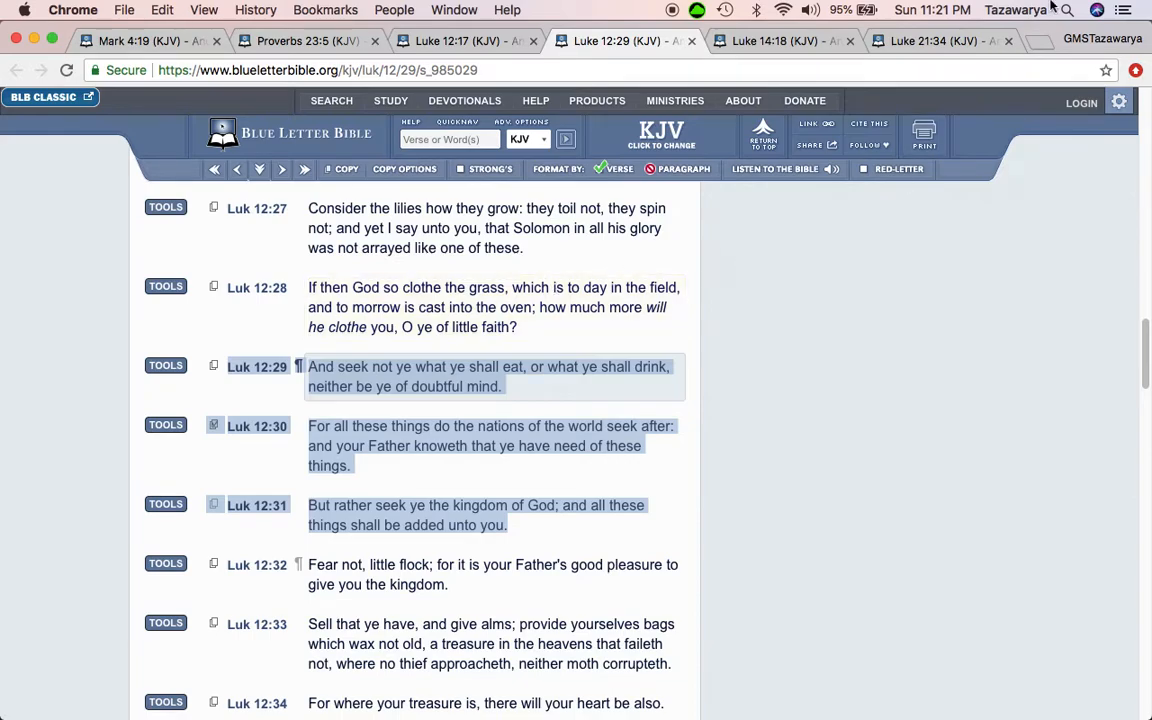
Search Google for 'lillies' in a new tab and browse the image results.
click(1038, 40)
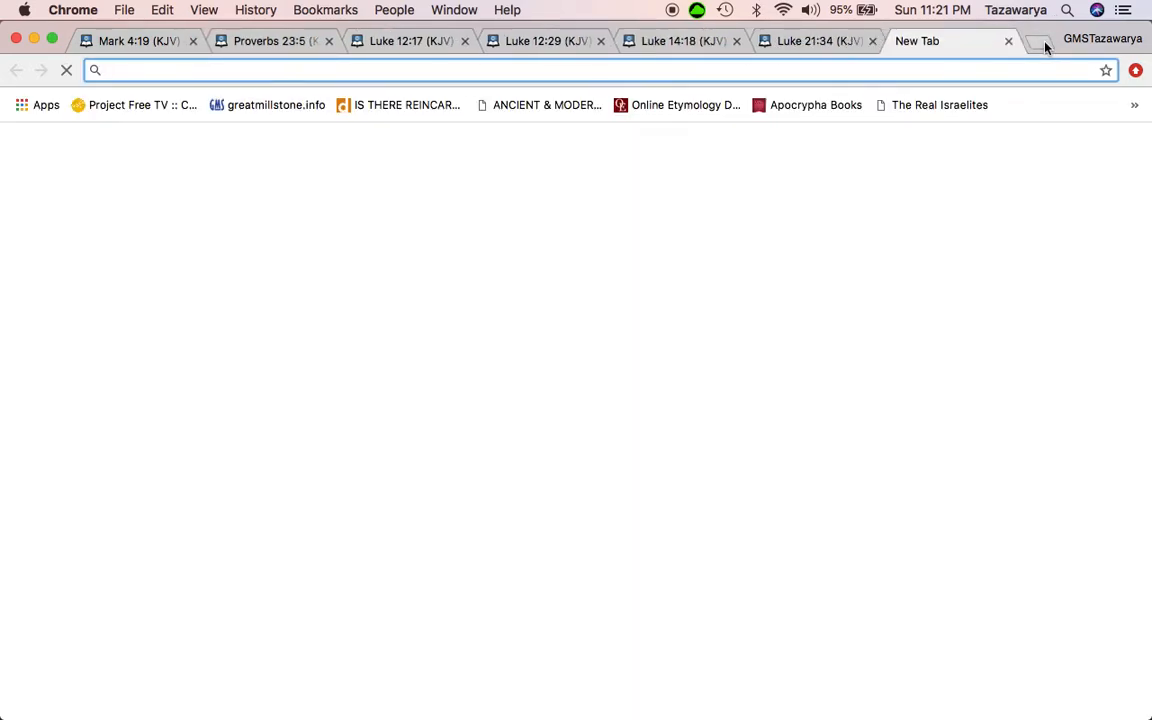
text(lillies&oq=lillies+&aqs=chrome..69i57j0l5.2702j0j7&sourceid=chrome&ie=UTF-8)
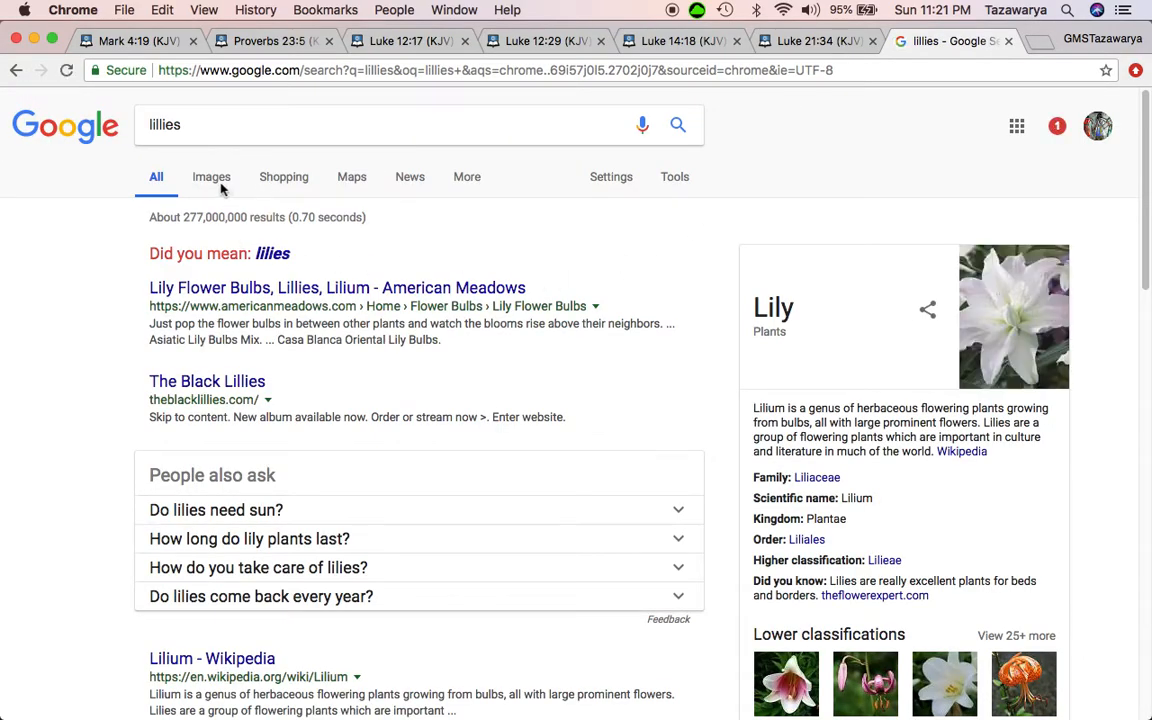
click(212, 176)
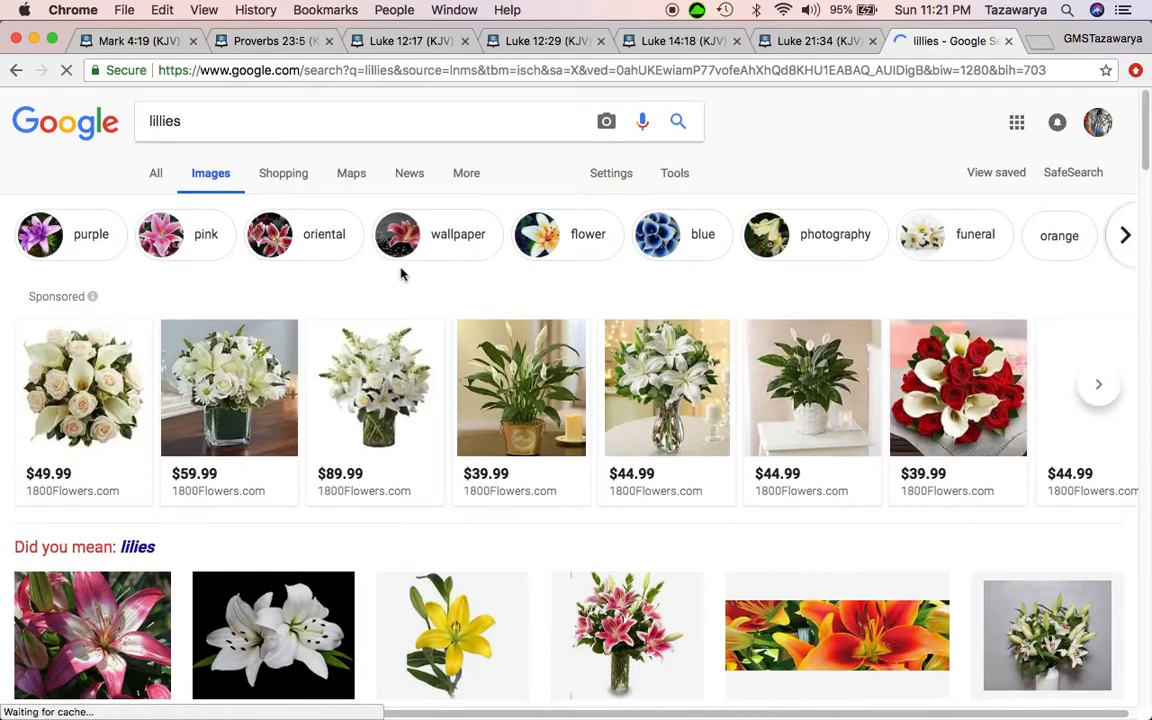
scroll(down, 3)
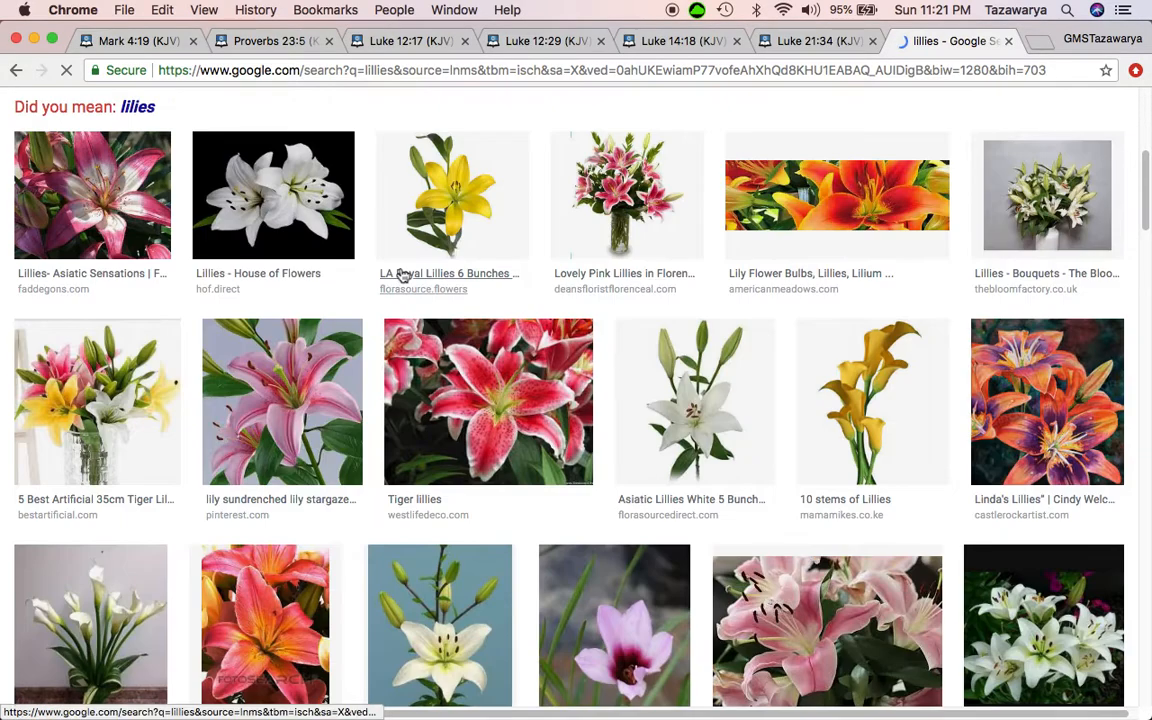
scroll(down, 3)
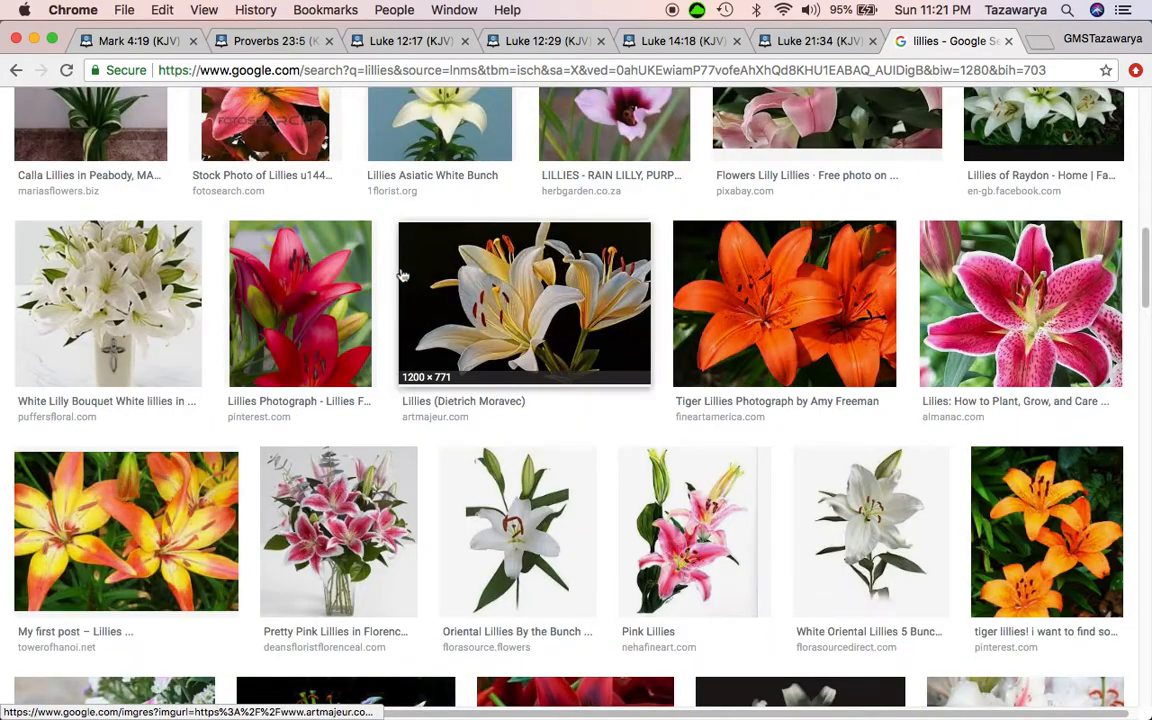
scroll(down, 3)
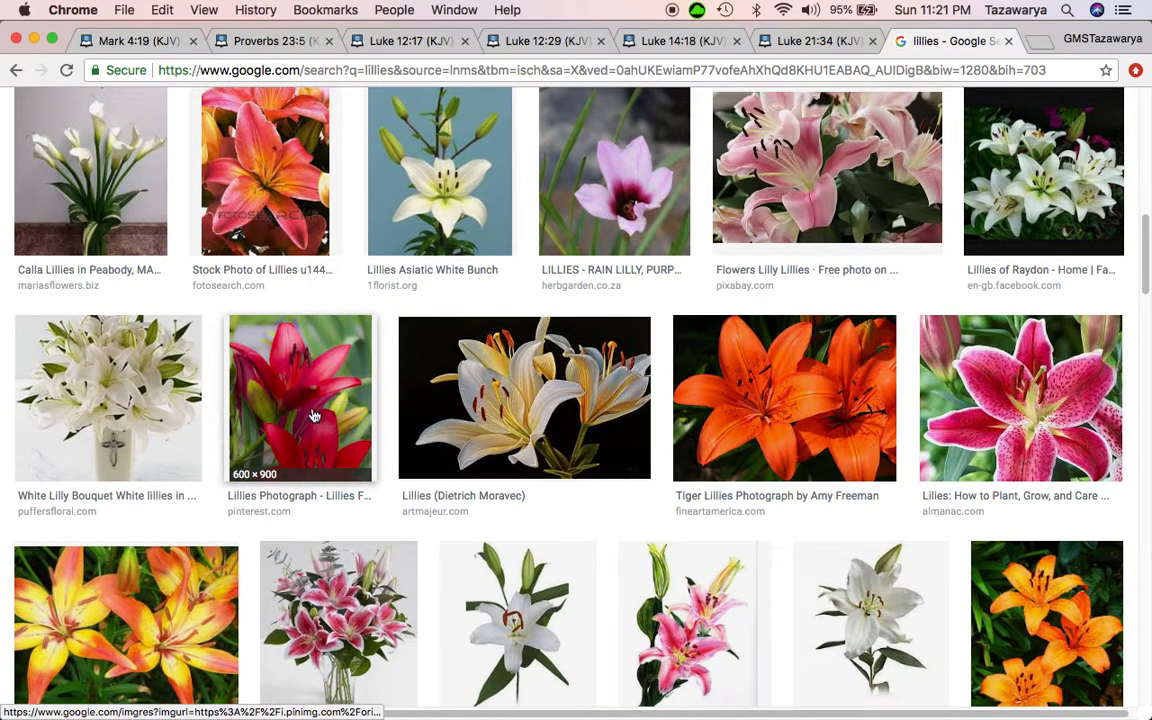
Preview the pink-orange lily photo at larger size, close it, and look at more results.
click(264, 172)
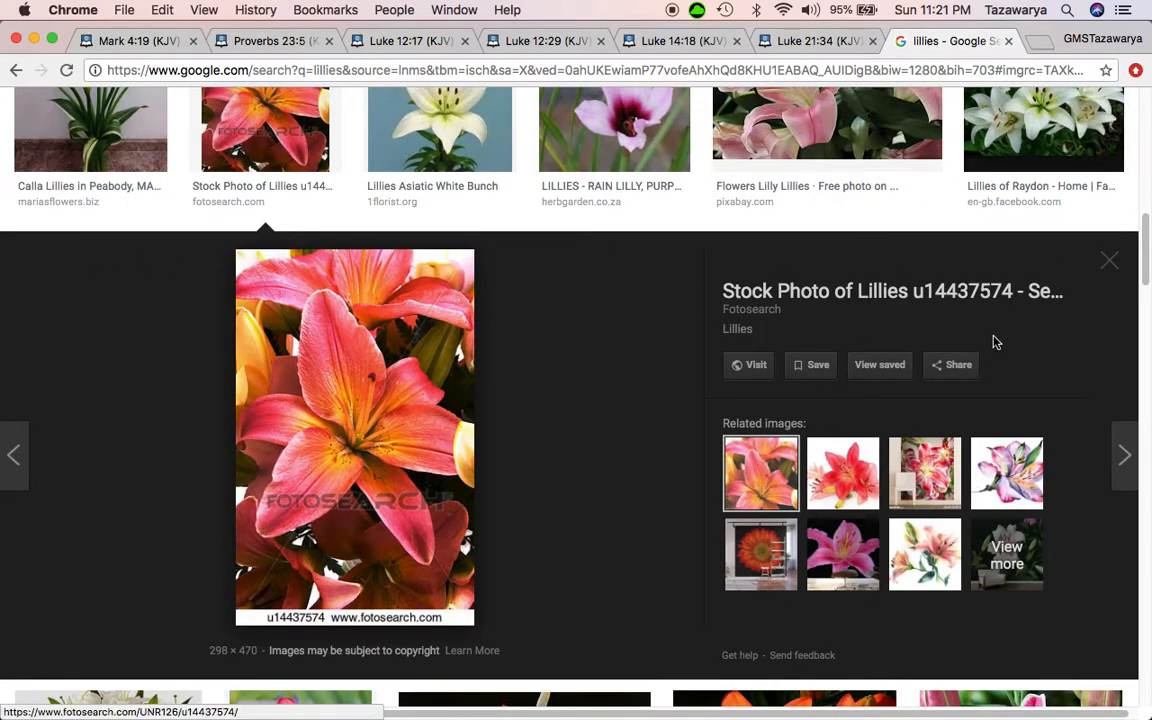
click(1108, 260)
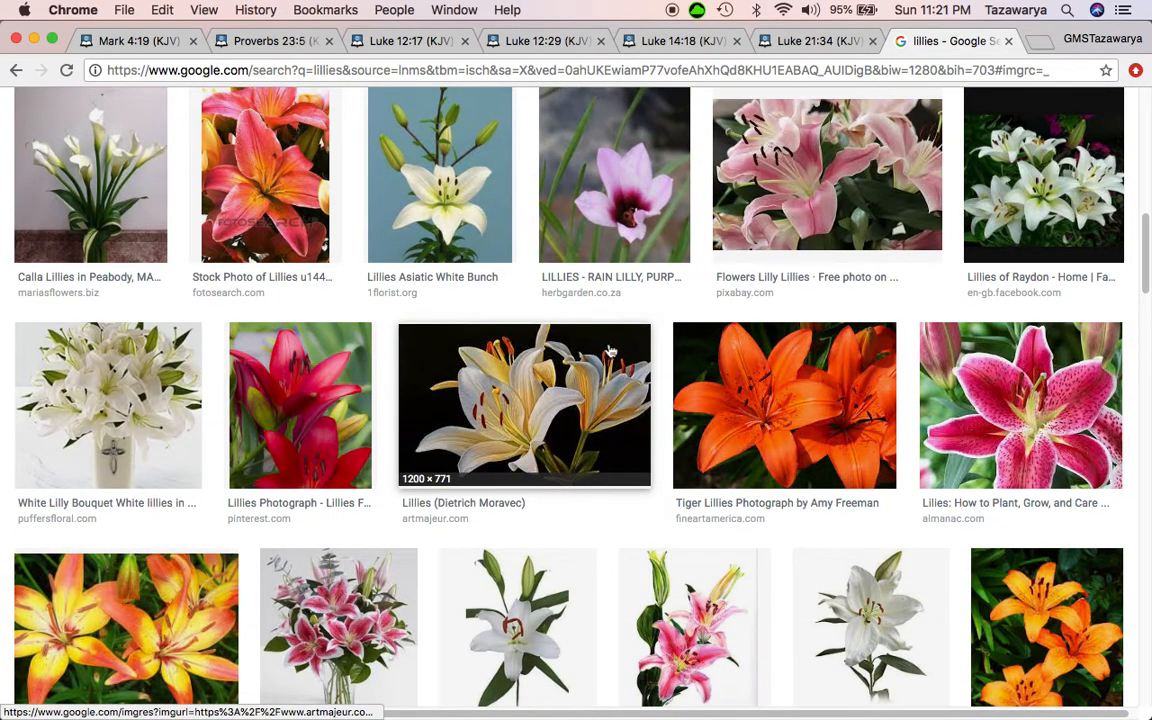
scroll(down, 3)
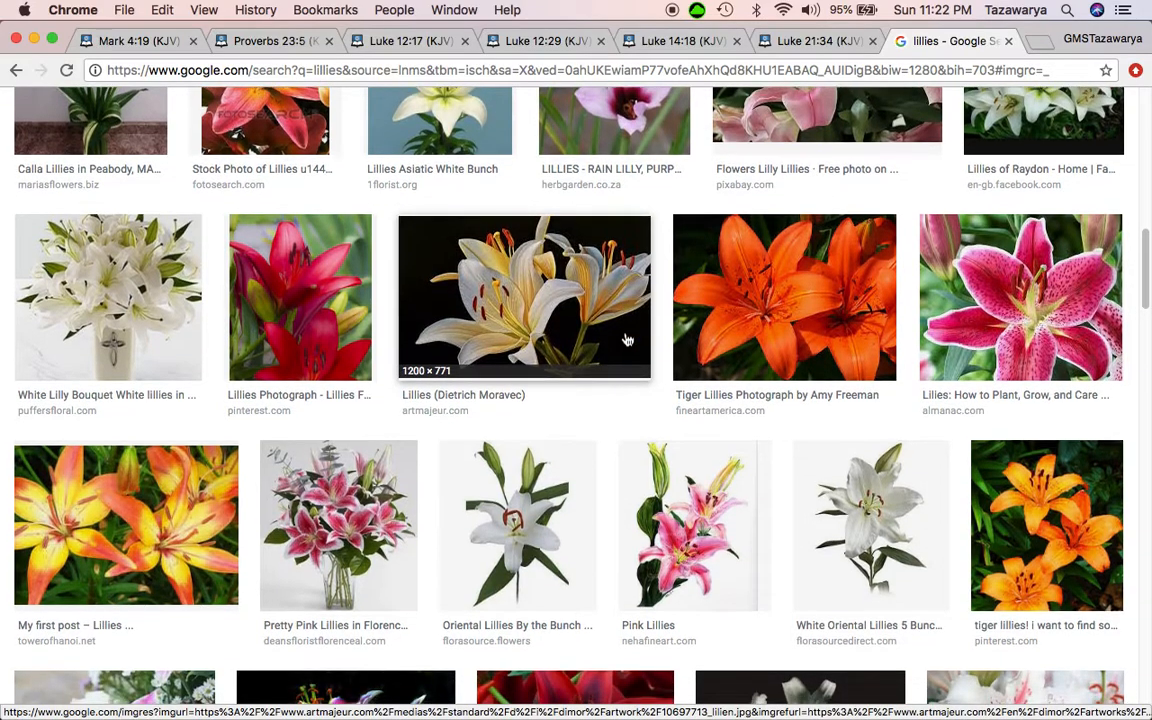
scroll(down, 3)
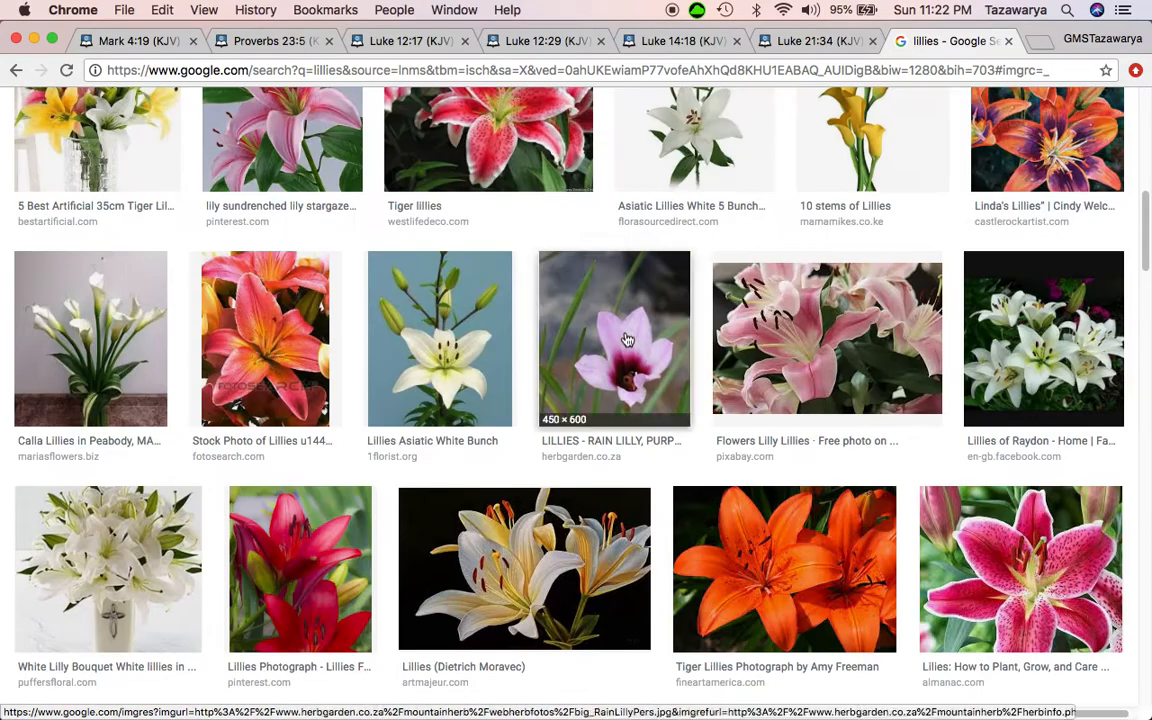
Return via the Luke 14:18 tab to Luke 12:29 and select text in verse 27 on considering the lilies.
click(804, 40)
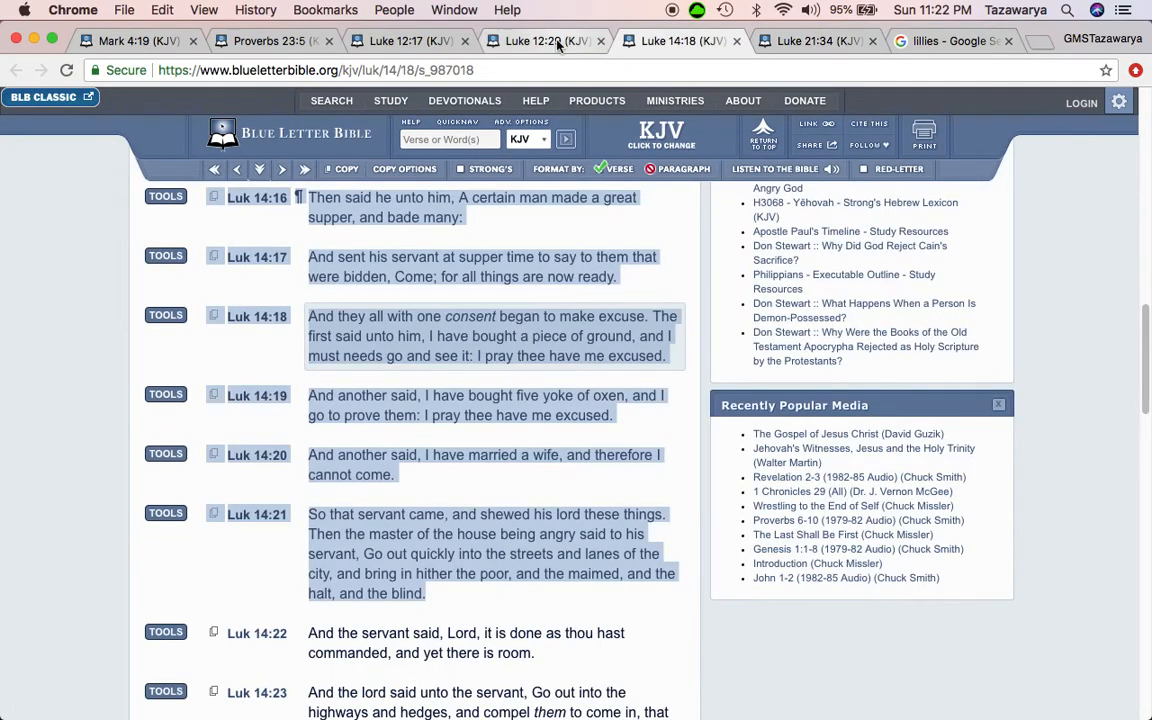
click(540, 40)
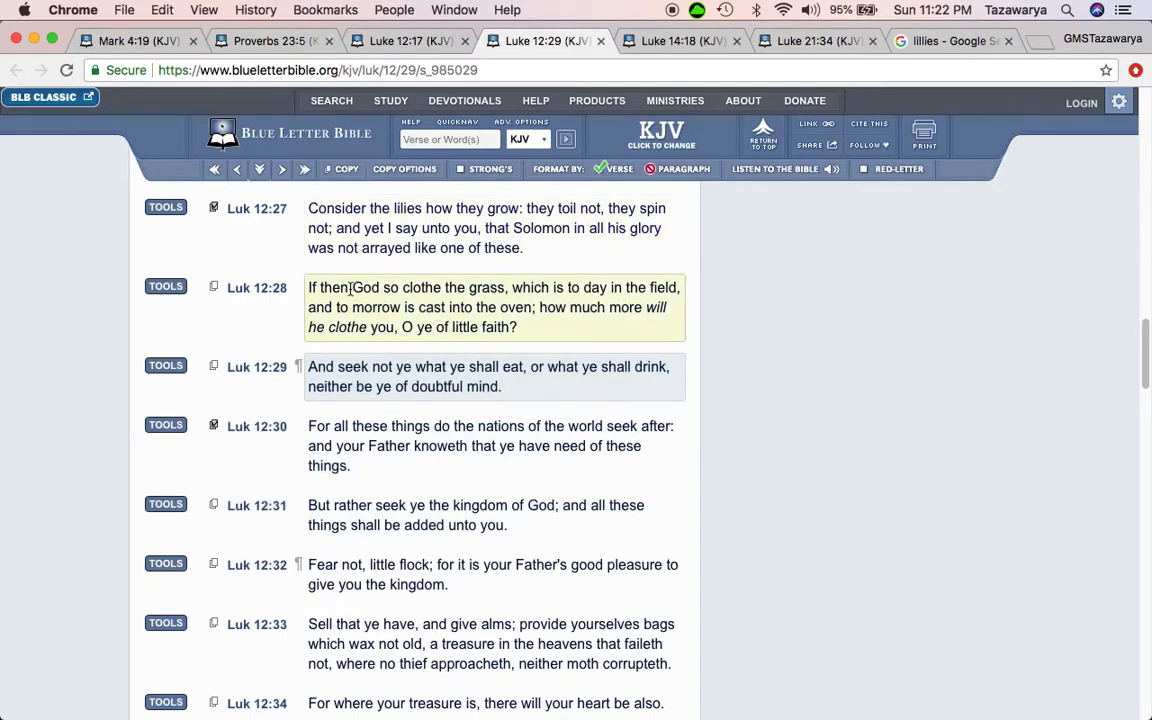
drag(352, 288, 508, 288)
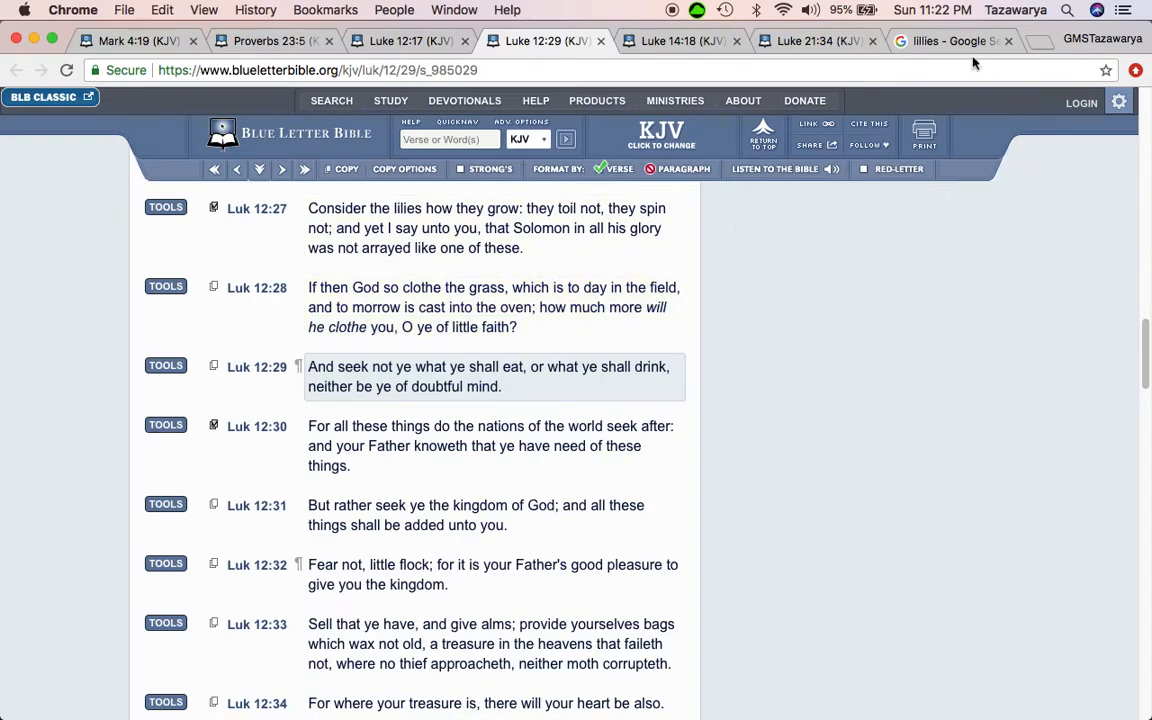
Return to the lily image results and browse many more lily photos further down the grid.
click(944, 40)
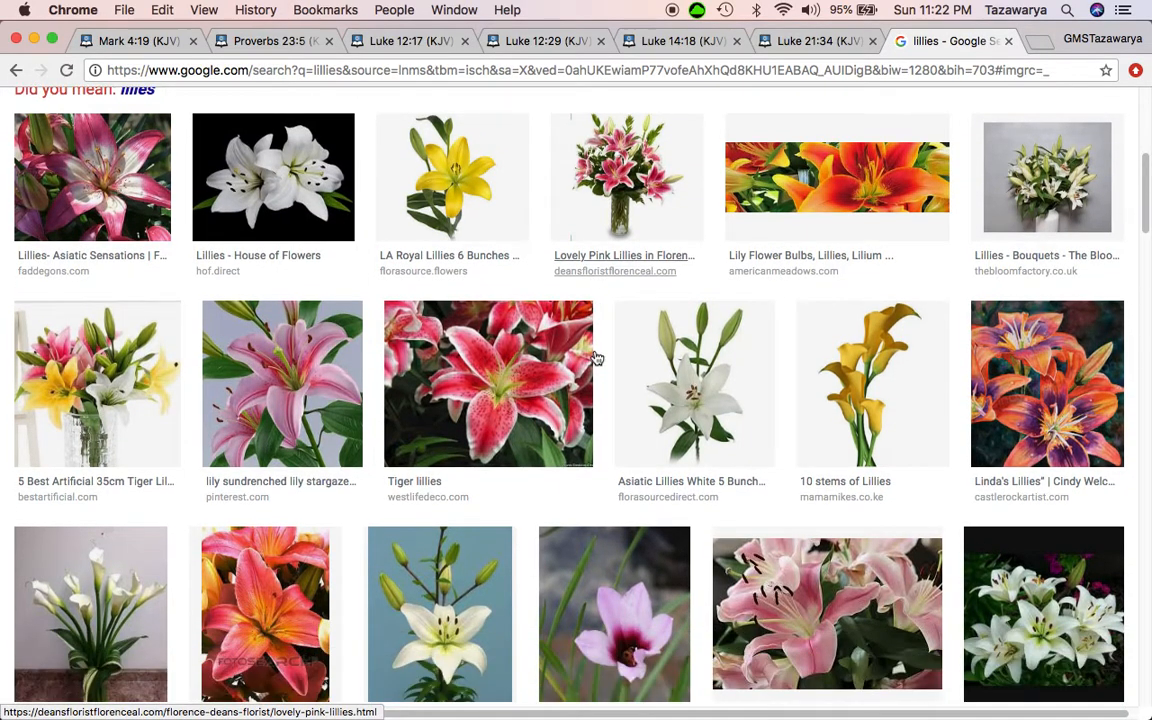
scroll(down, 3)
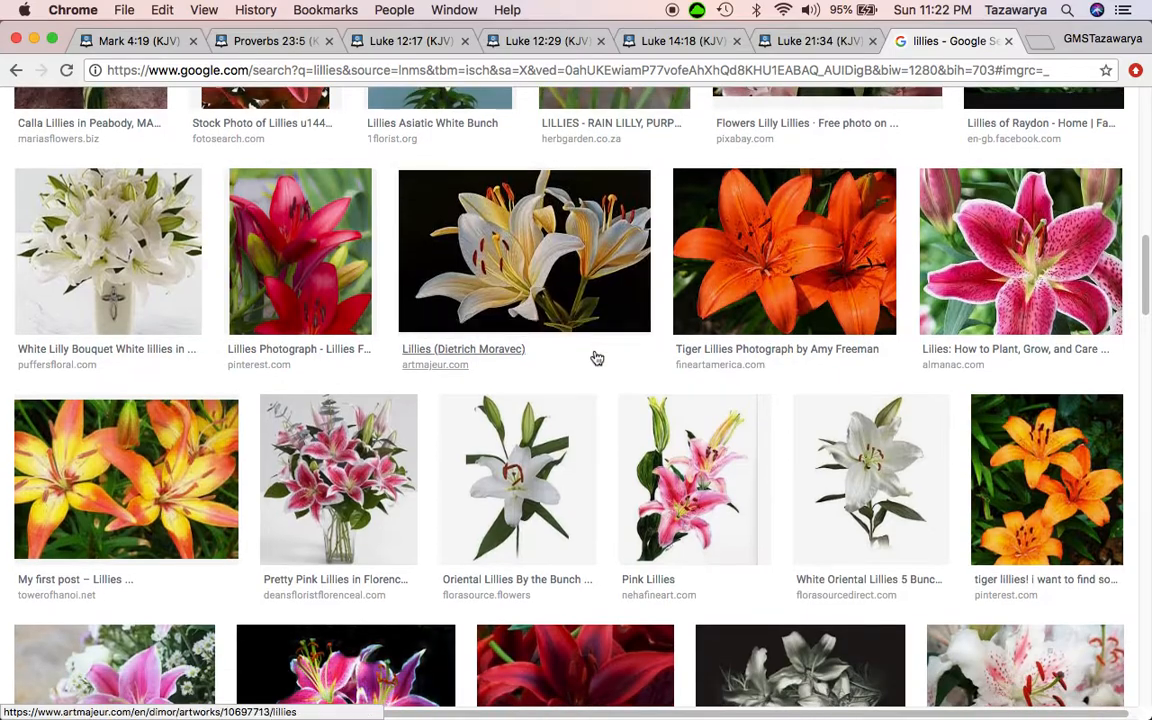
scroll(down, 3)
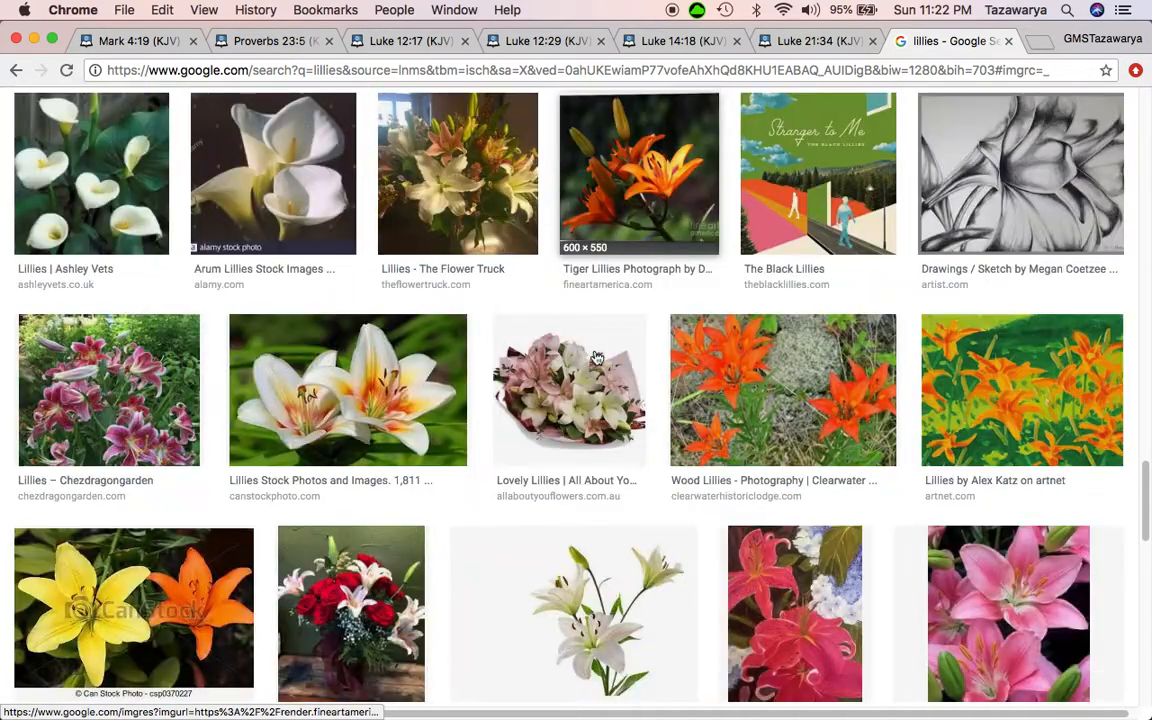
scroll(down, 3)
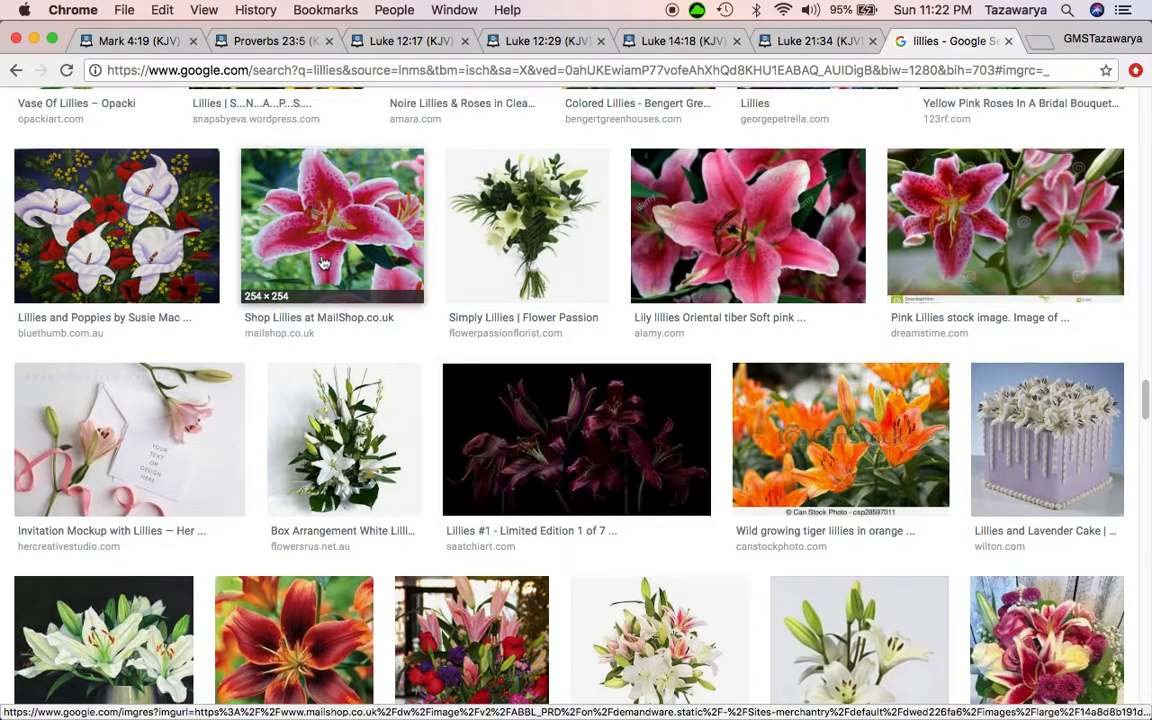
scroll(down, 3)
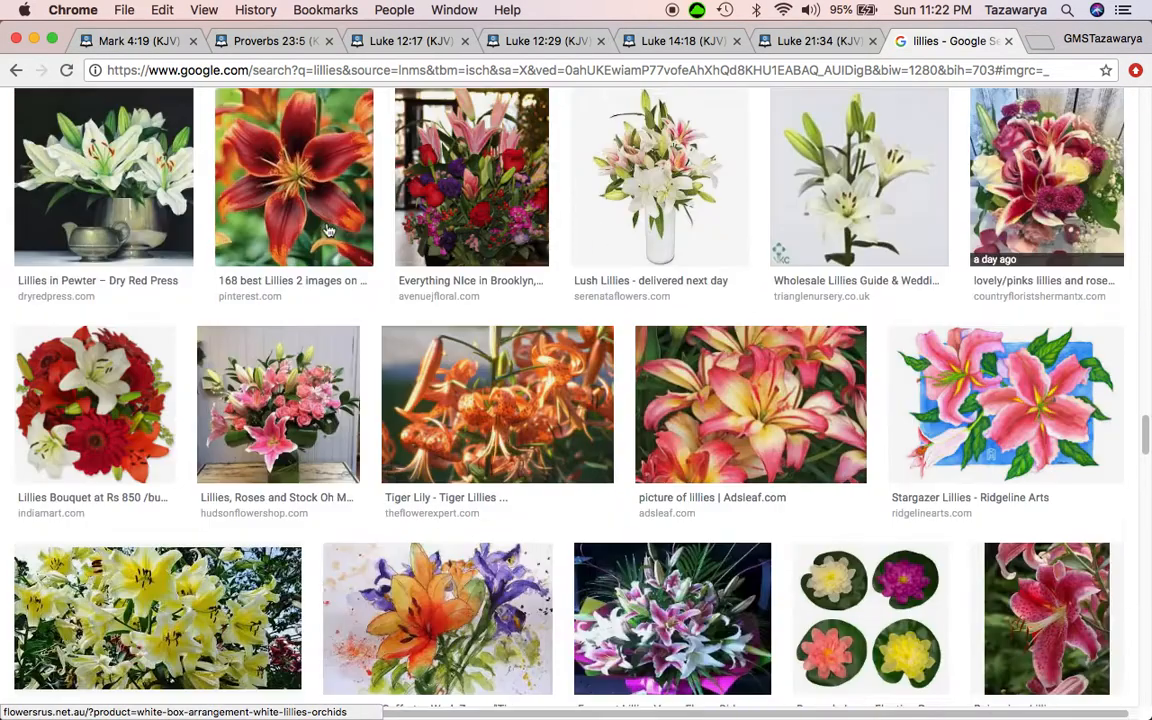
scroll(down, 3)
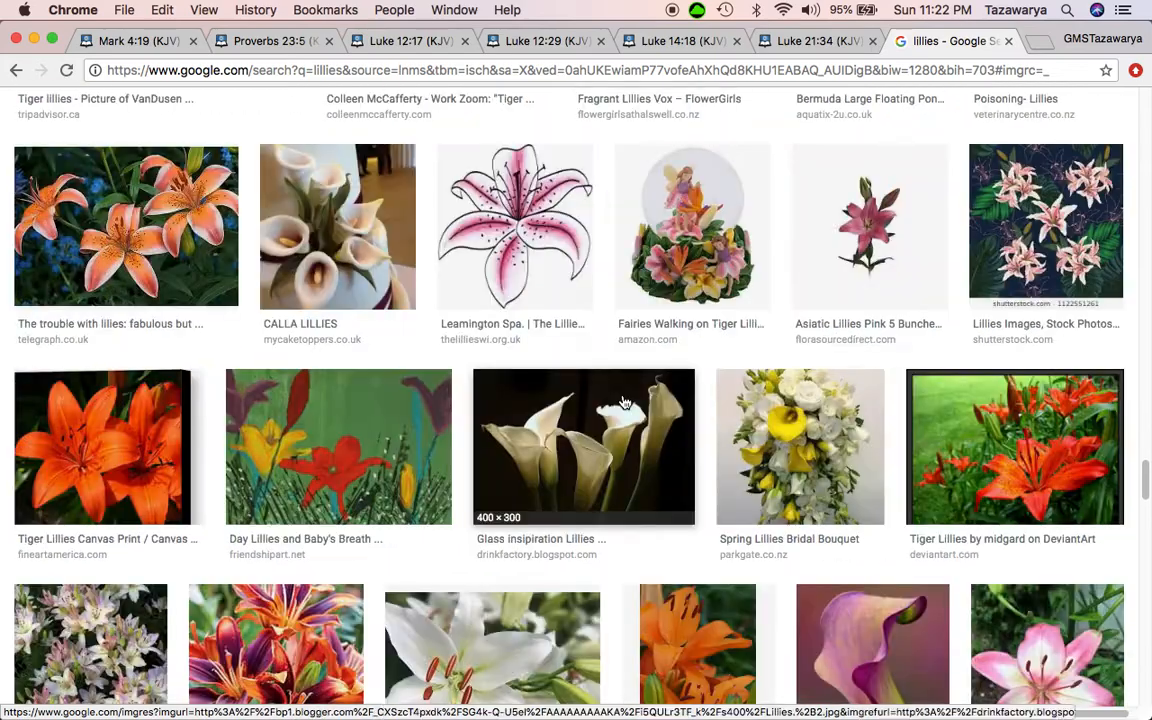
scroll(down, 3)
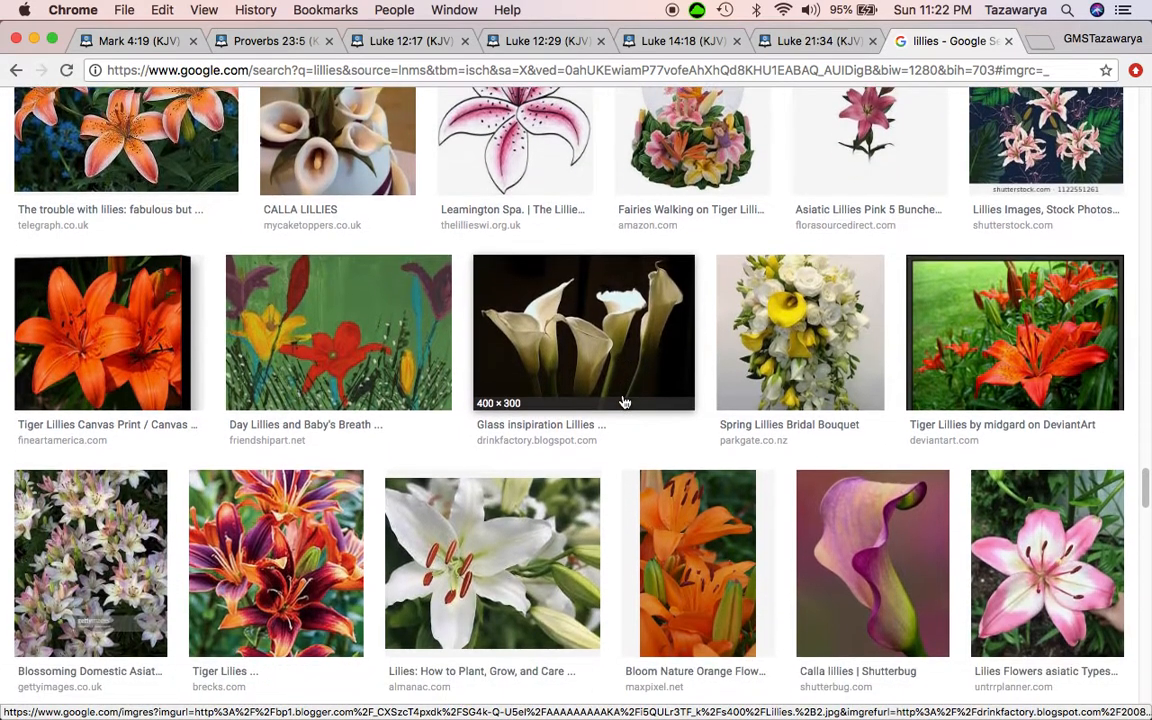
scroll(down, 3)
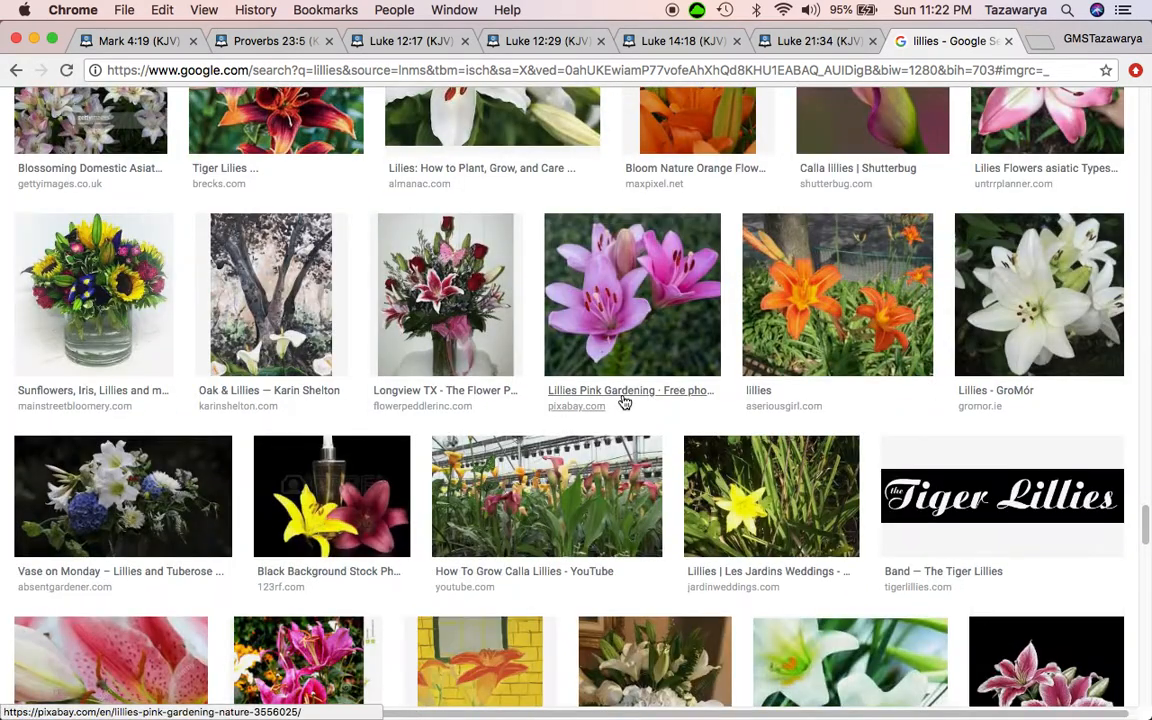
scroll(down, 3)
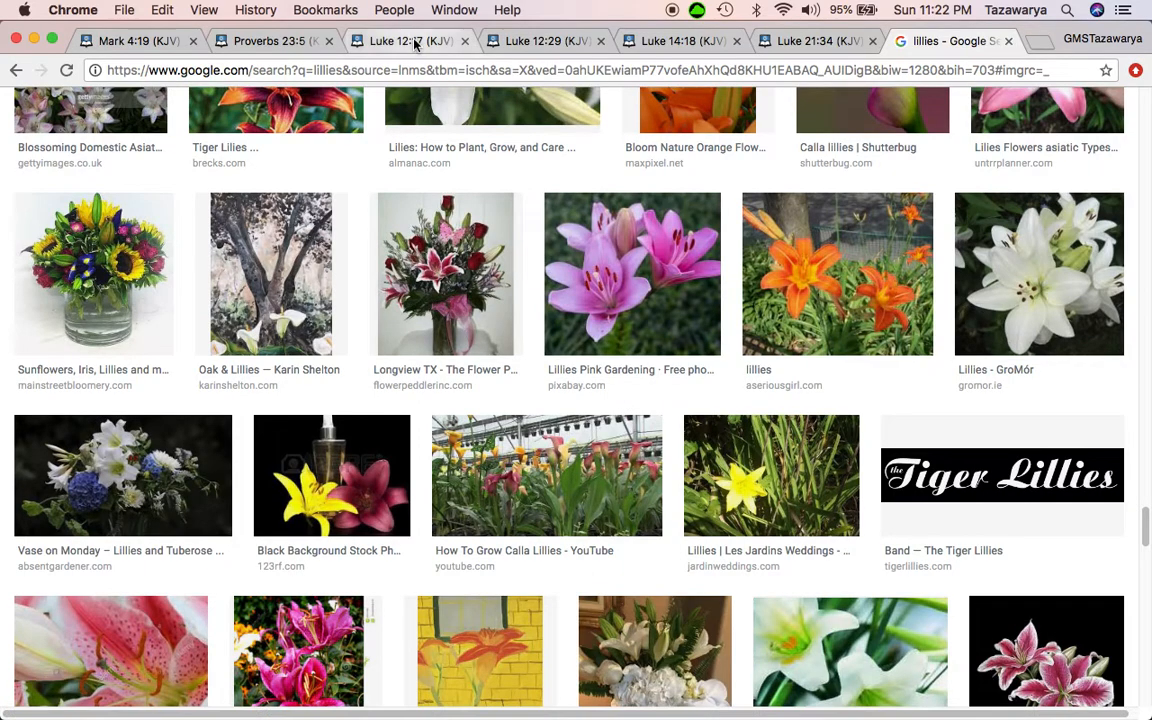
click(400, 40)
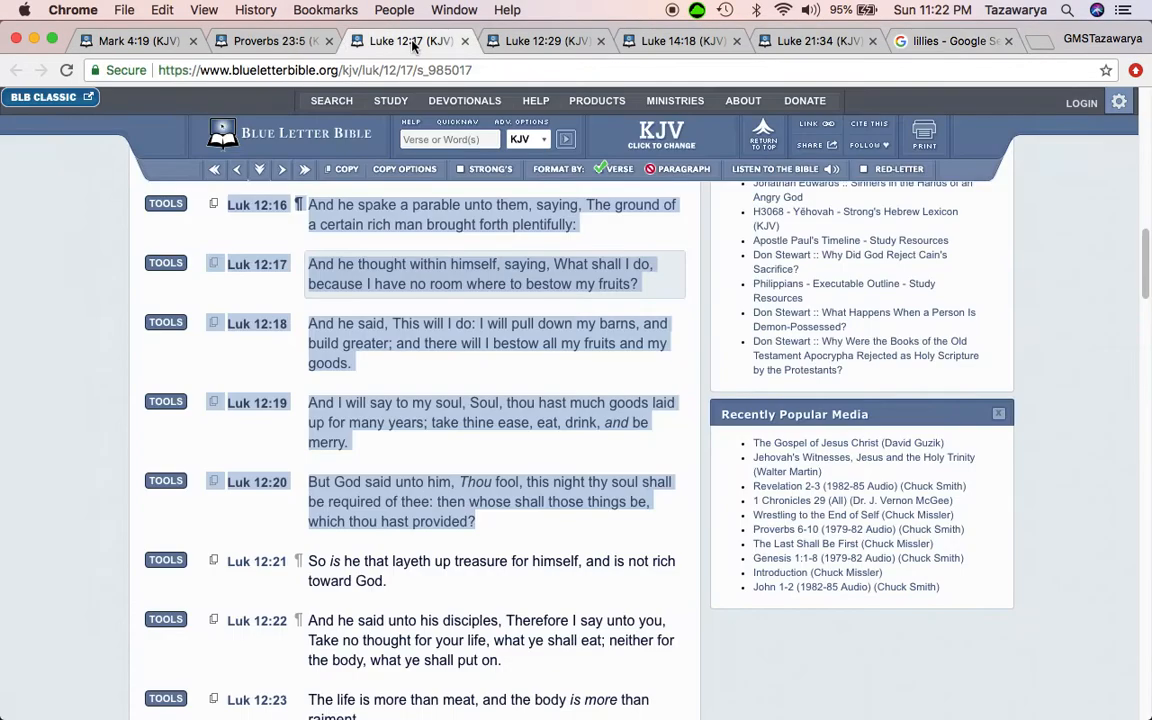
click(544, 40)
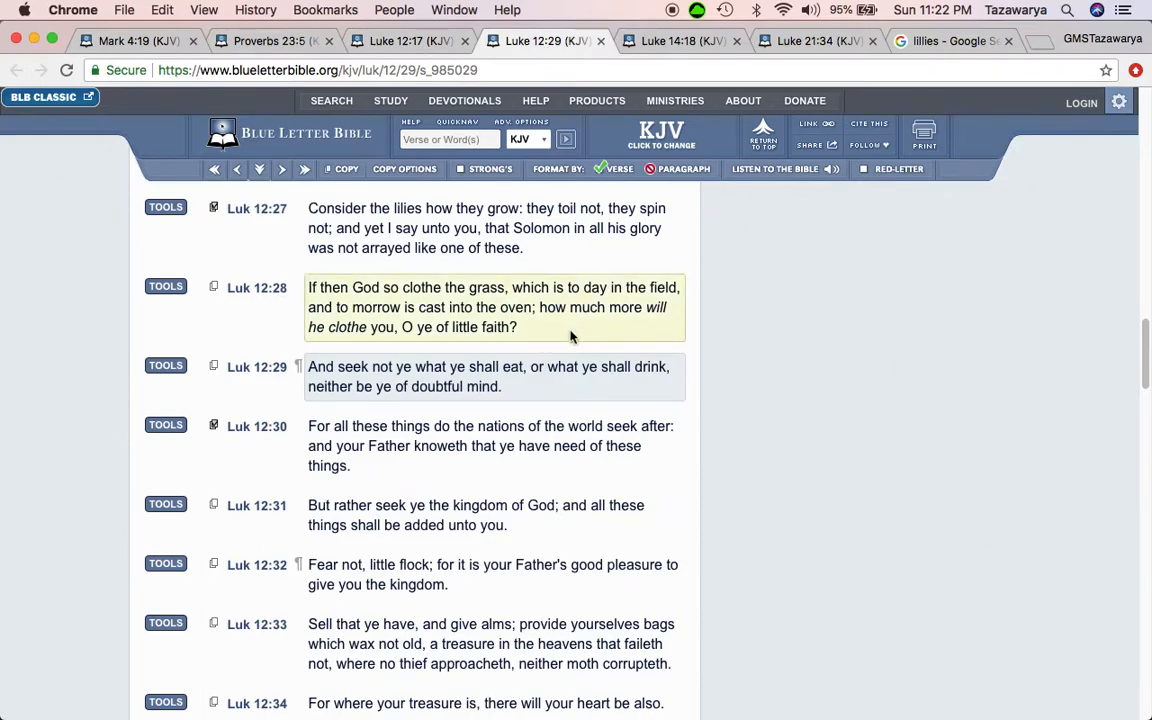
drag(536, 308, 396, 328)
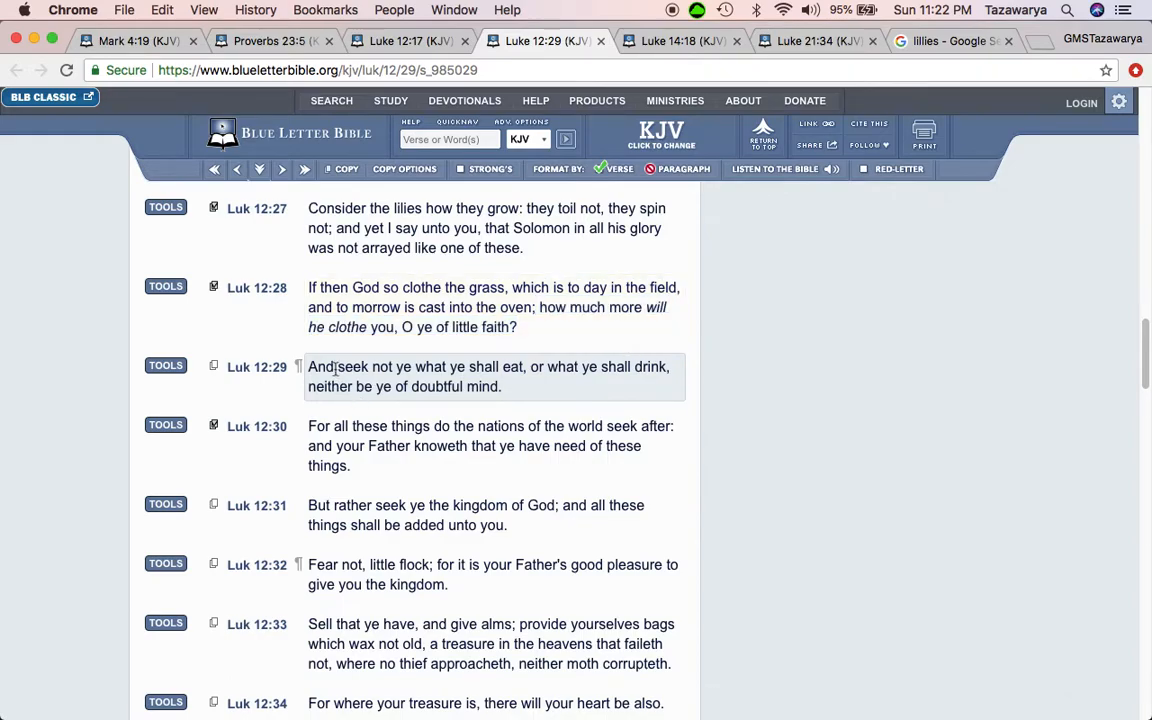
drag(336, 366, 524, 366)
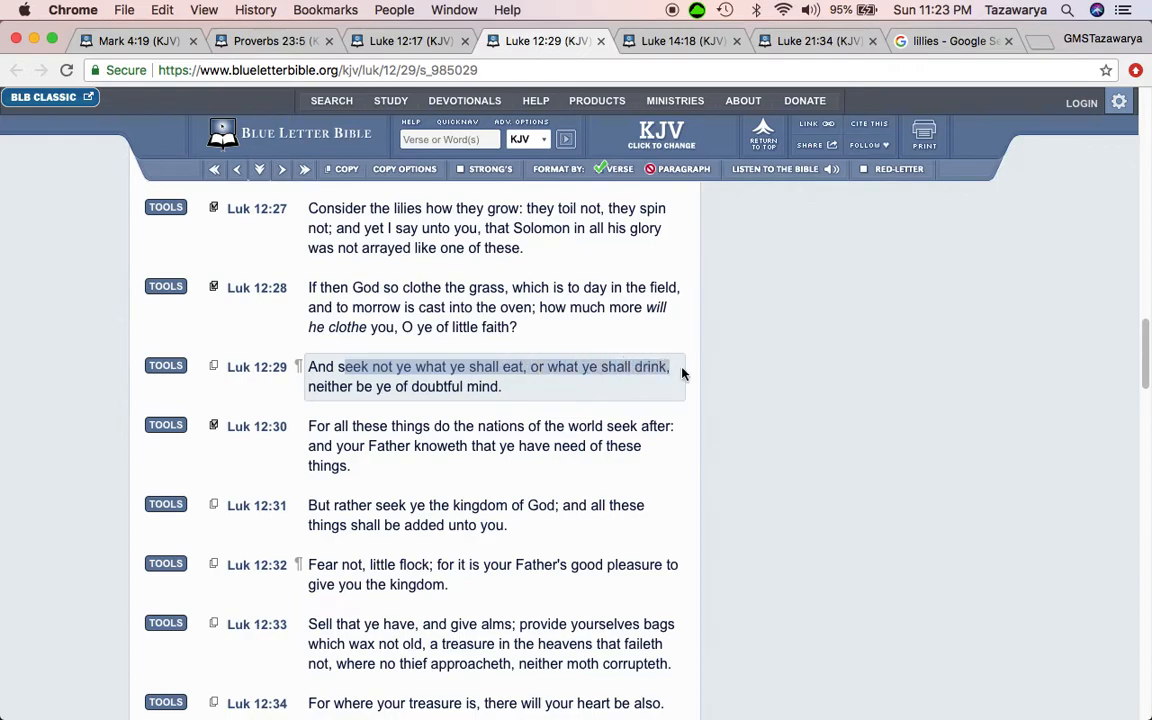
drag(670, 368, 516, 388)
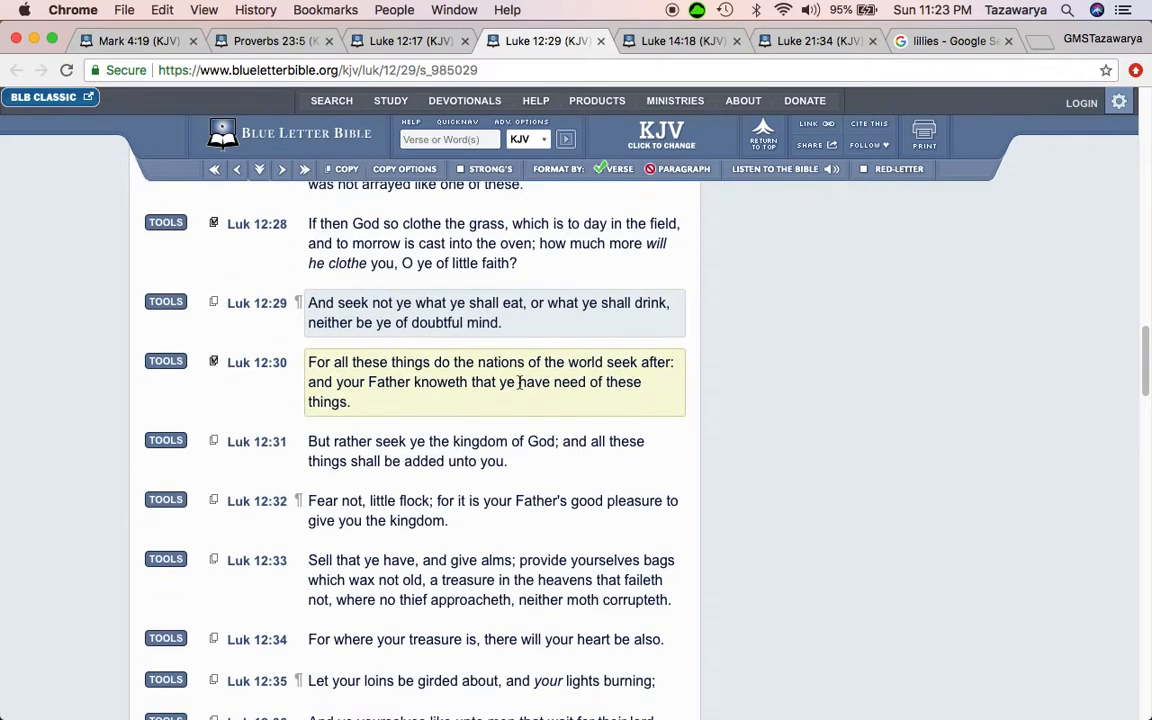
scroll(down, 3)
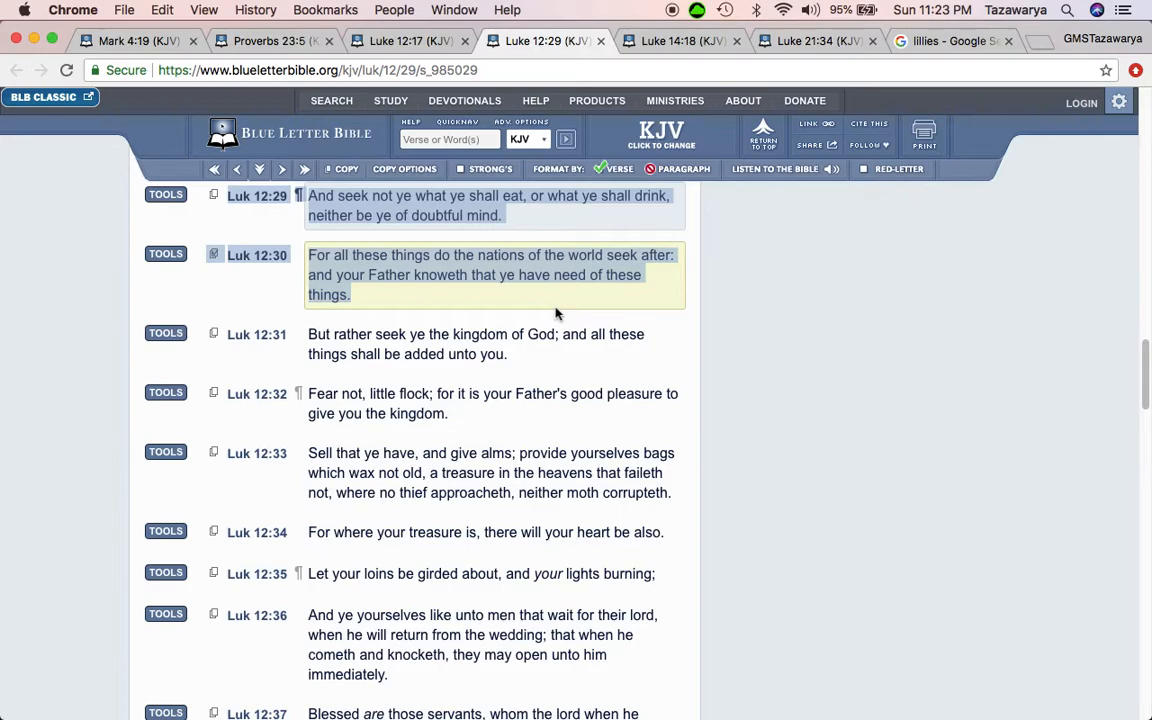
scroll(down, 3)
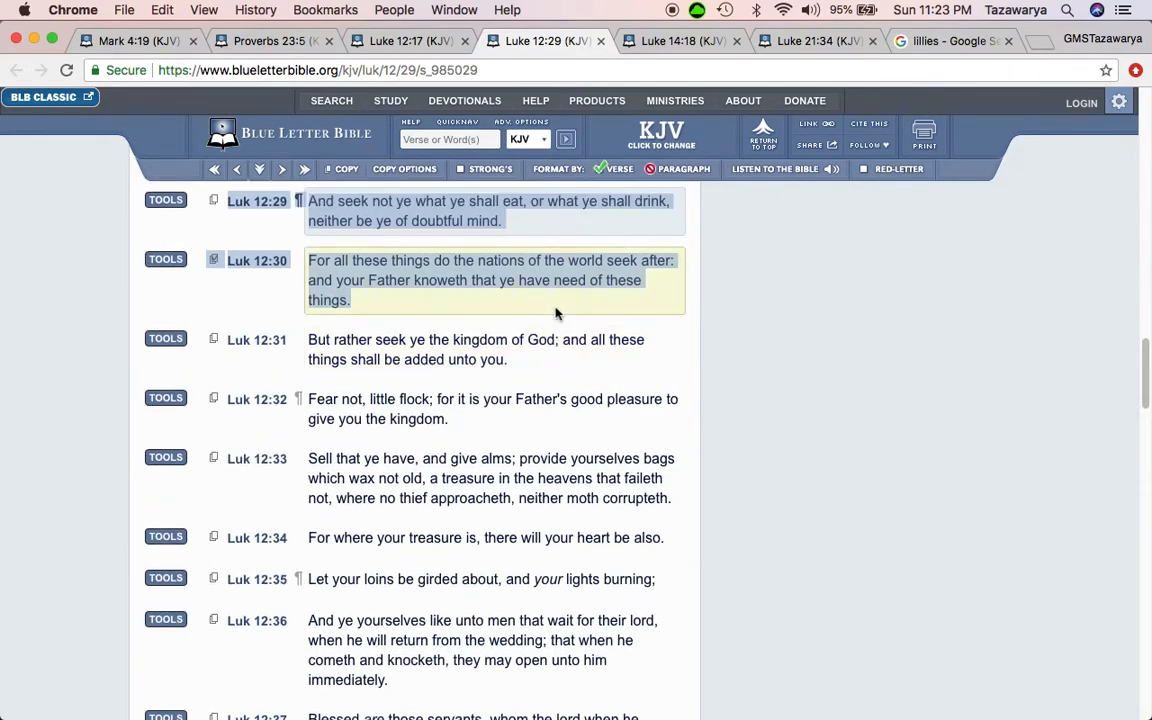
scroll(down, 3)
text(doubt defin)
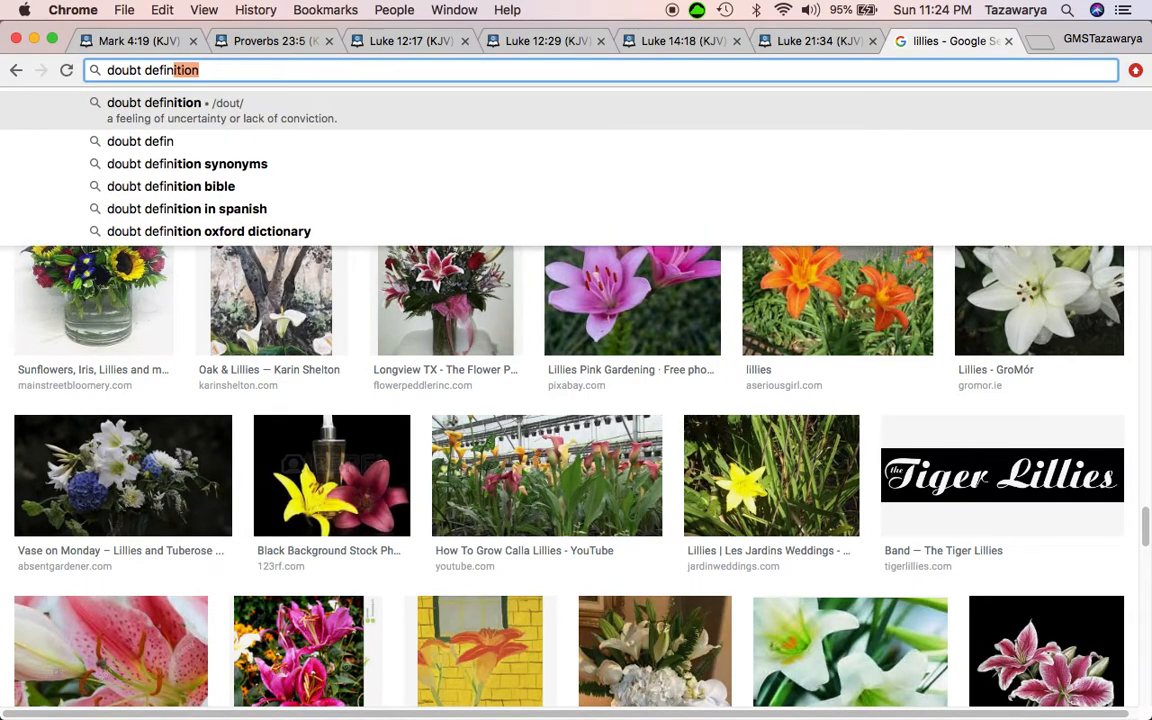
mouse_move(210, 122)
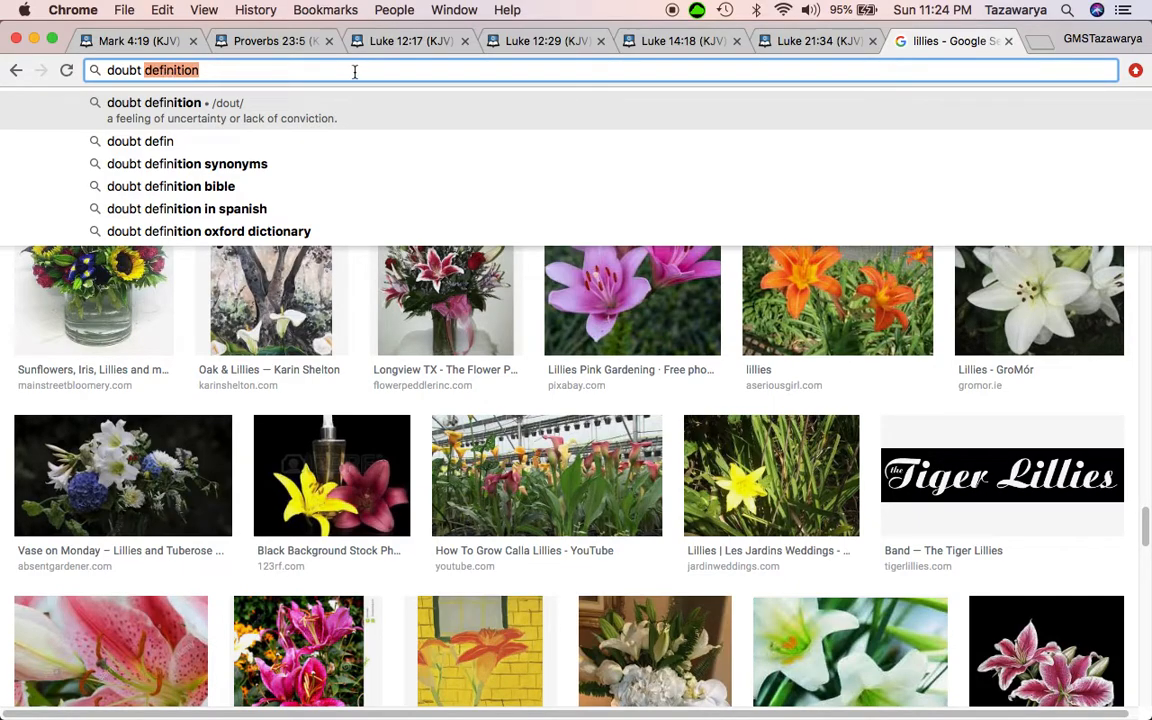
Replace the address-bar entry with a Google search for 'conviction'.
text(convert-me.com/en/convert/history_weight/bibshekel.html)
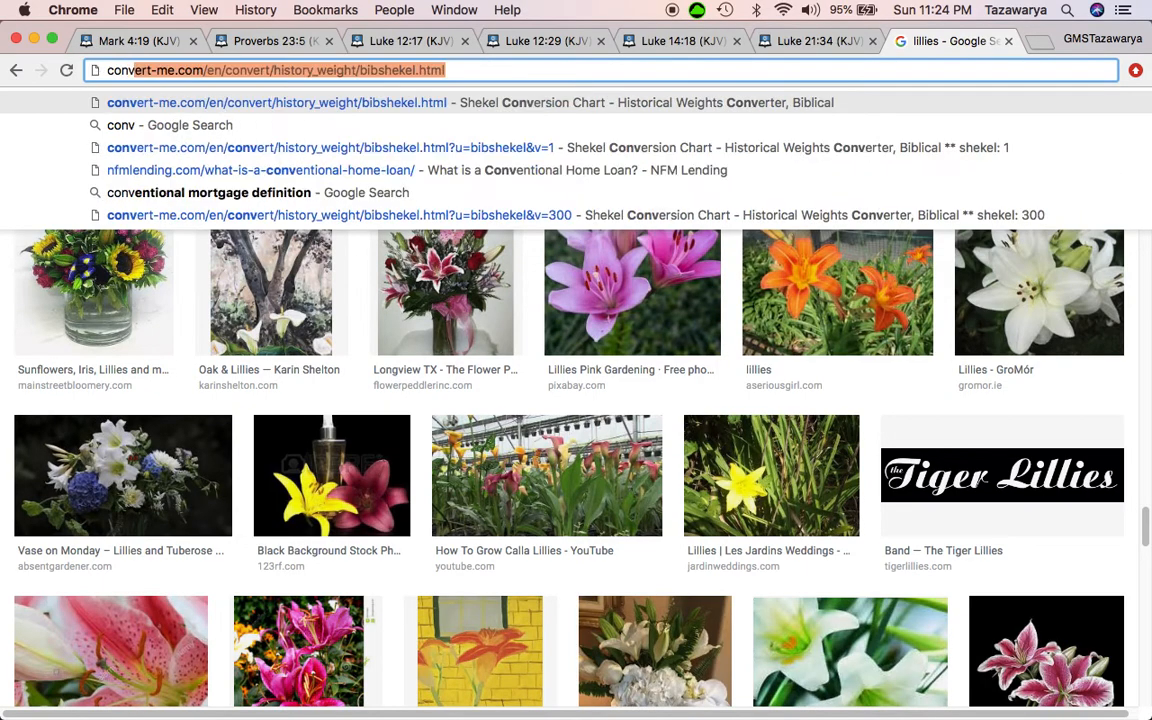
text(conviction&aqs=chrome..69i57j69i61j0l4.13204j1j9&sourceid=chrome&ie=UTF-8)
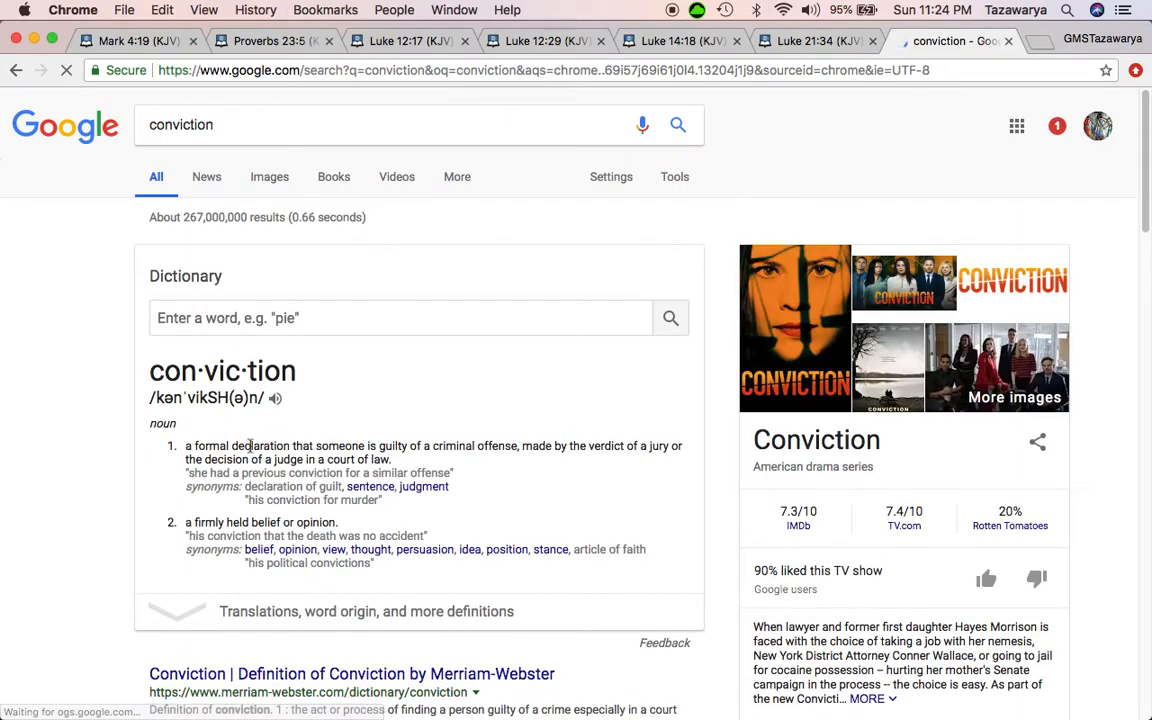
drag(232, 444, 412, 444)
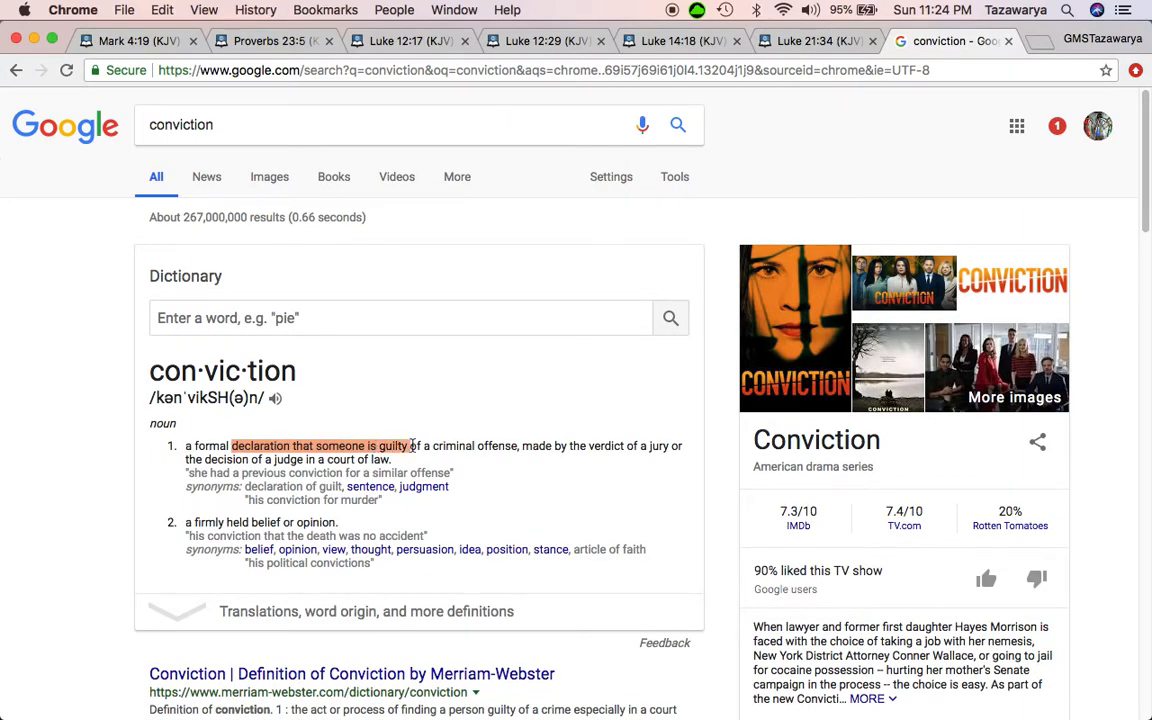
drag(408, 444, 510, 444)
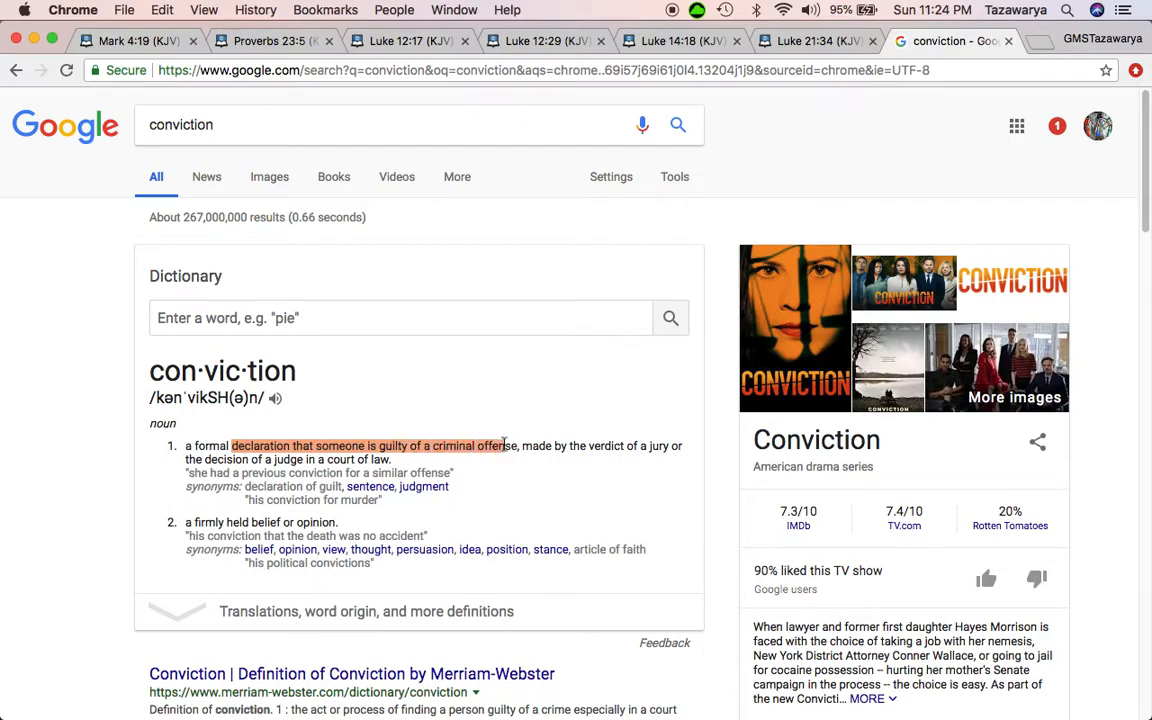
click(480, 446)
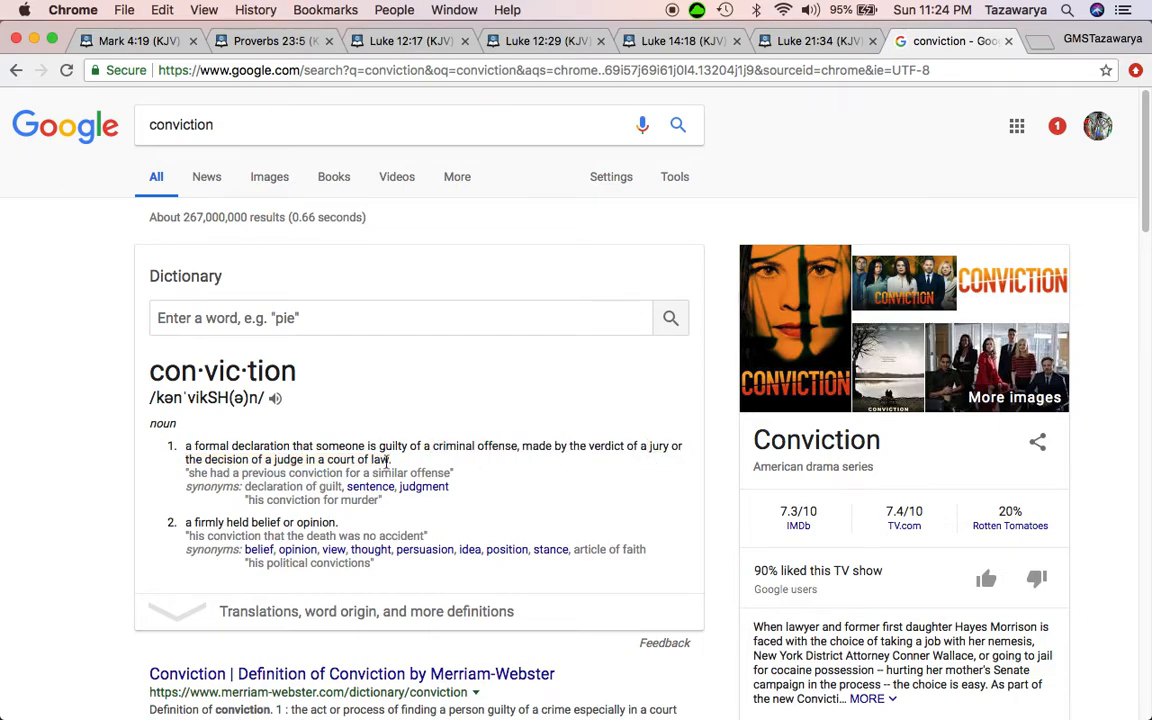
mouse_move(416, 460)
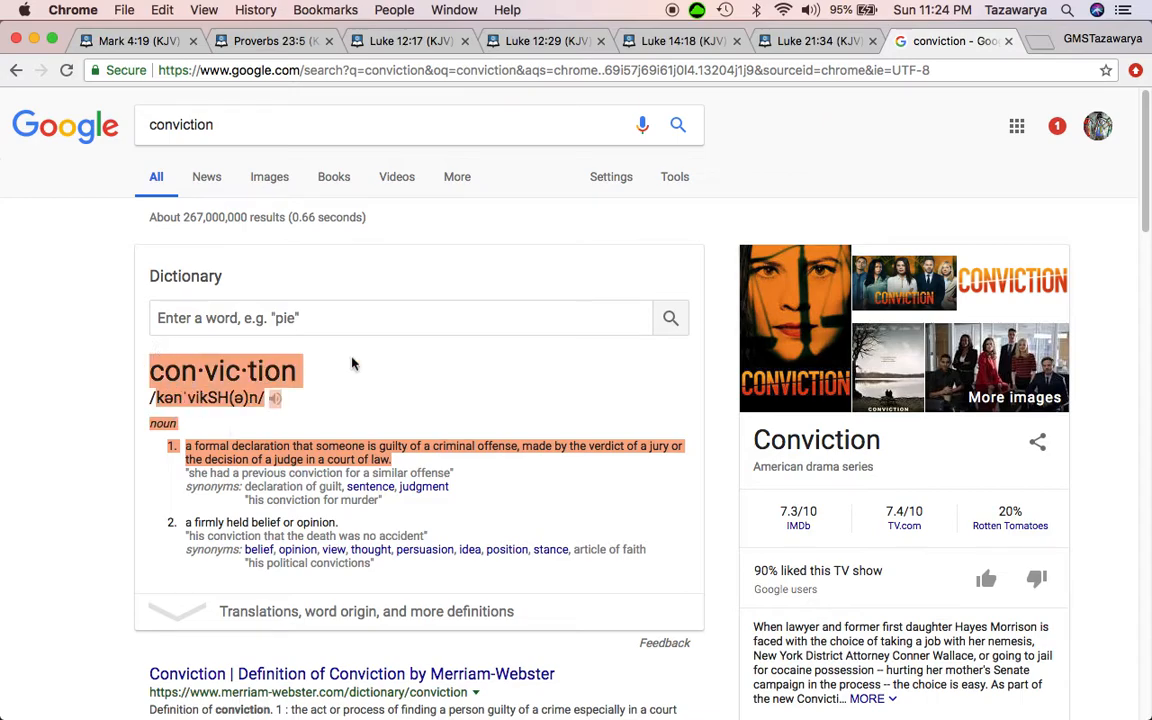
scroll(down, 3)
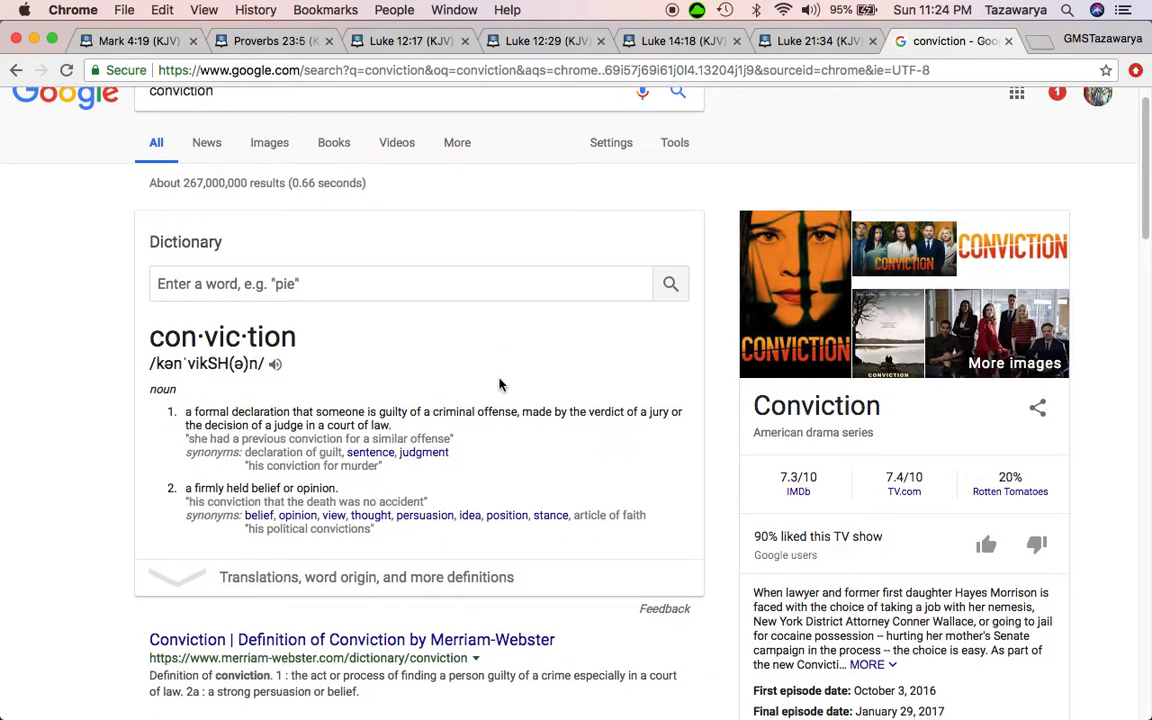
scroll(down, 3)
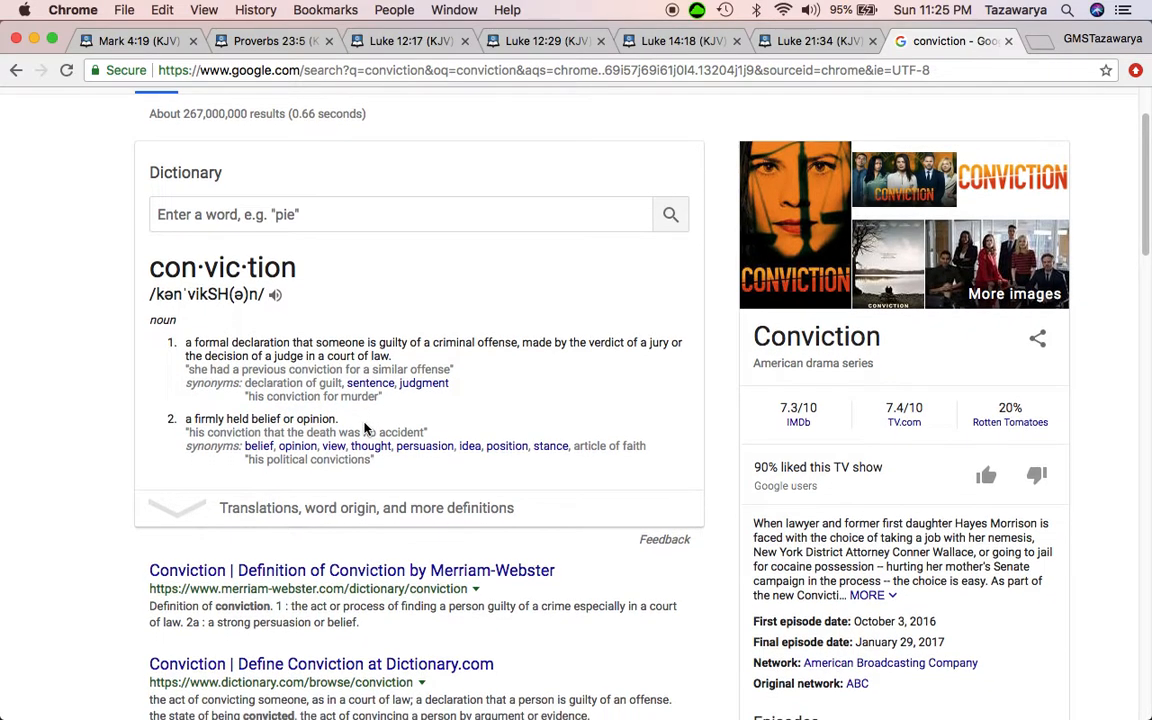
mouse_move(490, 122)
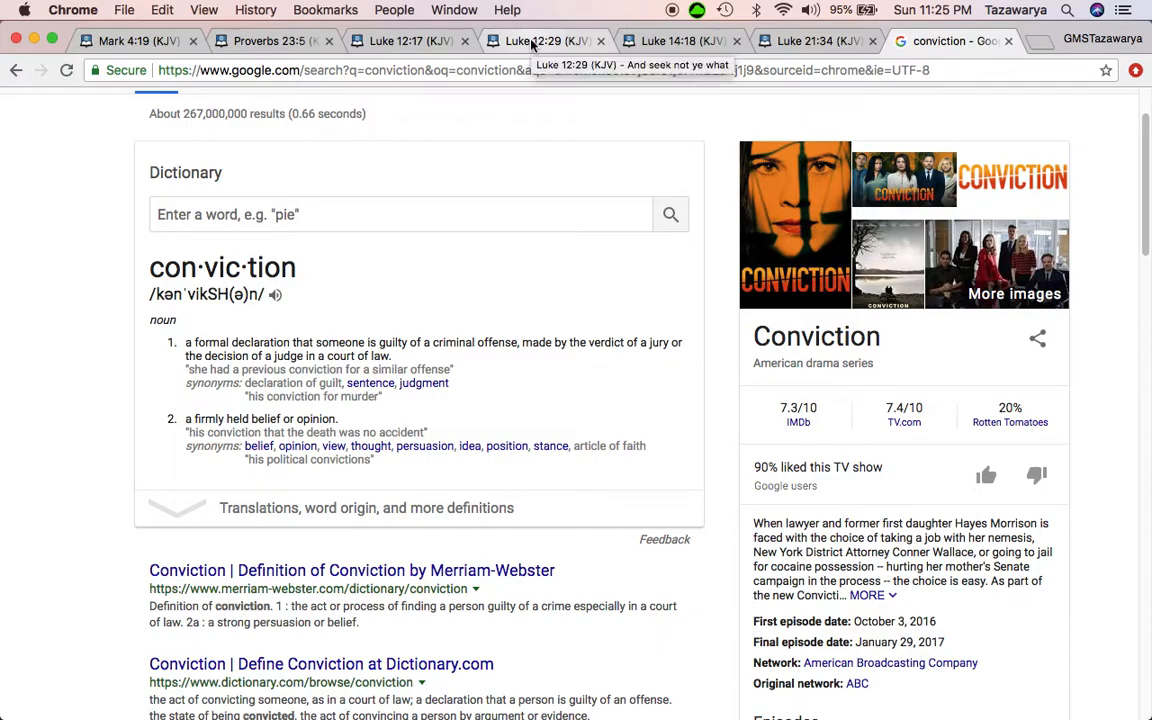
mouse_move(464, 460)
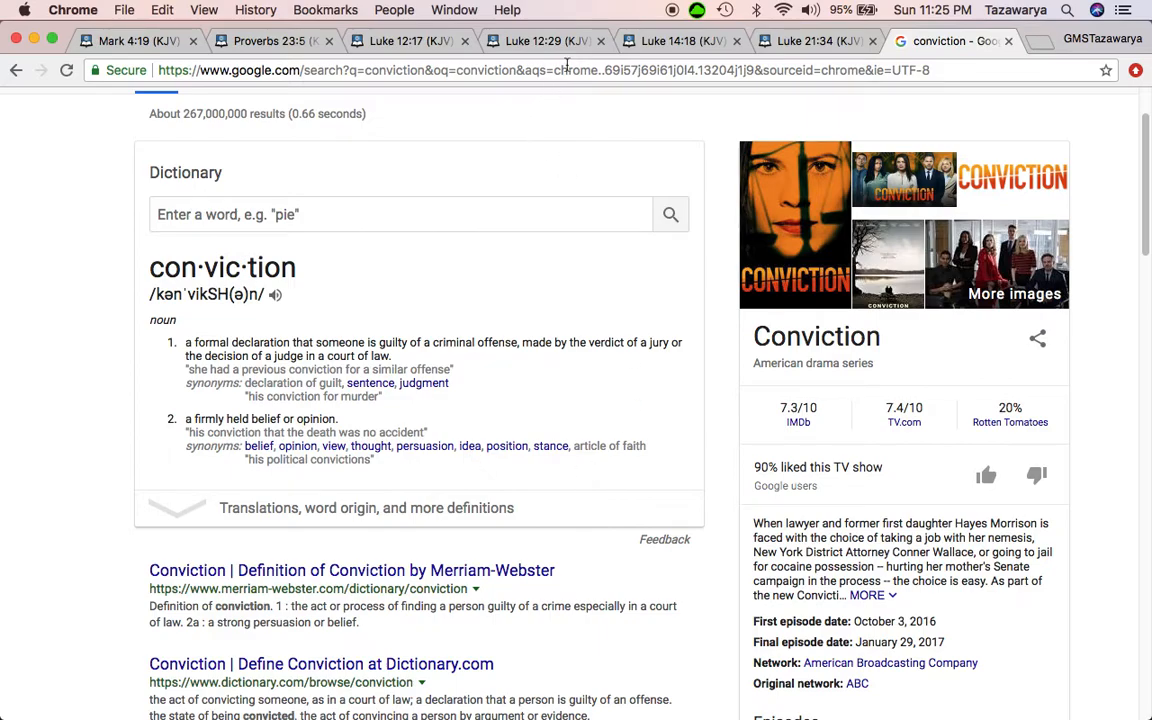
mouse_move(500, 410)
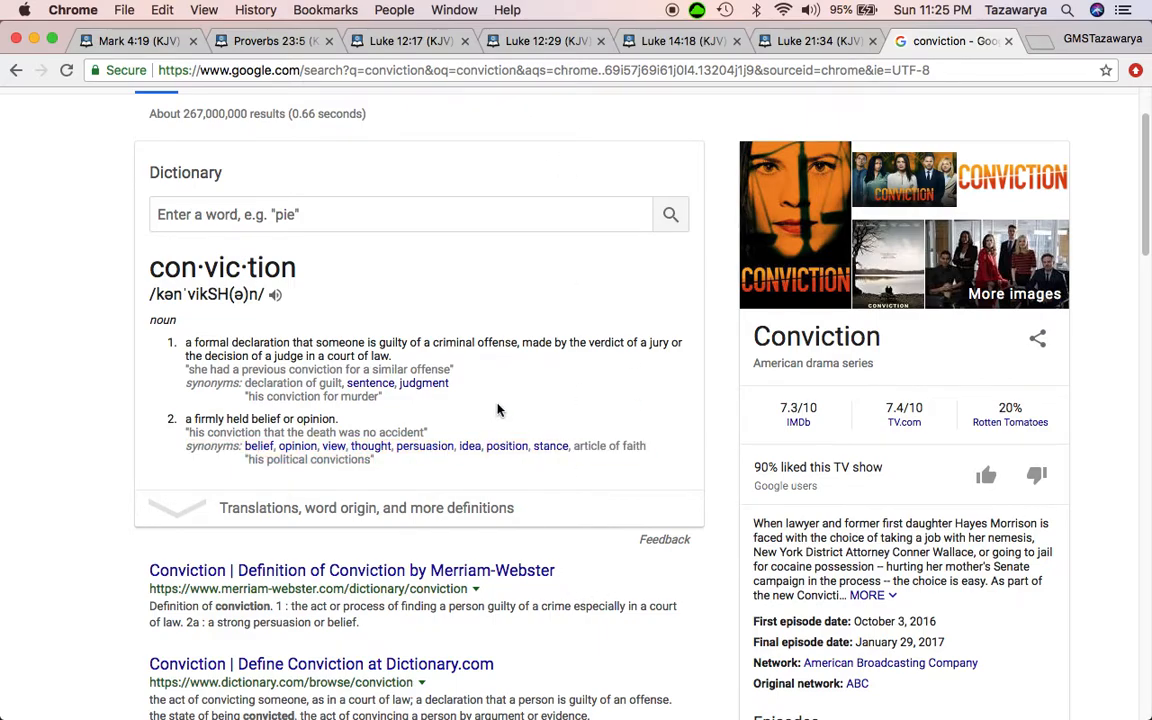
mouse_move(532, 122)
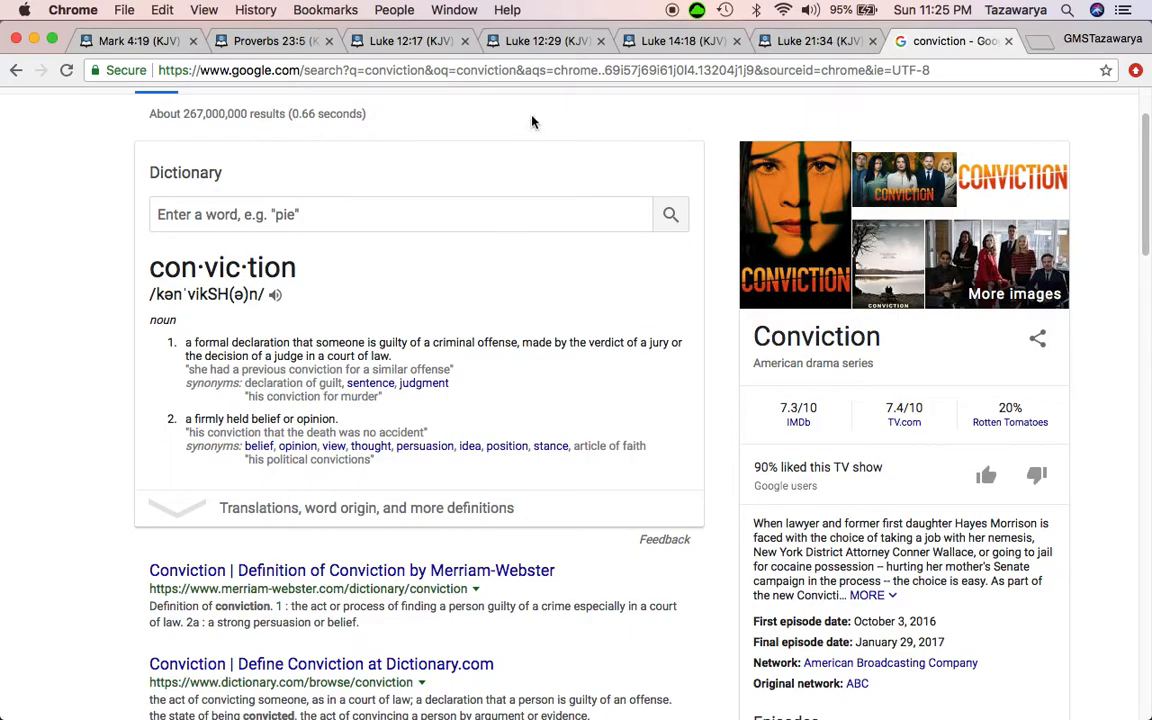
click(544, 40)
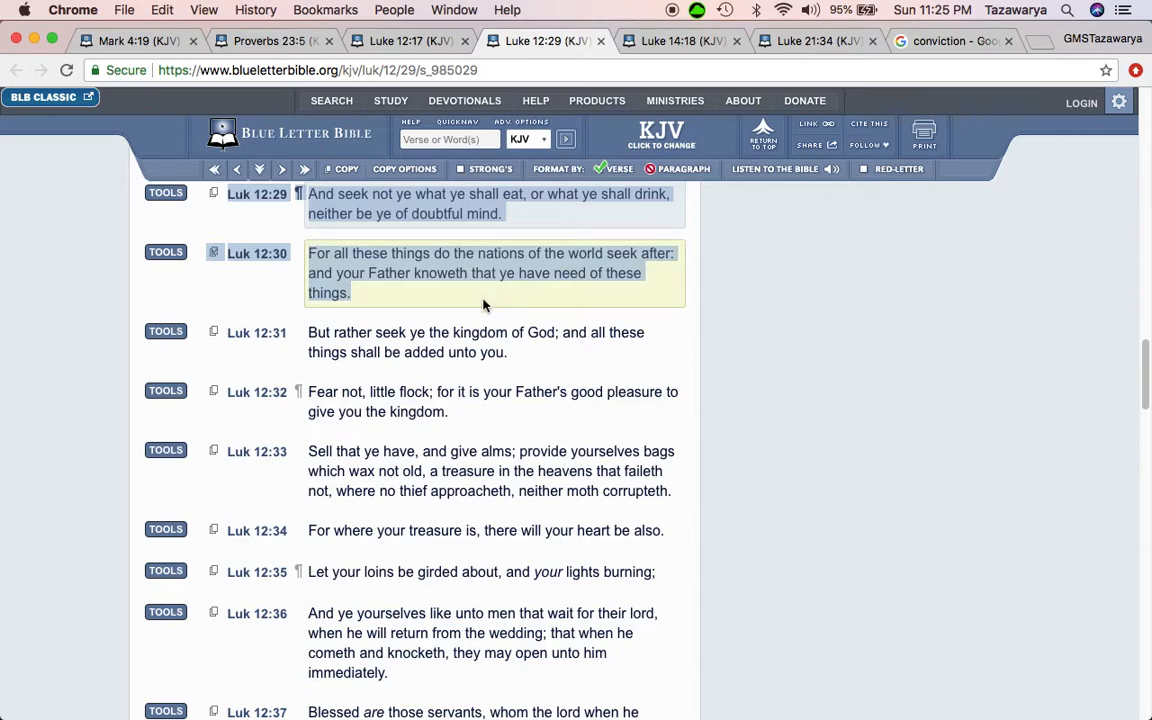
mouse_move(488, 304)
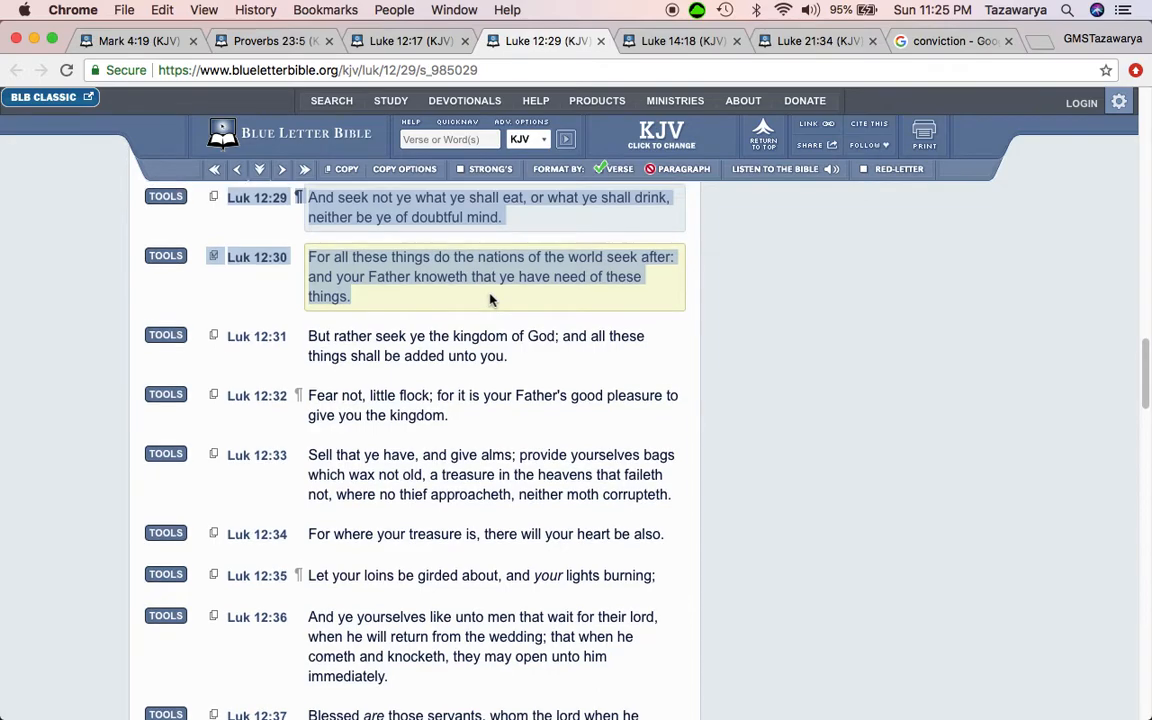
scroll(down, 3)
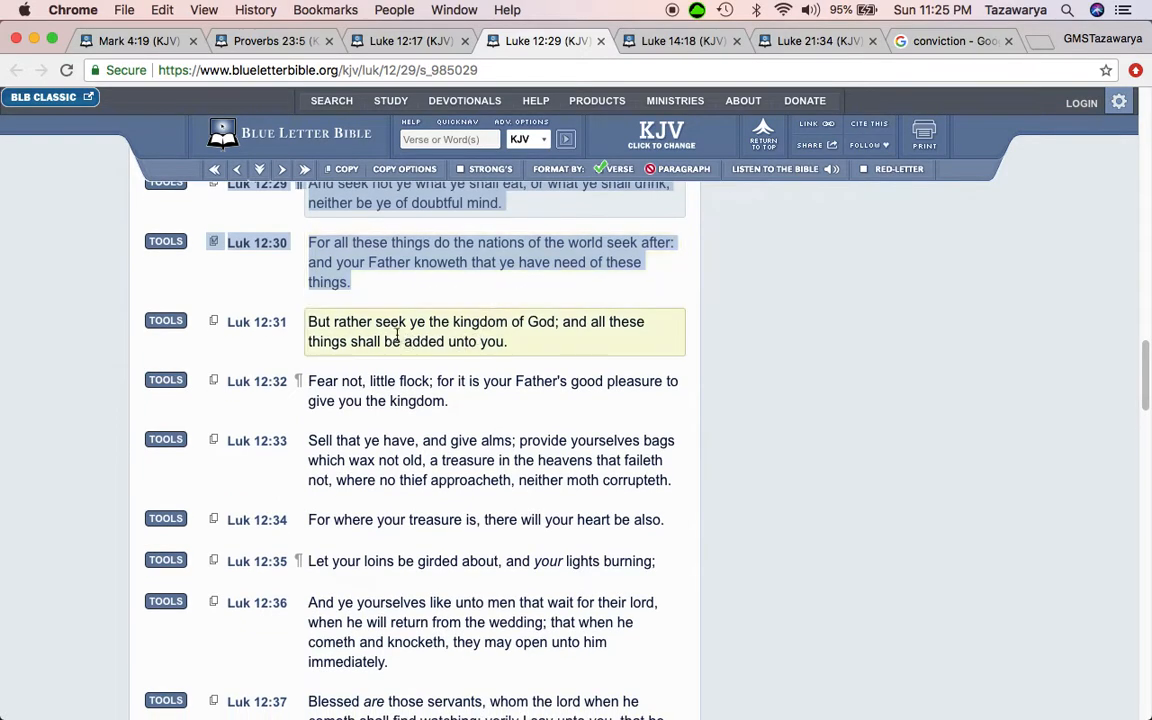
drag(376, 320, 508, 320)
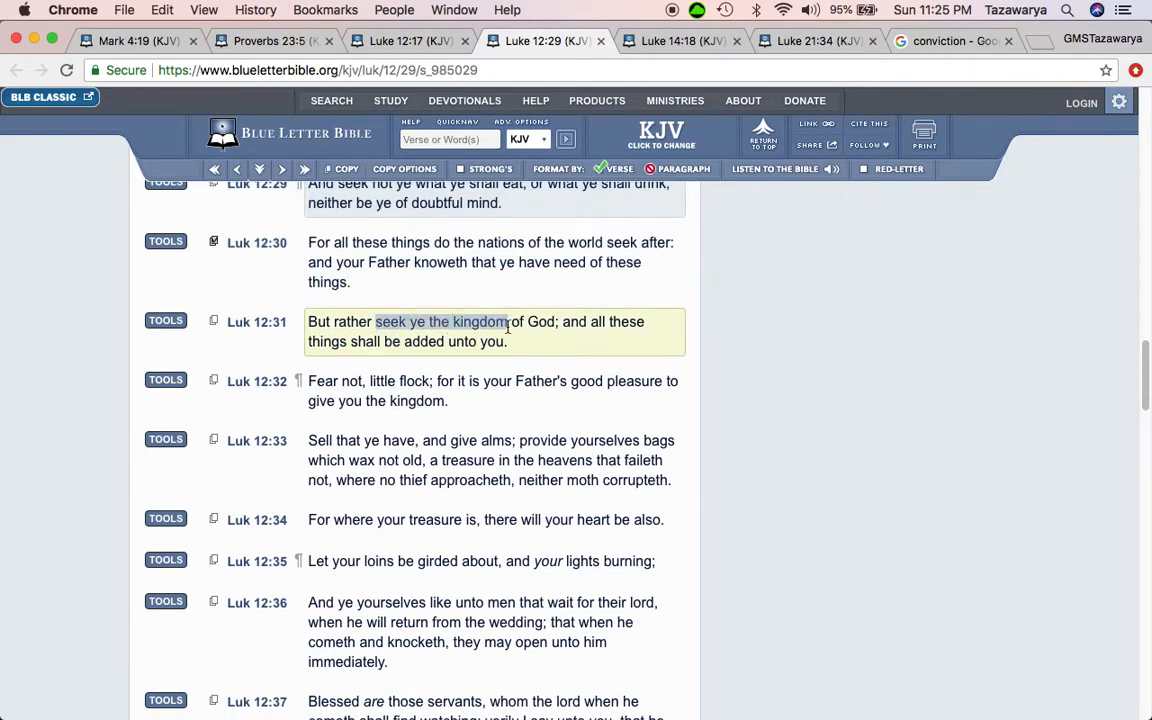
drag(508, 320, 608, 320)
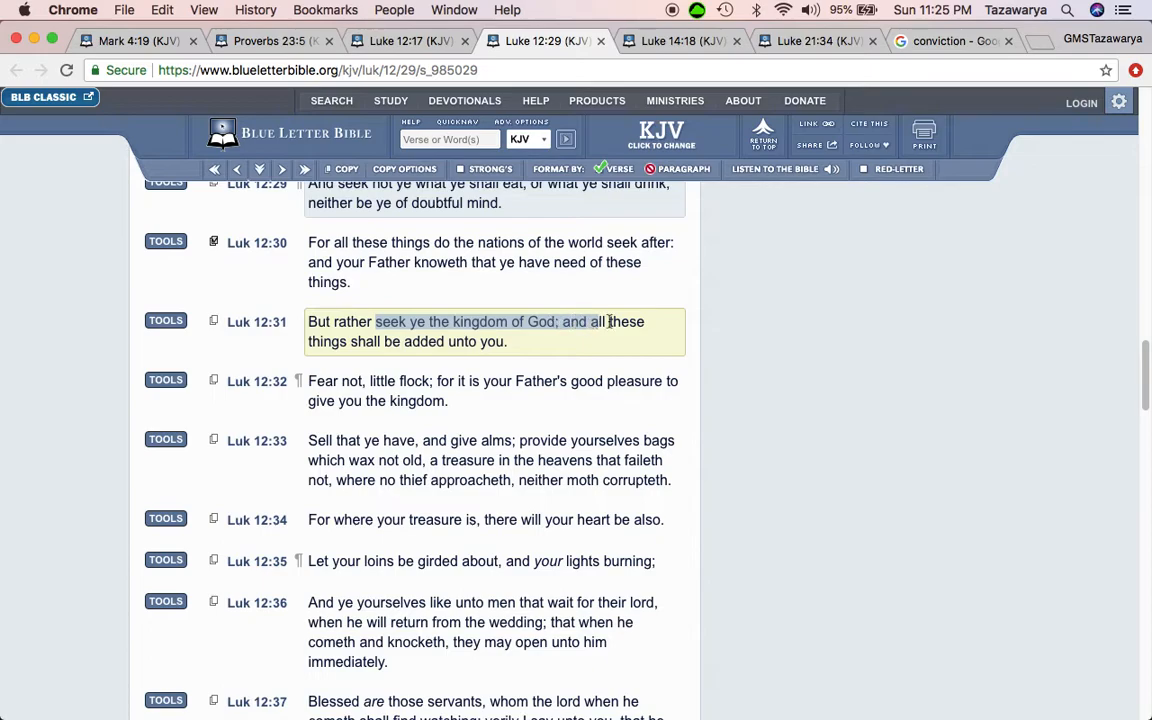
drag(608, 320, 508, 340)
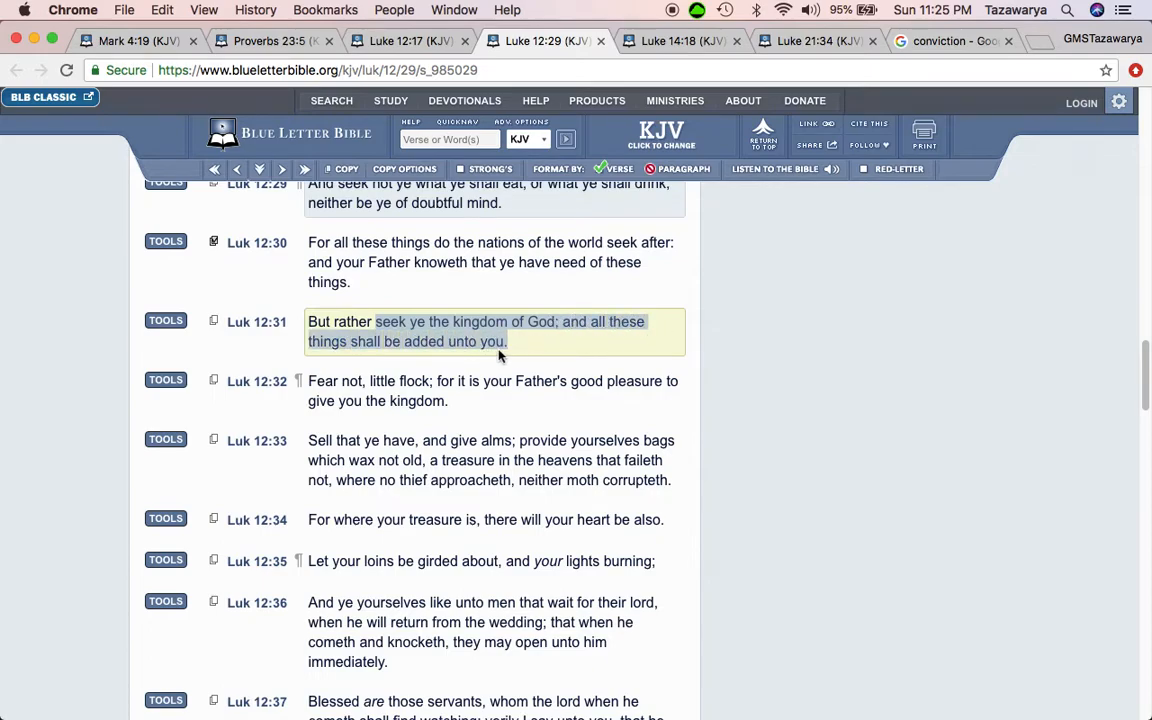
scroll(down, 3)
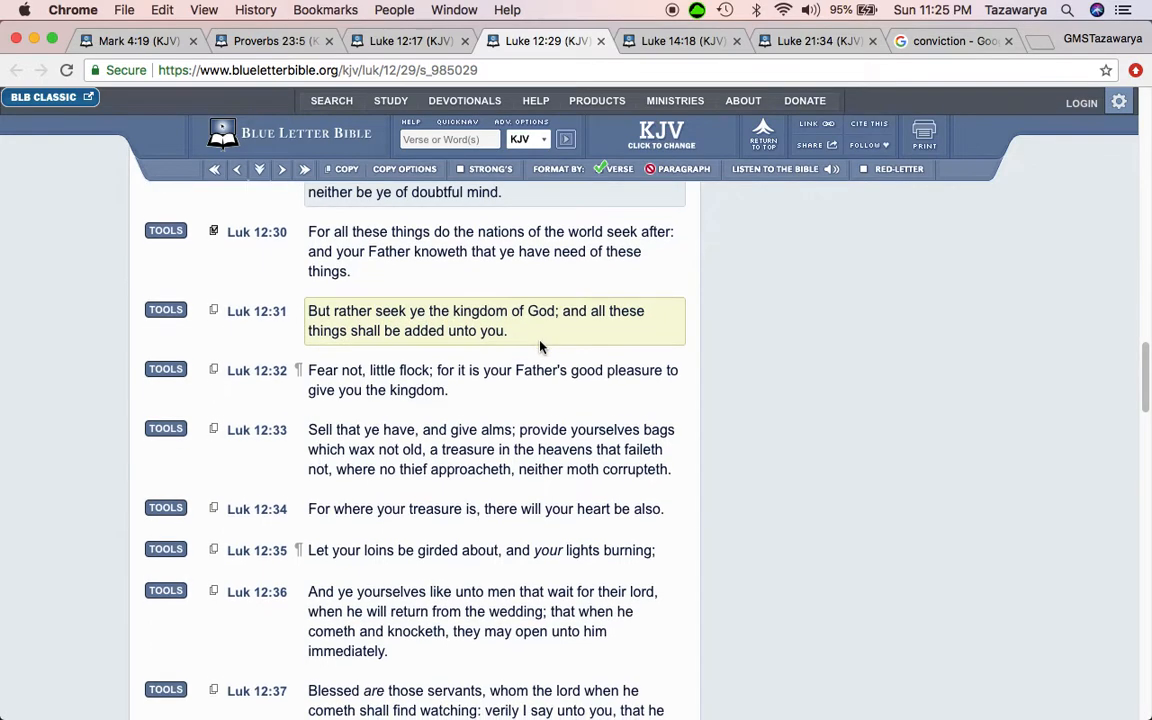
scroll(down, 3)
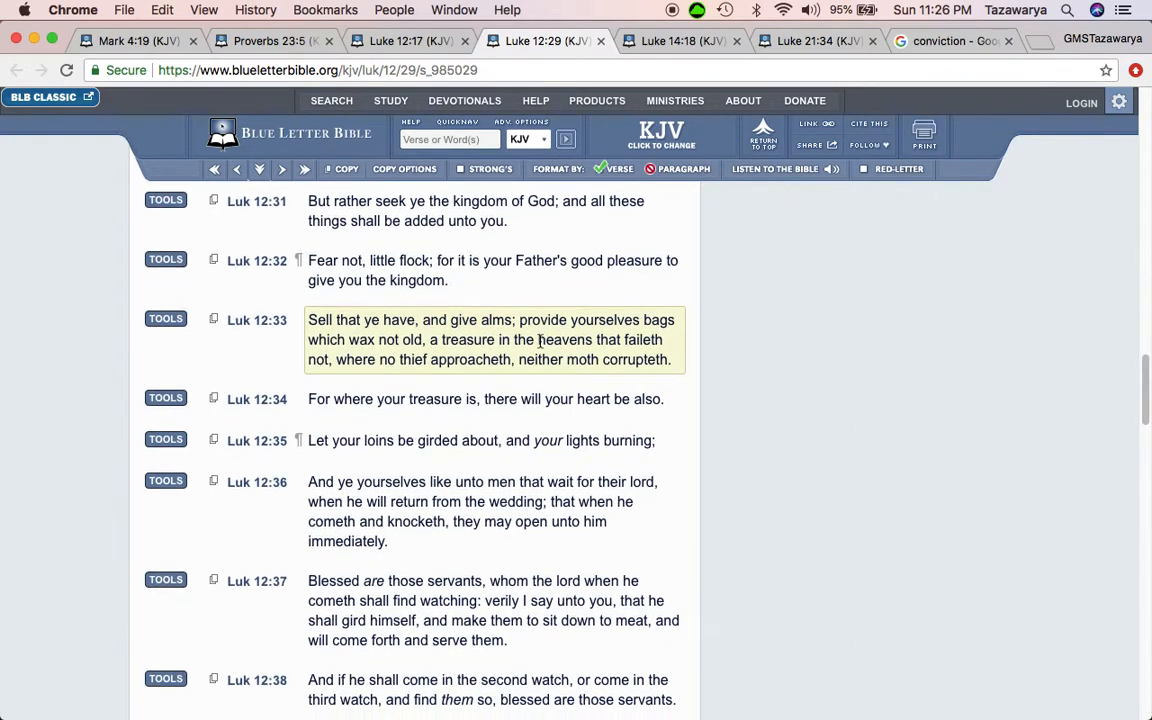
scroll(down, 3)
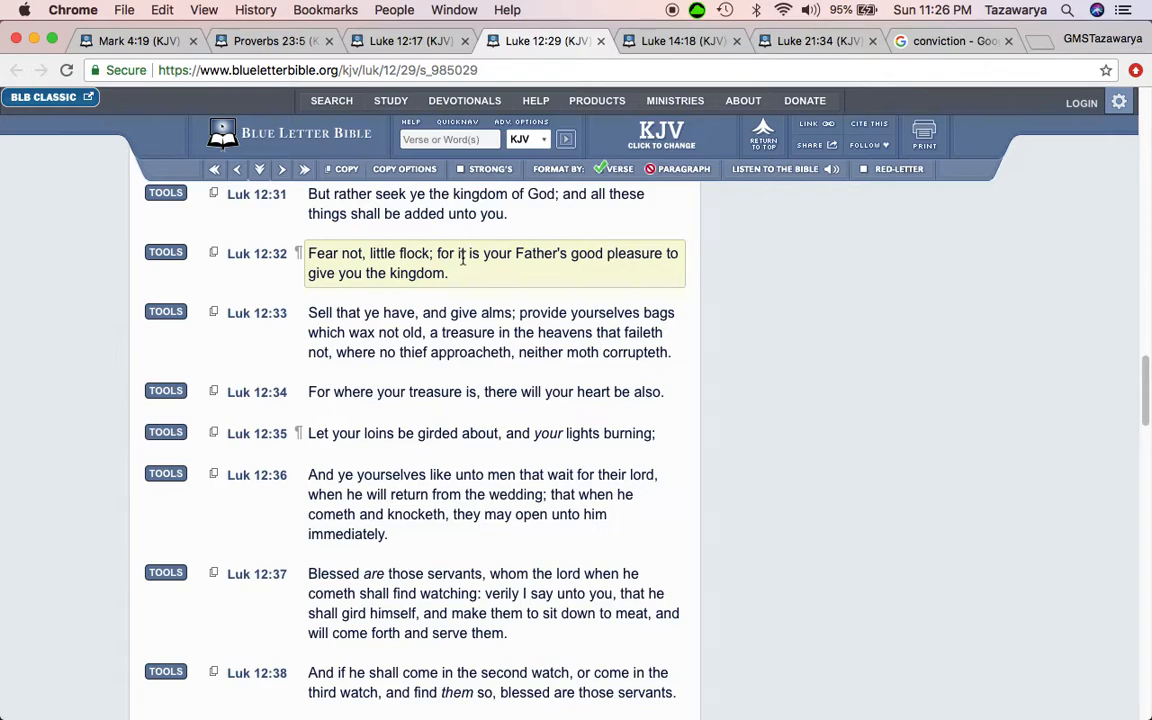
mouse_move(480, 284)
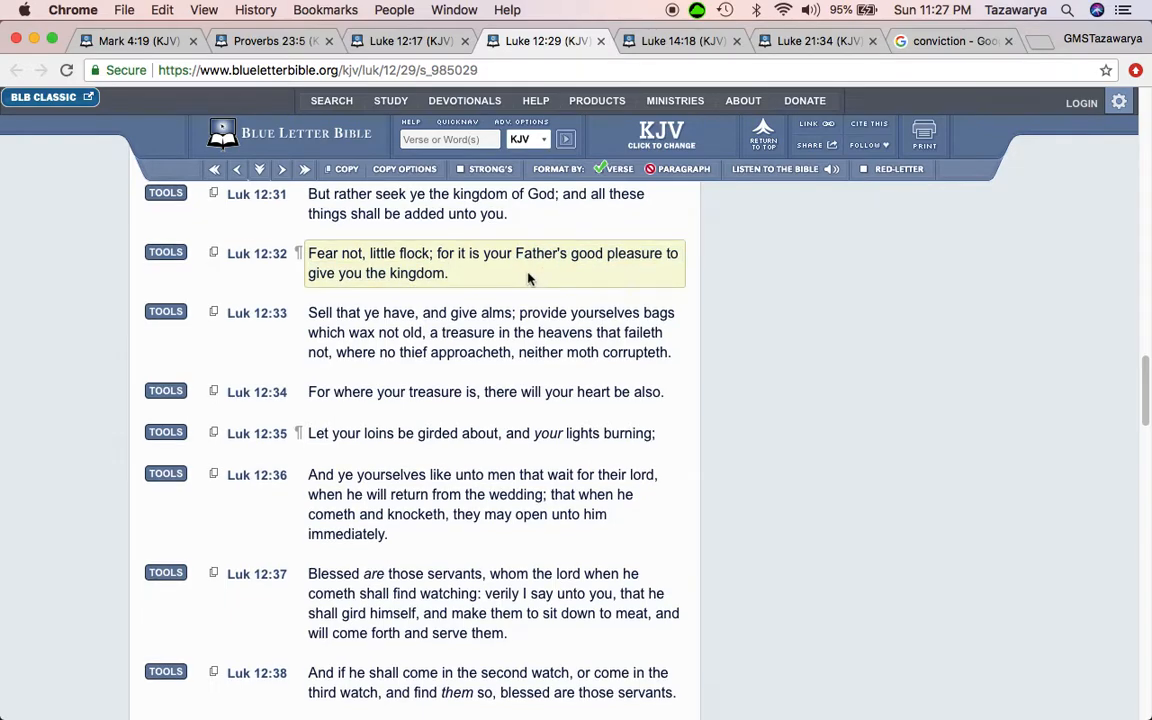
Switch to the Luke 14:18 tab with the great supper excuses, verses 16–21, highlighted.
scroll(down, 3)
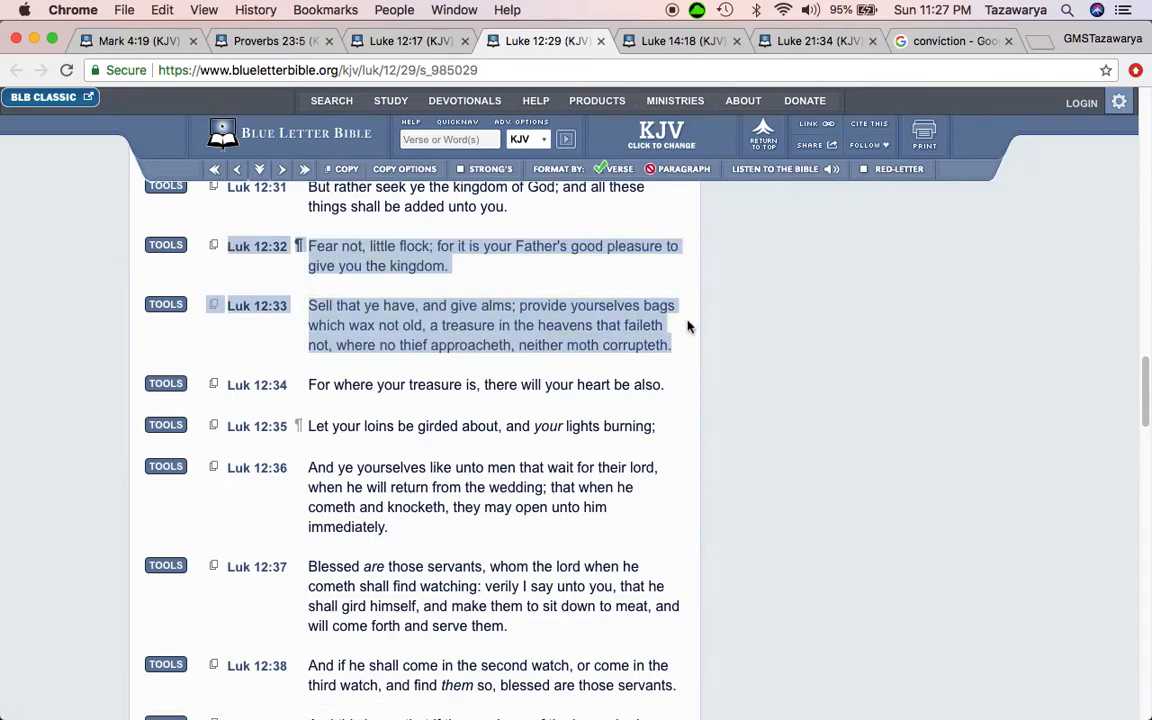
scroll(down, 3)
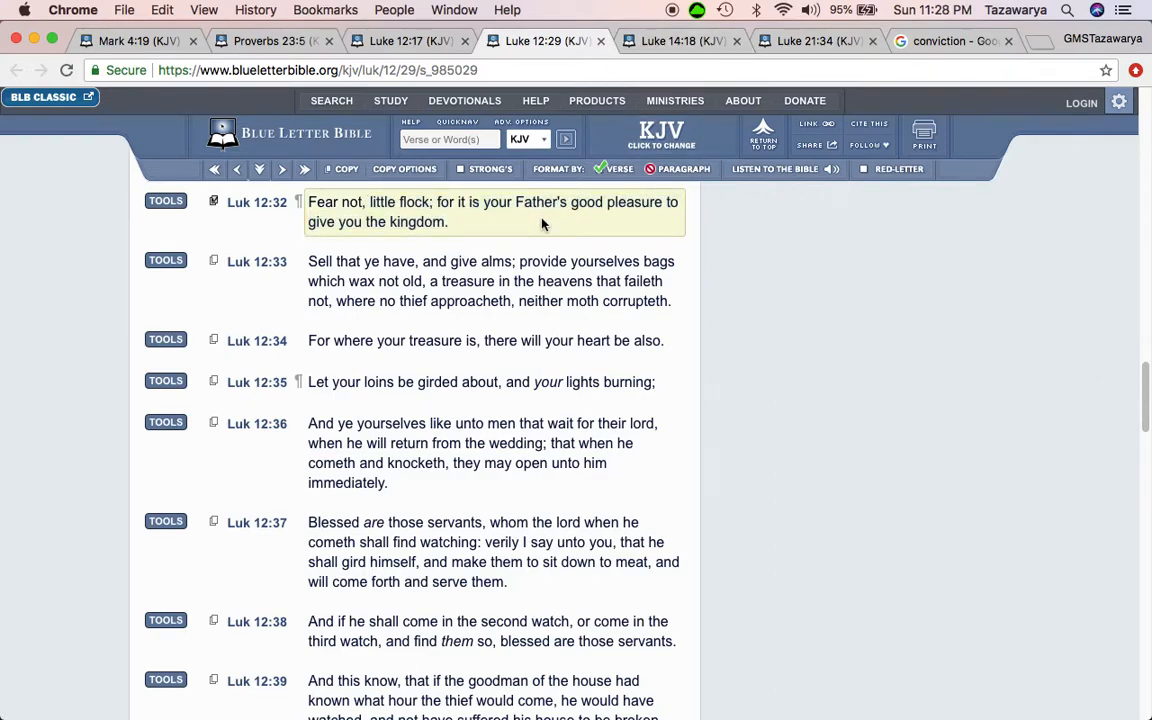
click(684, 40)
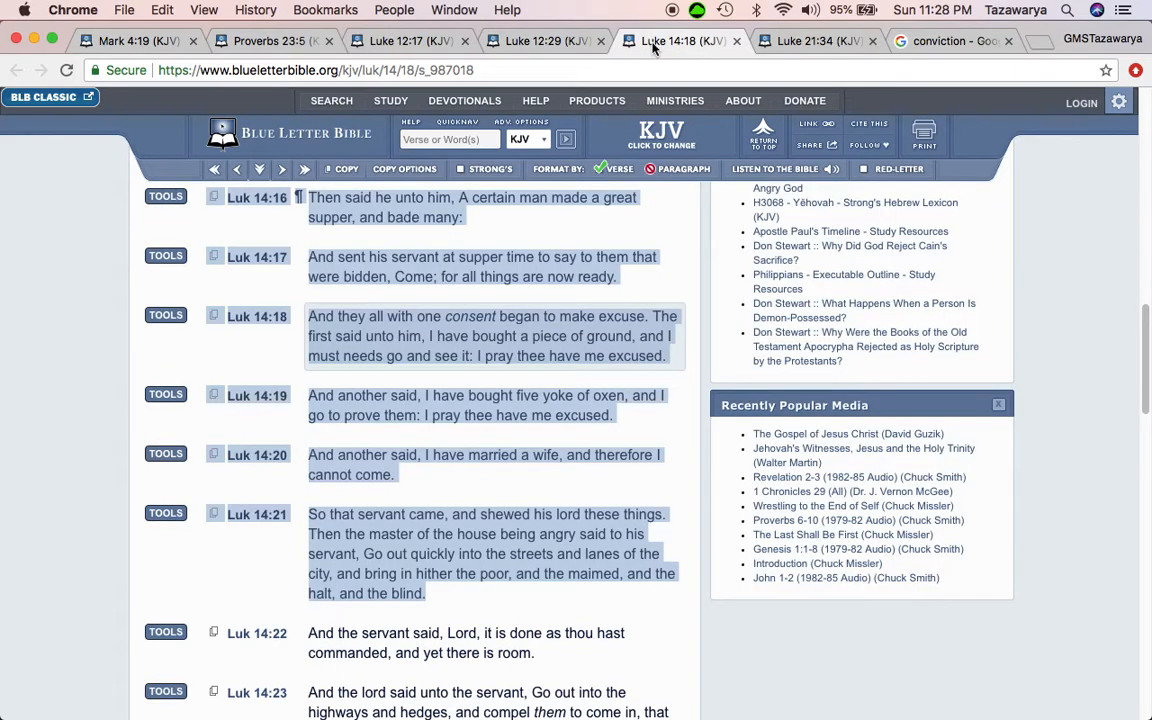
Switch to Luke 21:34 and select verses 34–36 on taking heed, watching and praying.
click(810, 40)
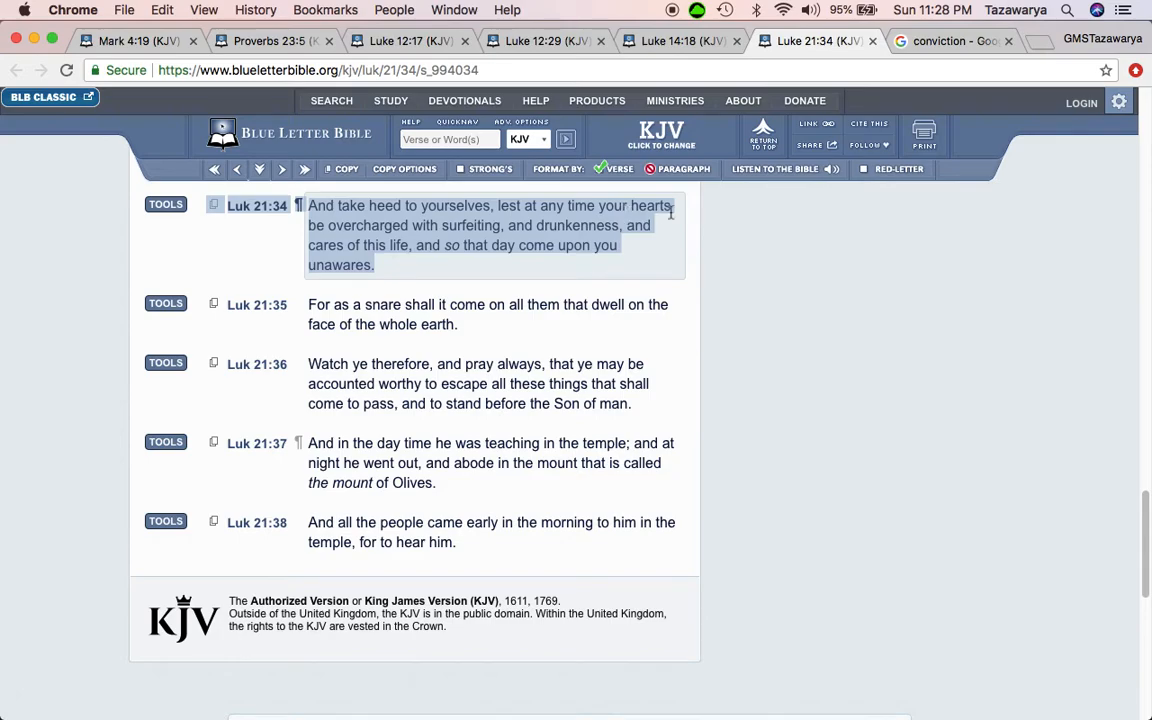
mouse_move(480, 228)
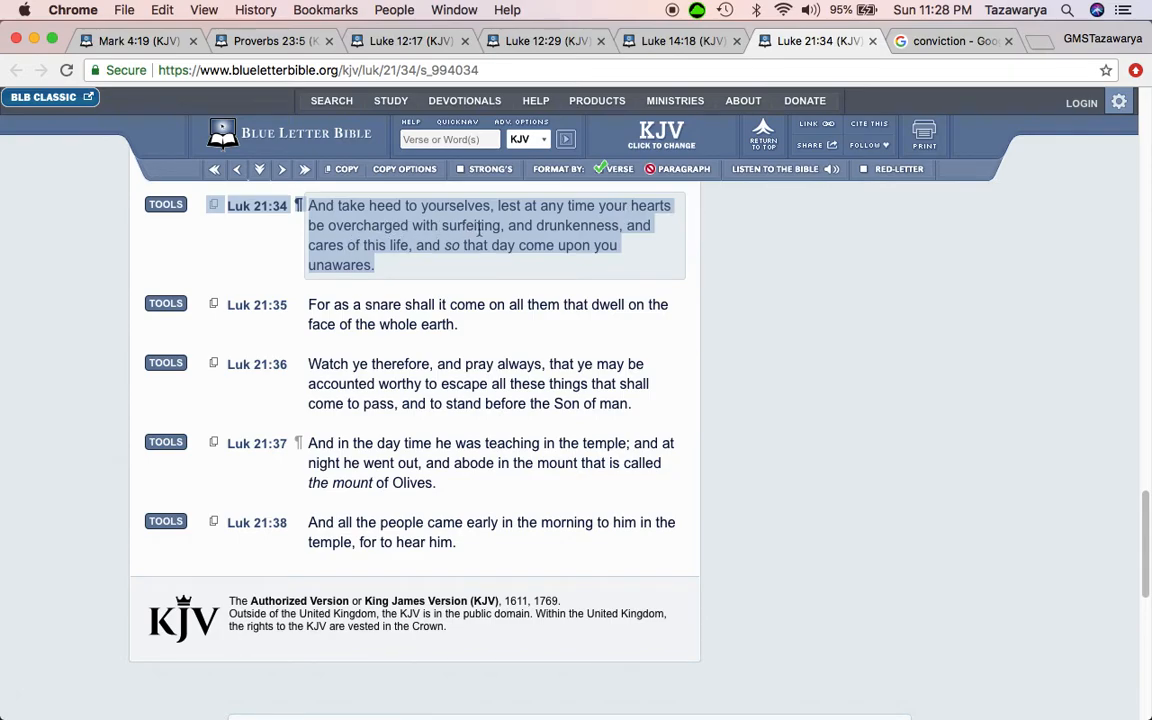
mouse_move(584, 228)
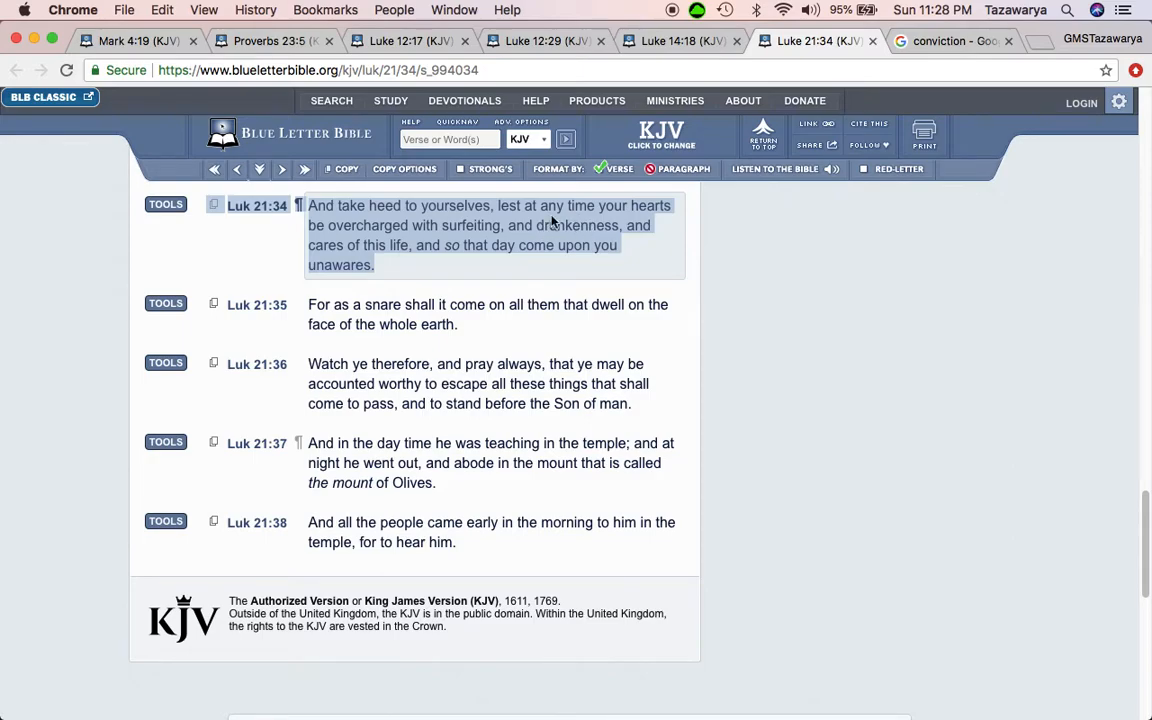
mouse_move(478, 260)
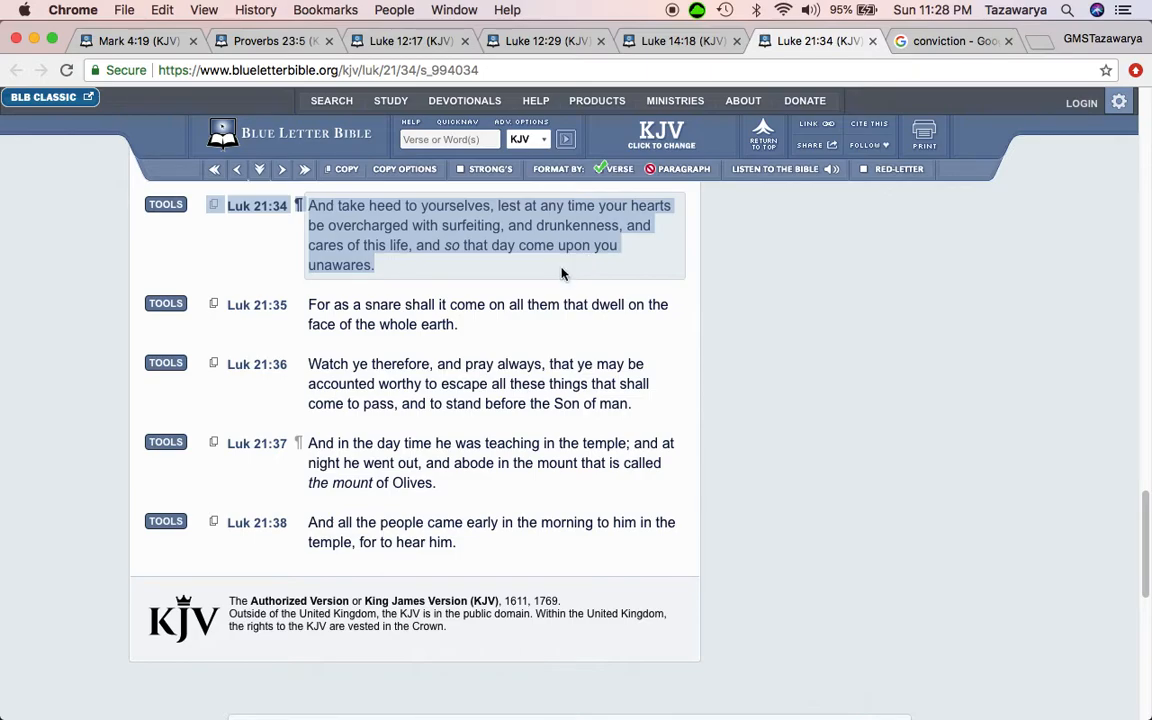
mouse_move(548, 282)
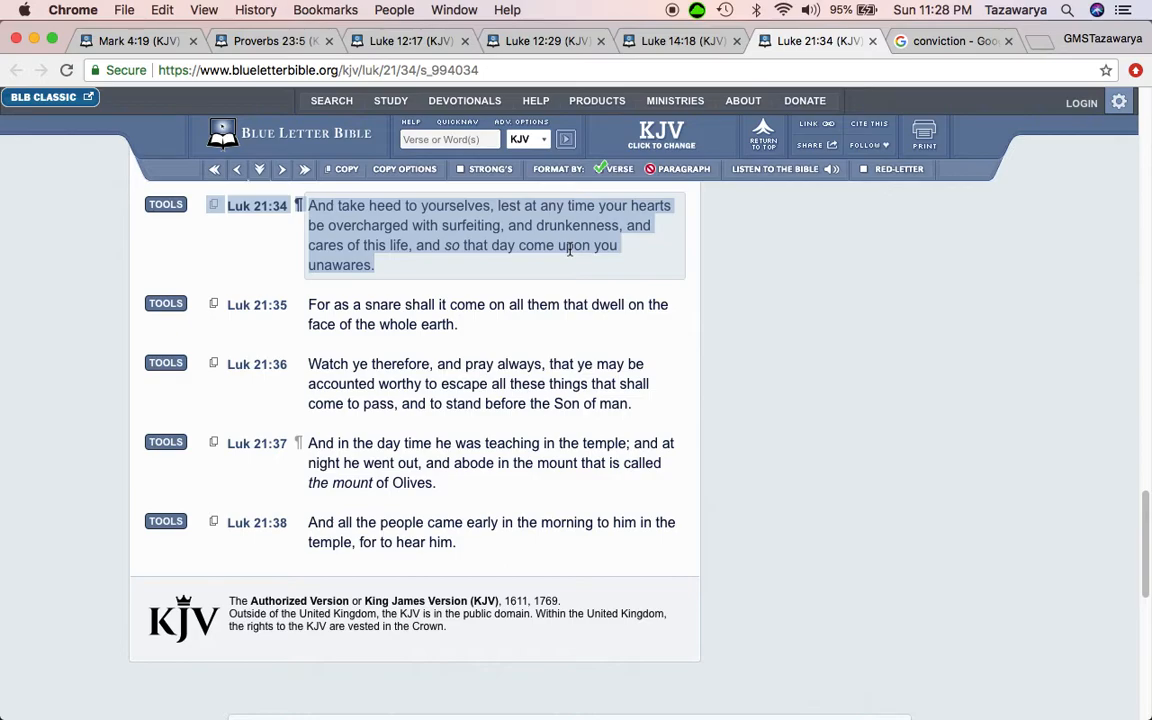
mouse_move(452, 200)
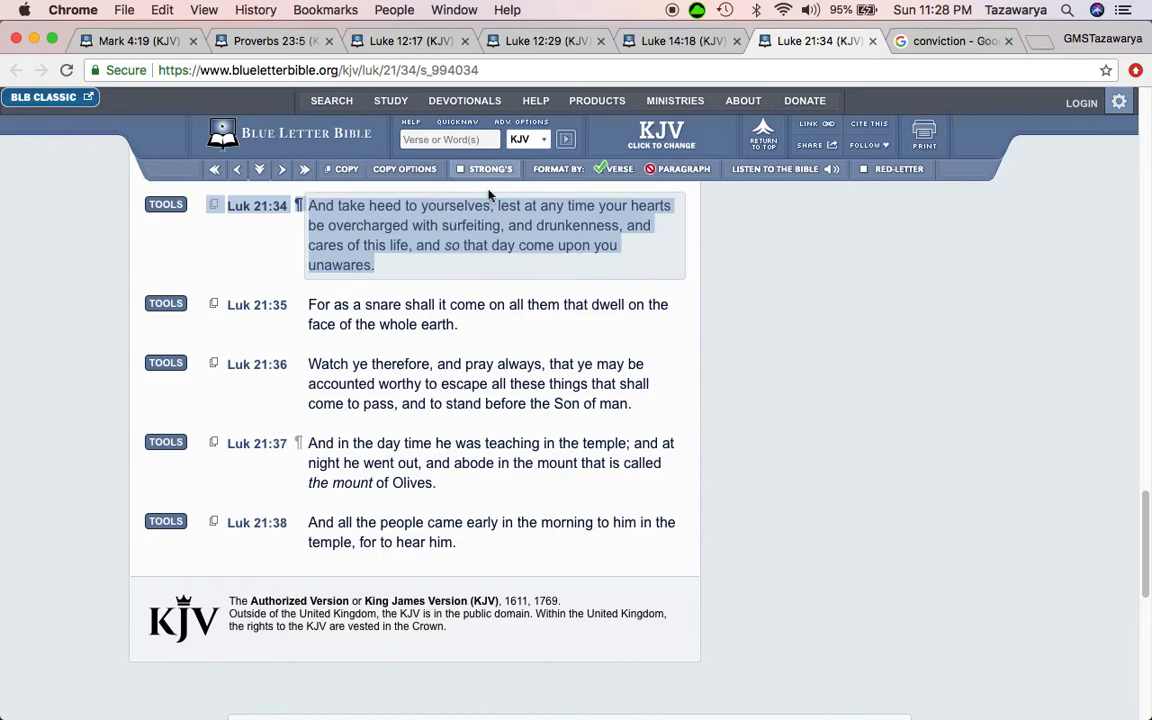
mouse_move(576, 260)
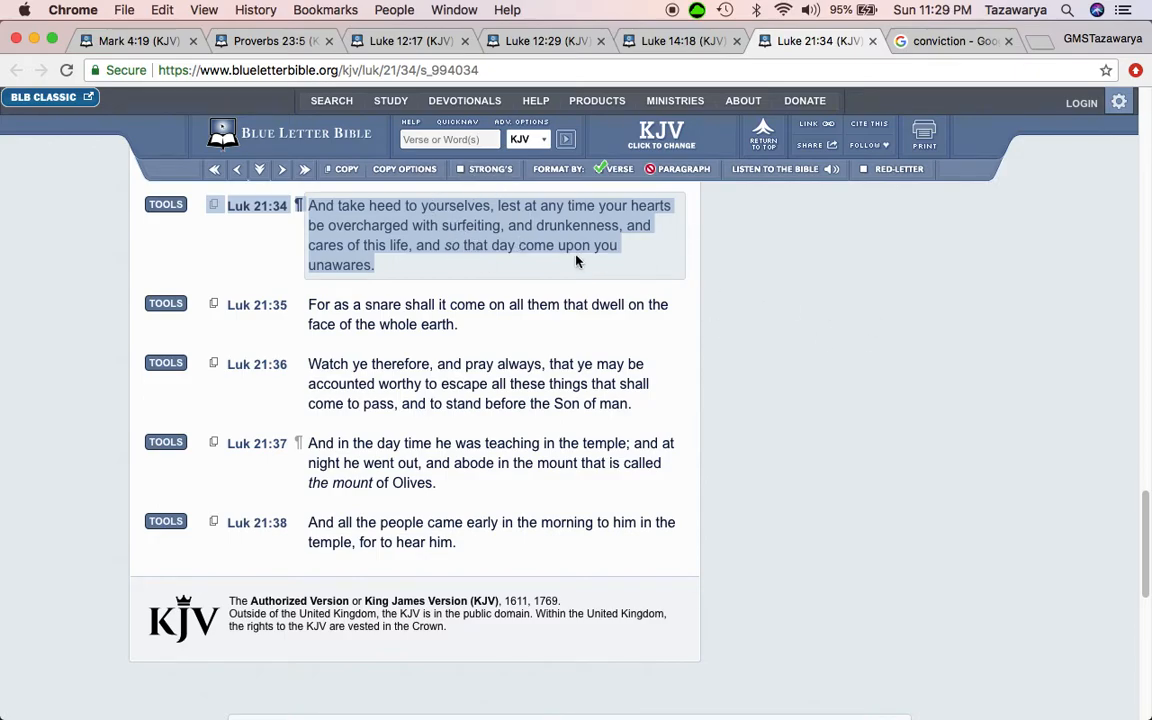
mouse_move(592, 278)
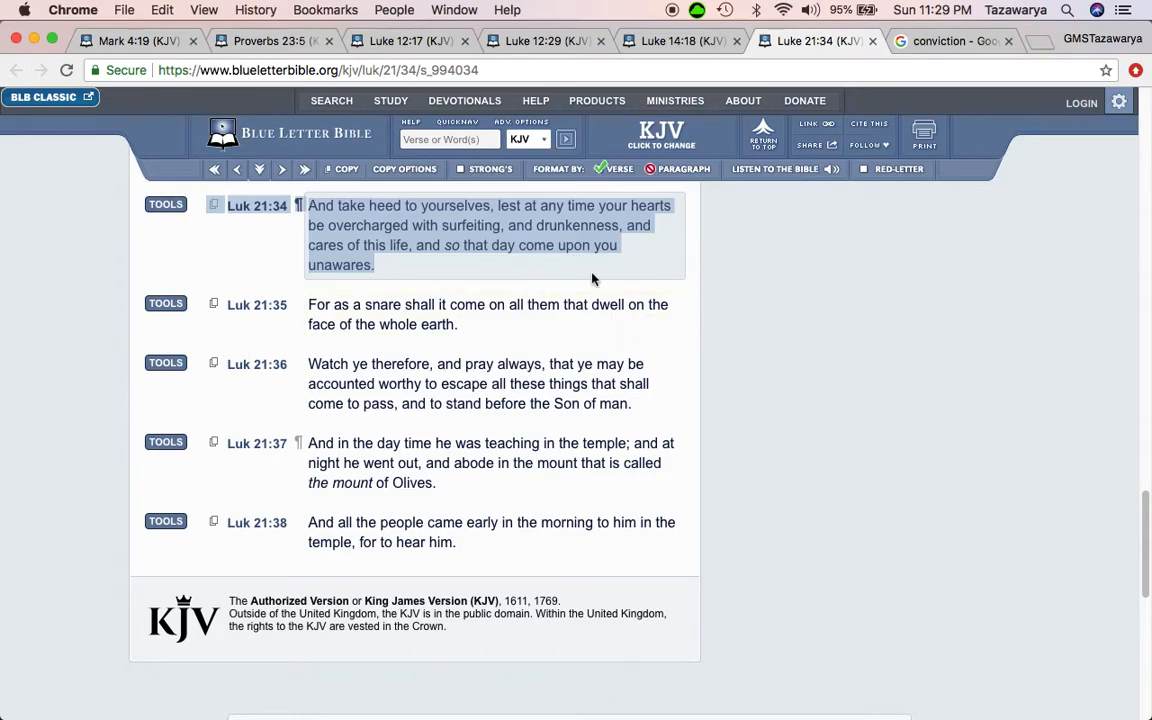
mouse_move(530, 250)
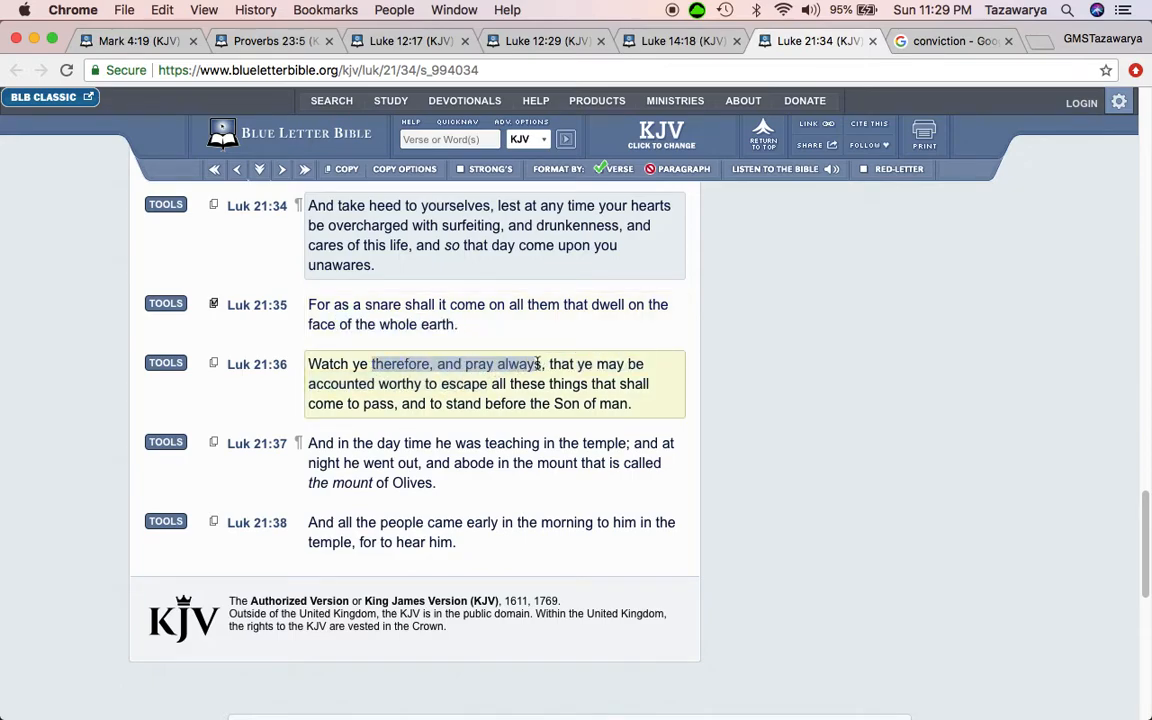
drag(538, 364, 424, 384)
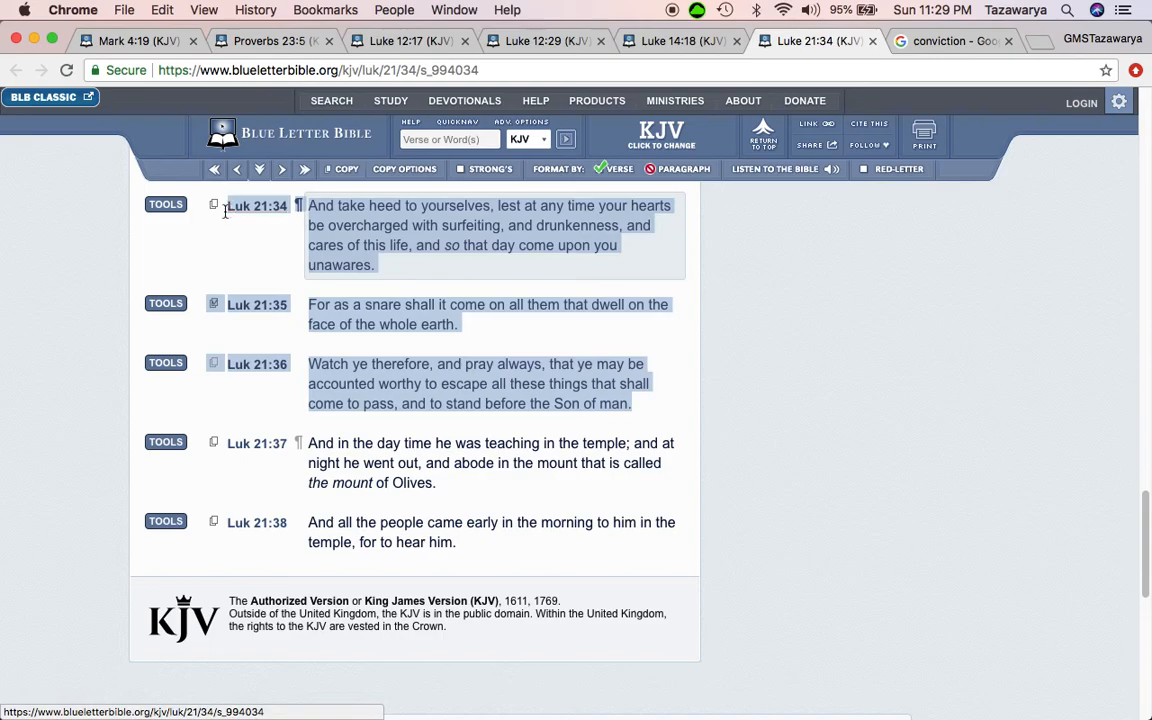
Switch to the Mark 4:19 tab at the far left, on the cares of this world choking the word.
scroll(down, 3)
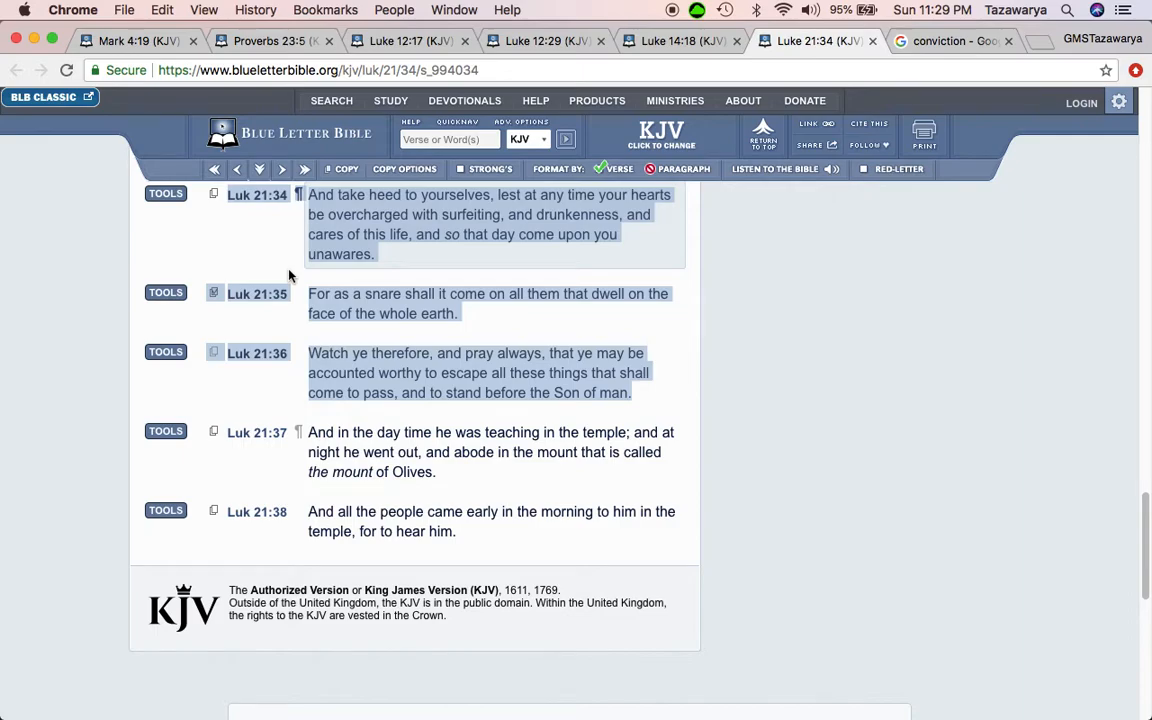
click(136, 40)
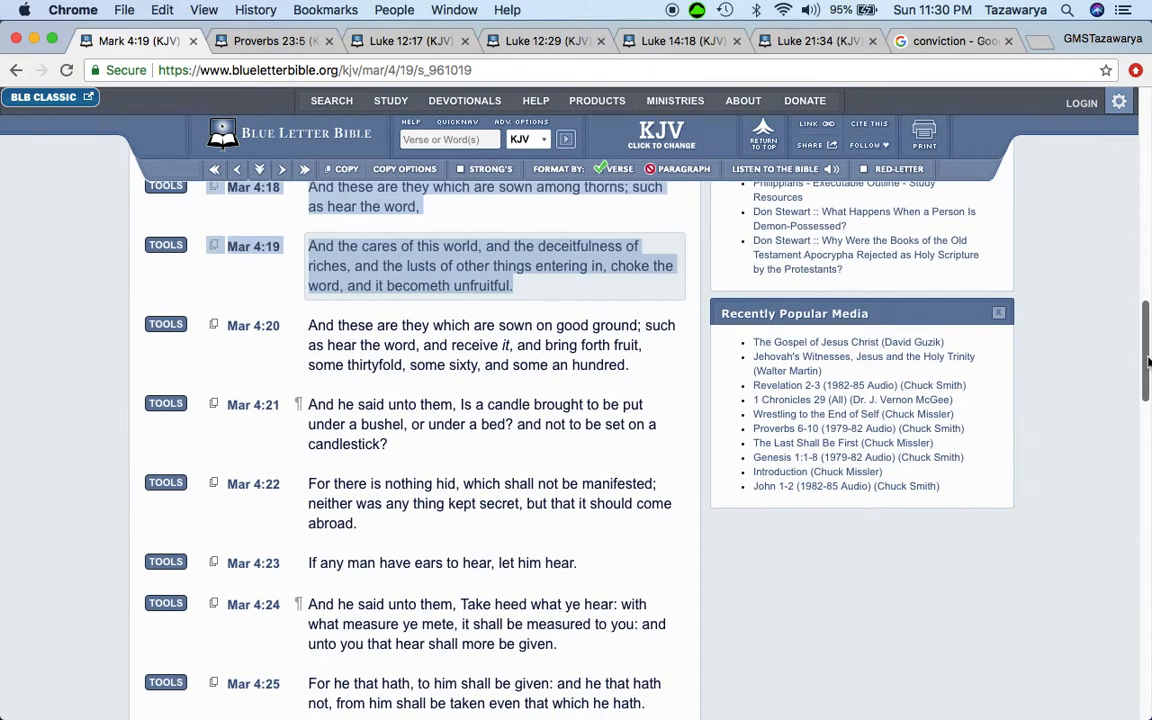
scroll(down, 3)
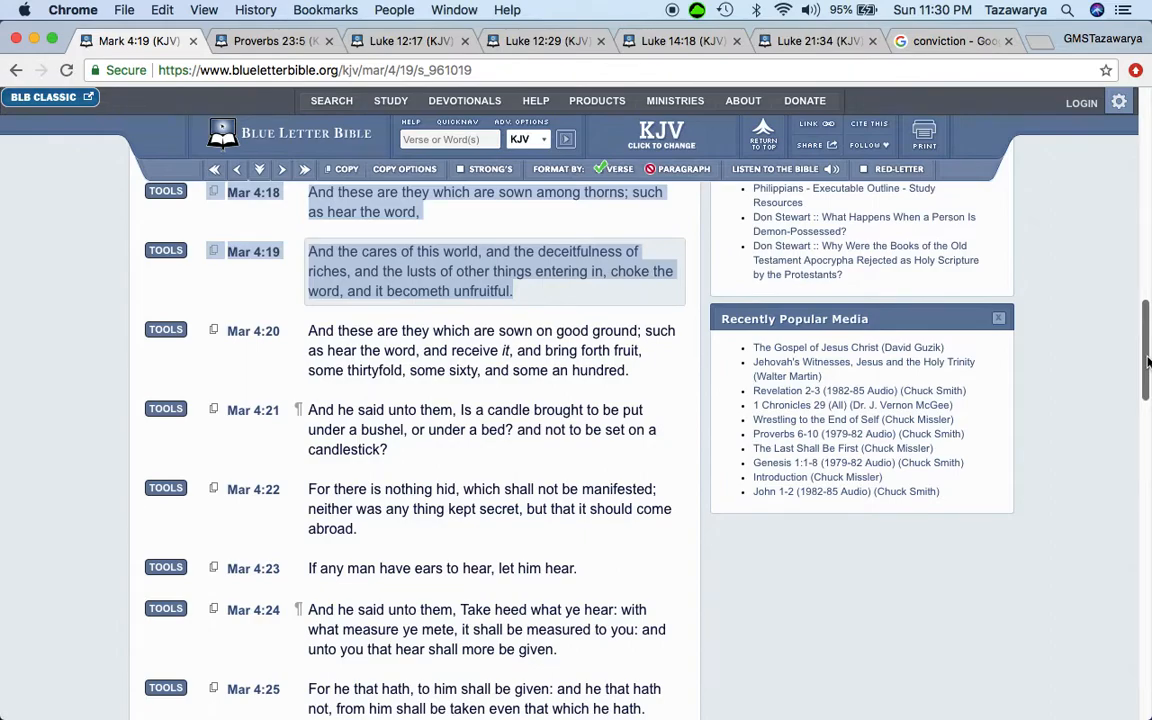
scroll(down, 3)
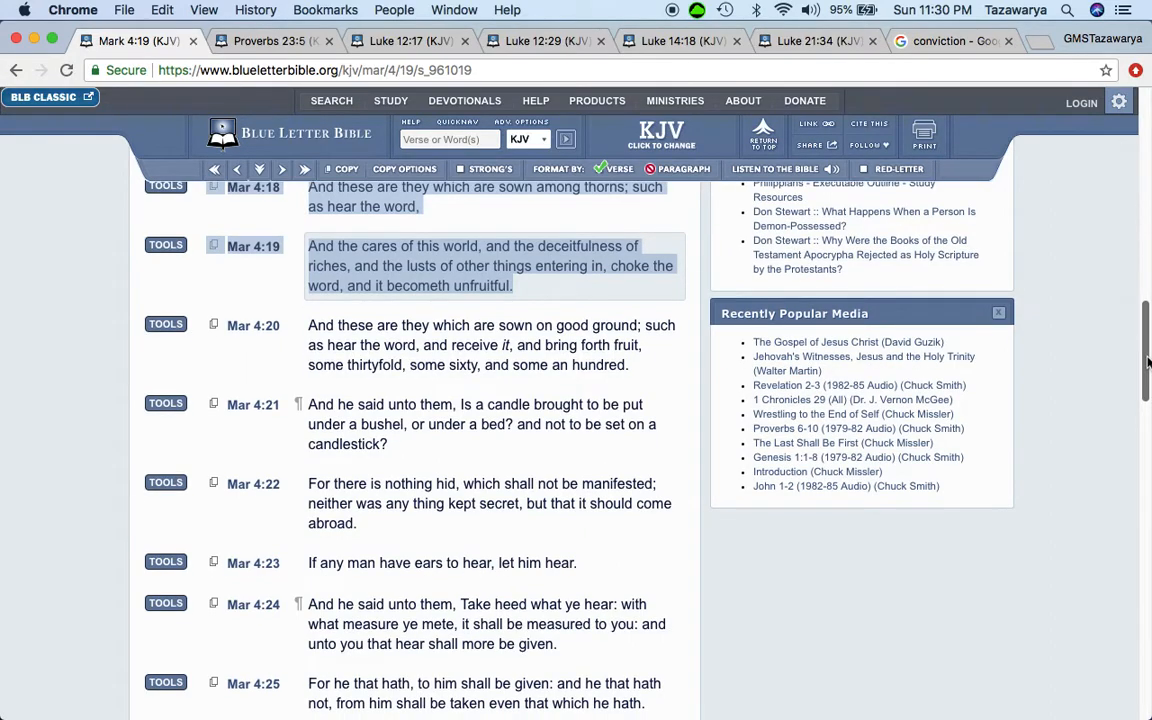
scroll(down, 3)
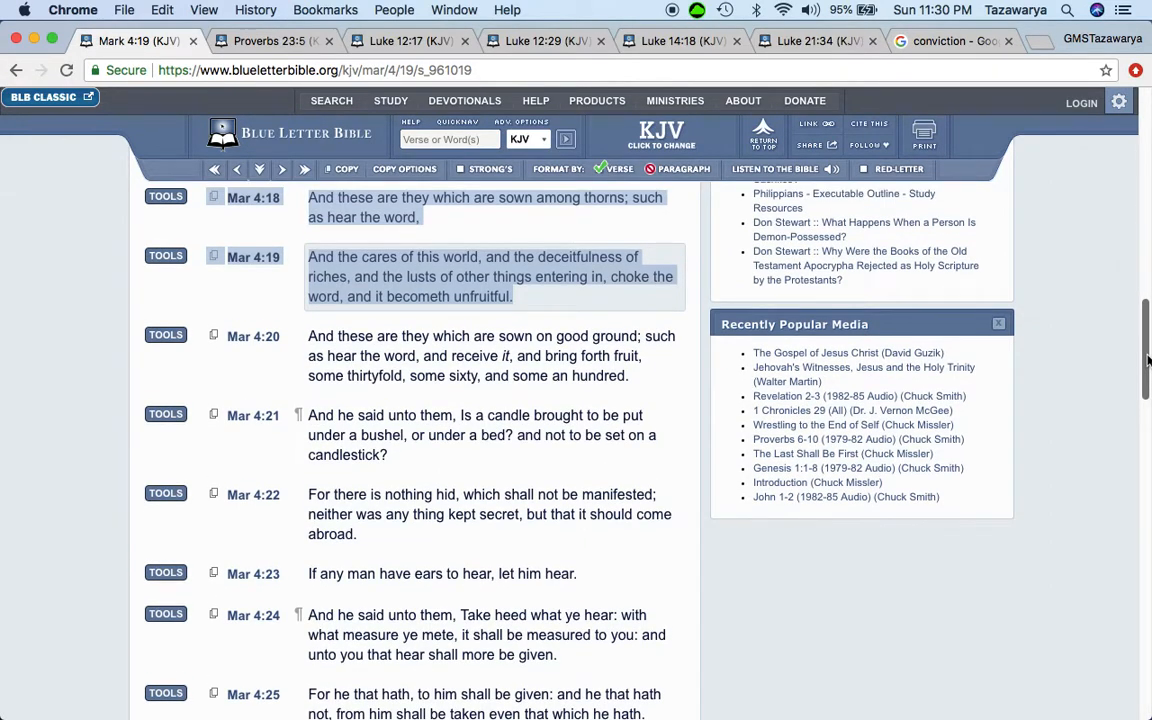
scroll(down, 3)
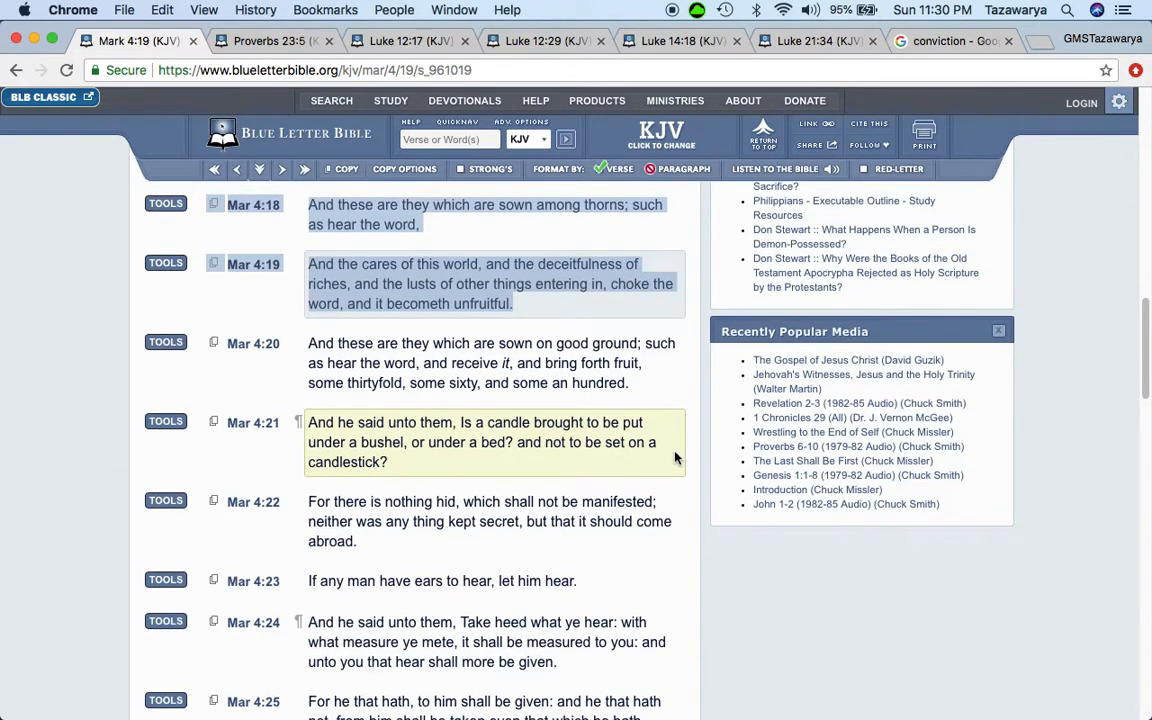
scroll(down, 3)
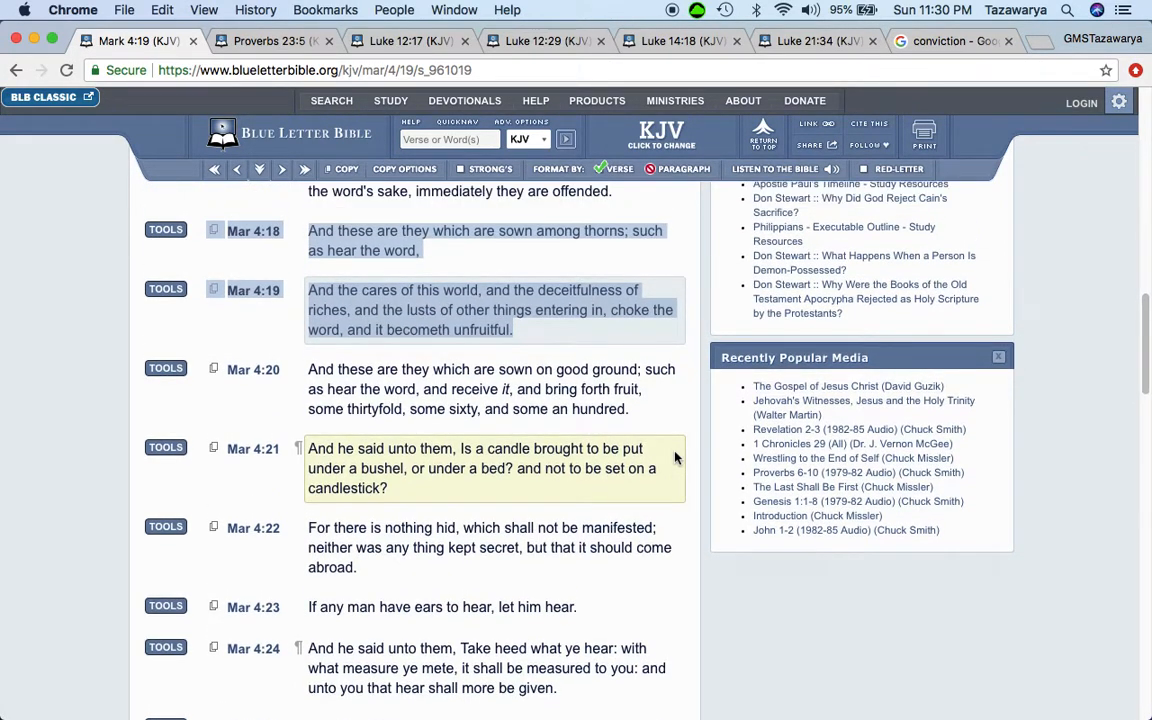
scroll(down, 3)
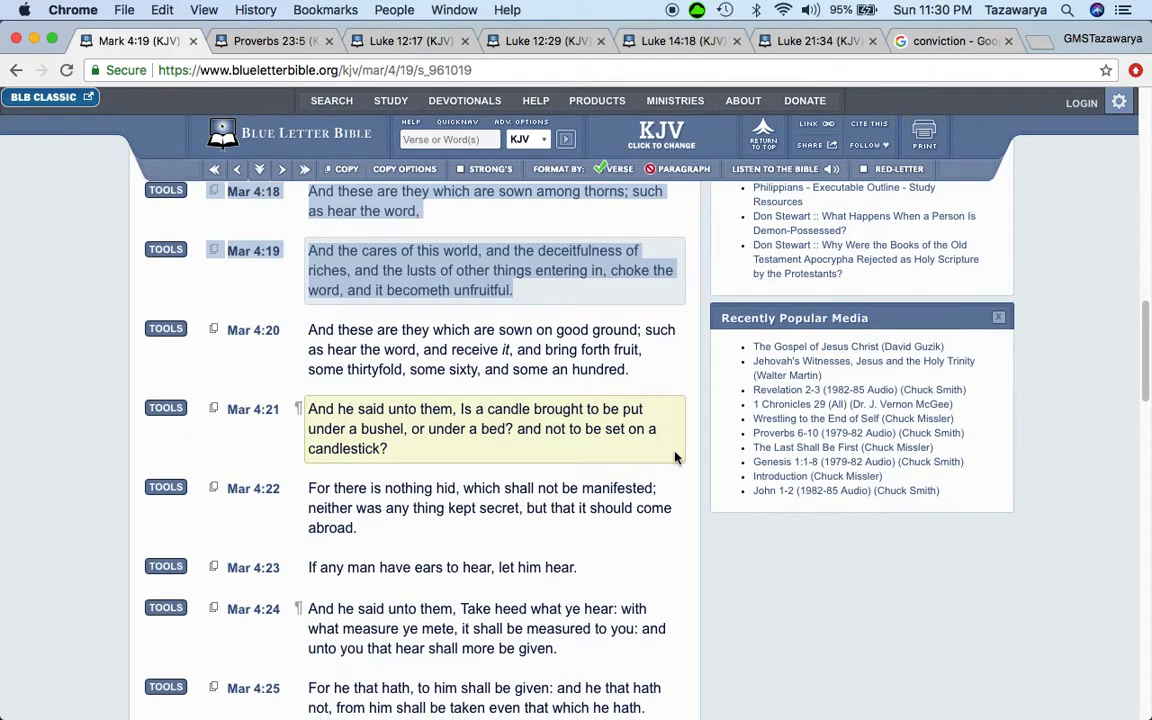
scroll(down, 3)
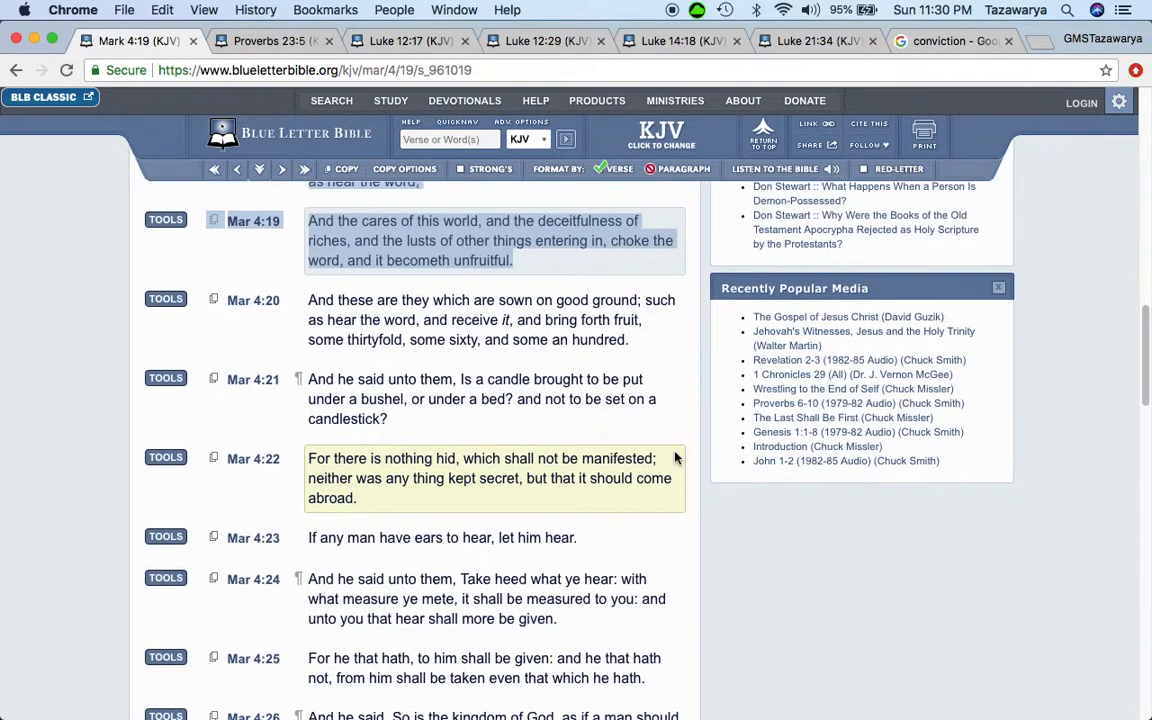
scroll(down, 3)
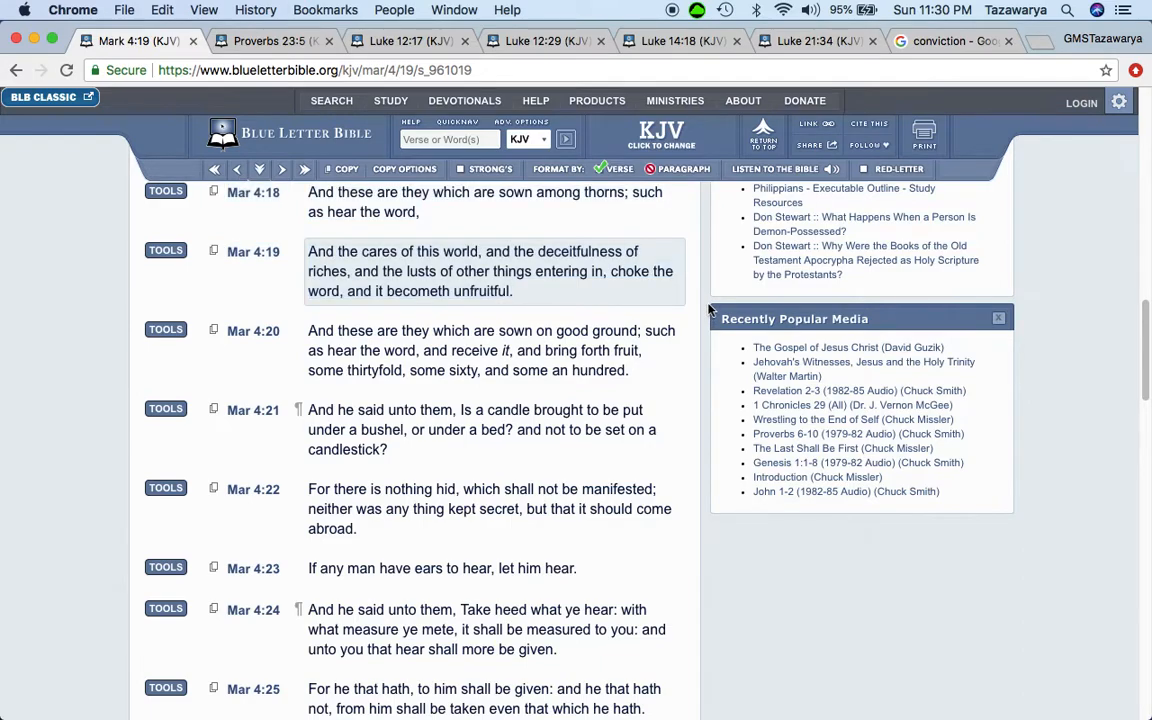
mouse_move(796, 480)
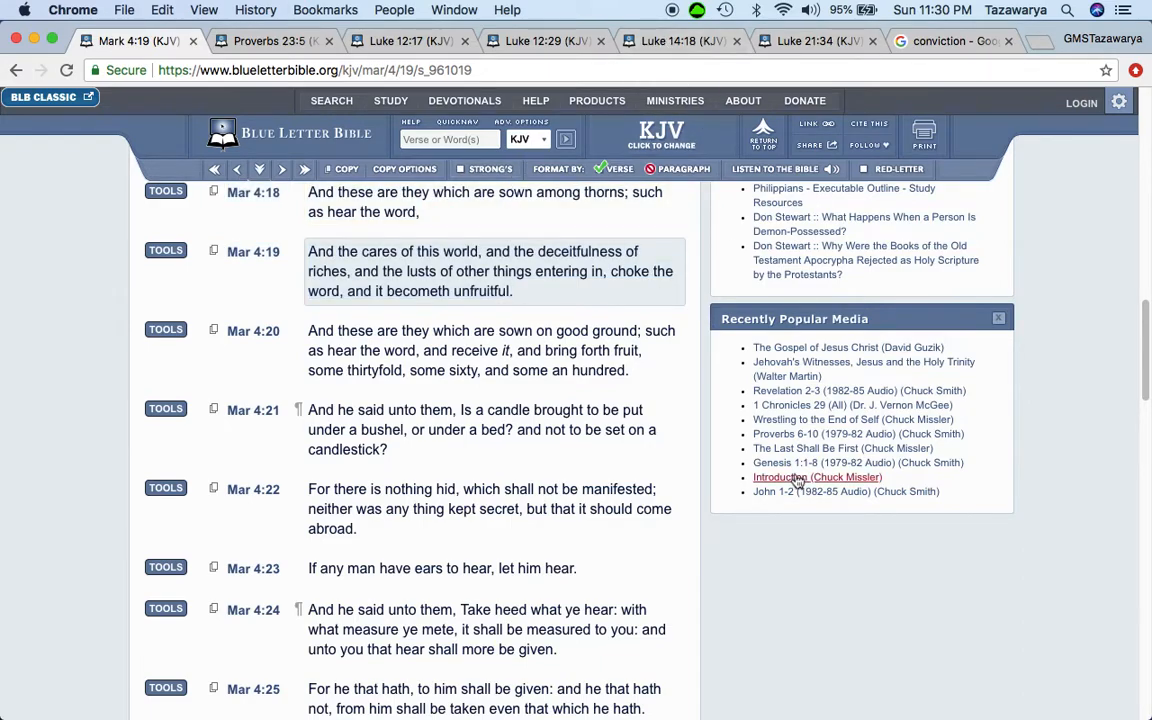
scroll(down, 3)
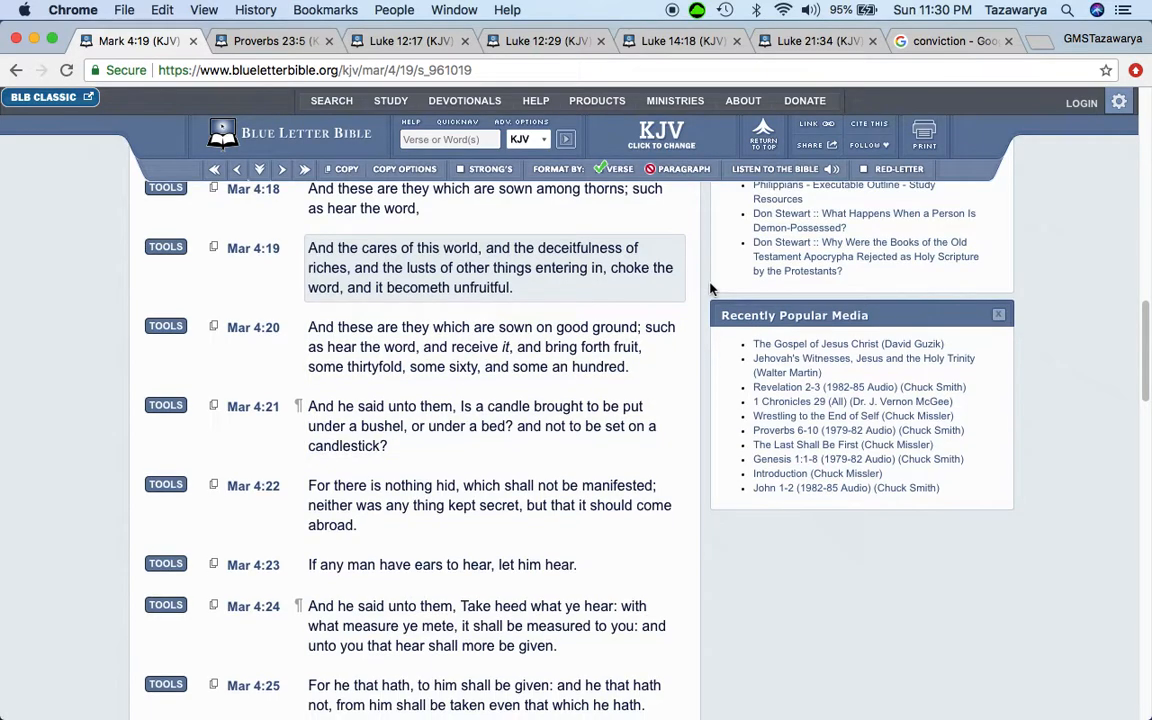
scroll(down, 3)
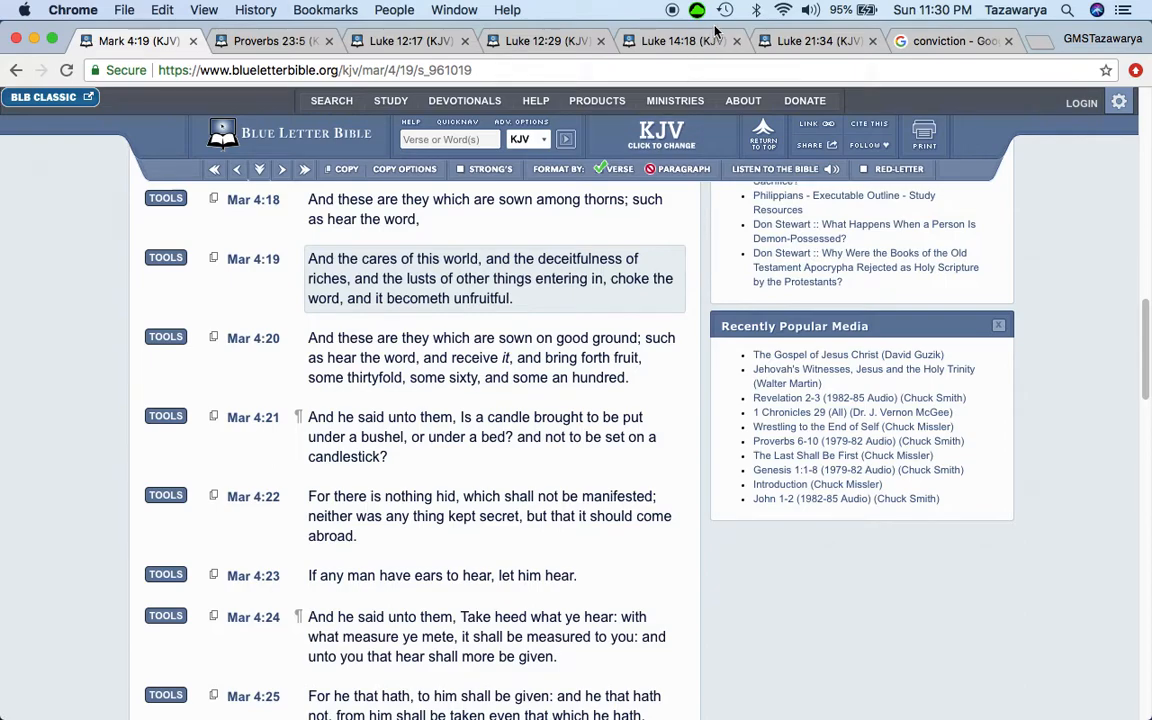
mouse_move(672, 12)
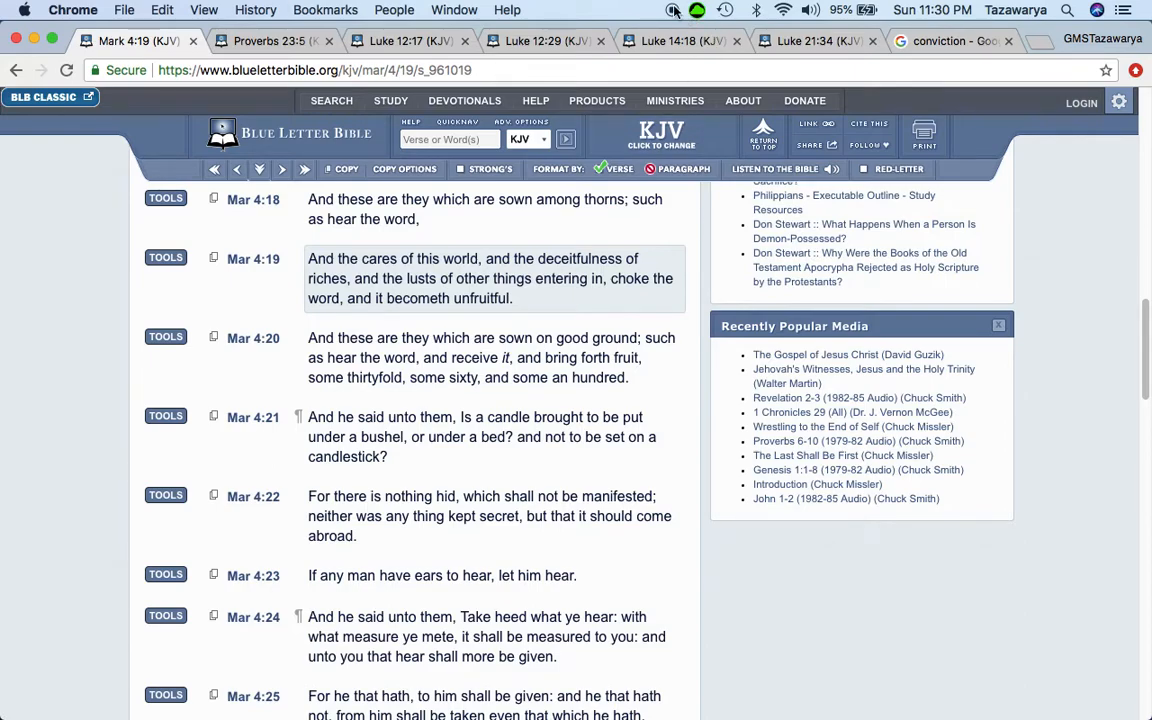